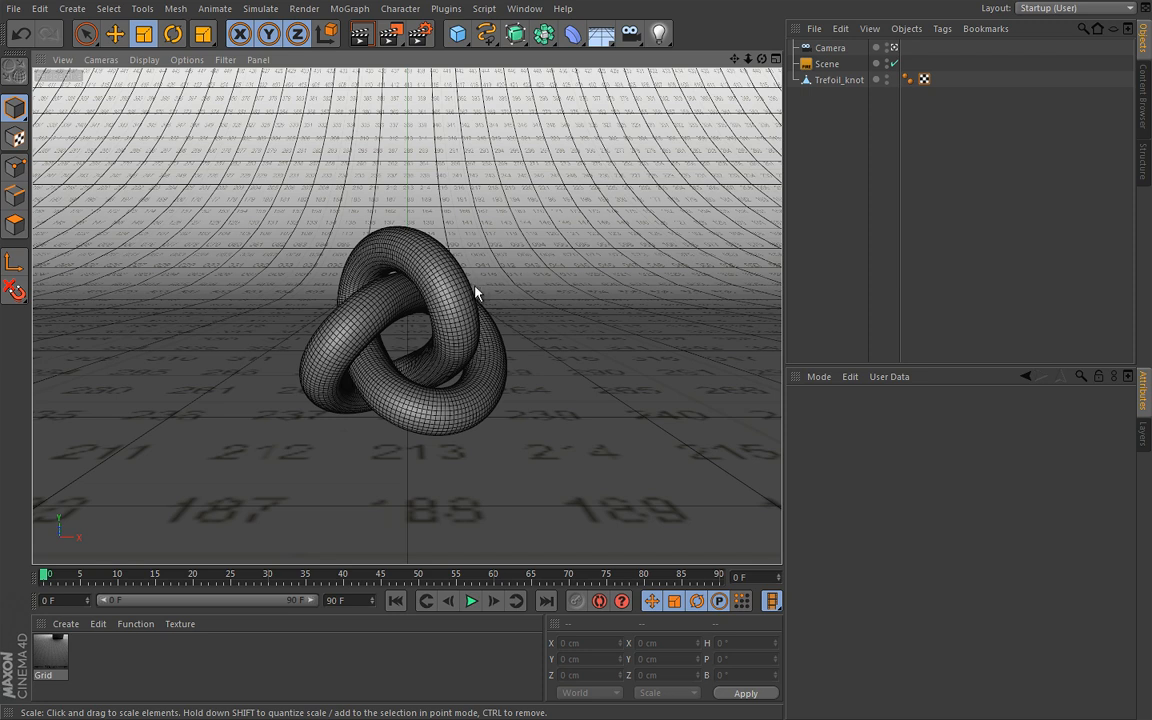
mouse_move(481, 289)
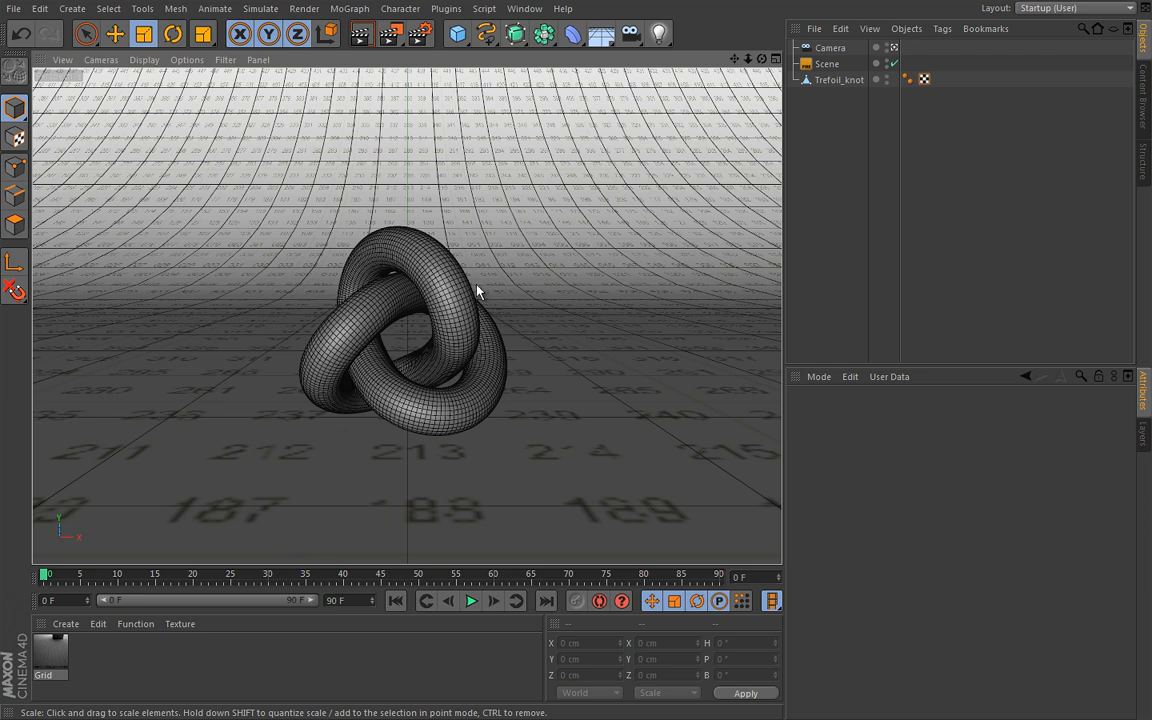
mouse_move(490, 281)
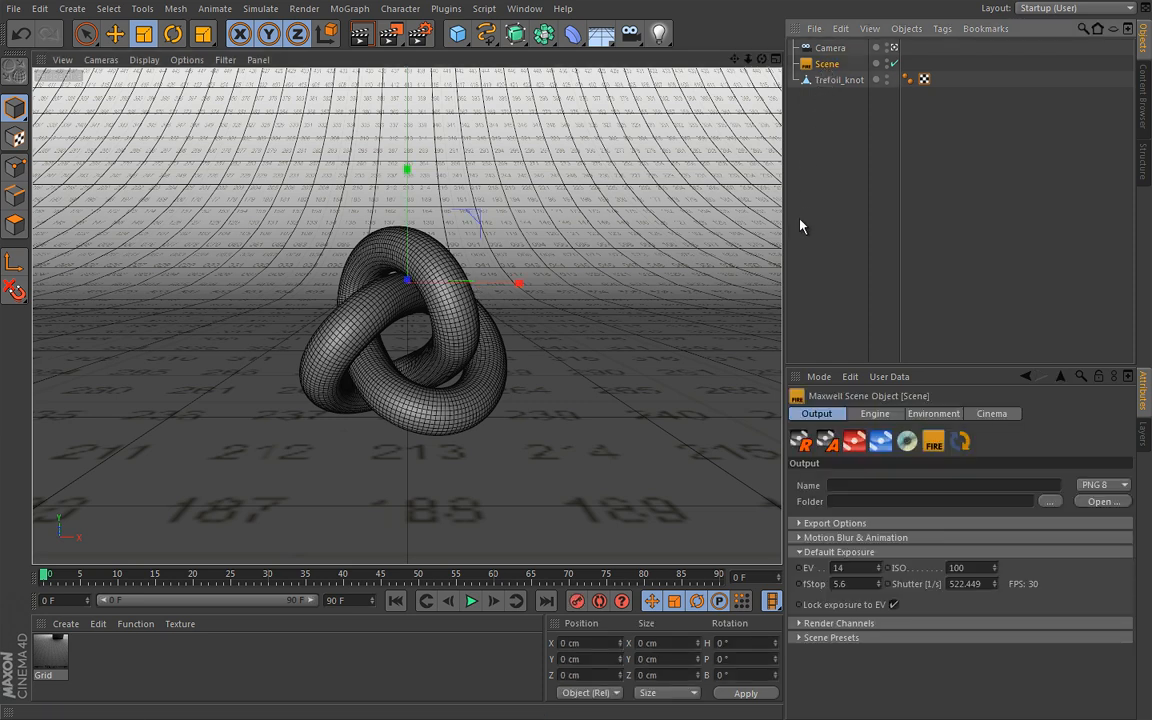
click(933, 413)
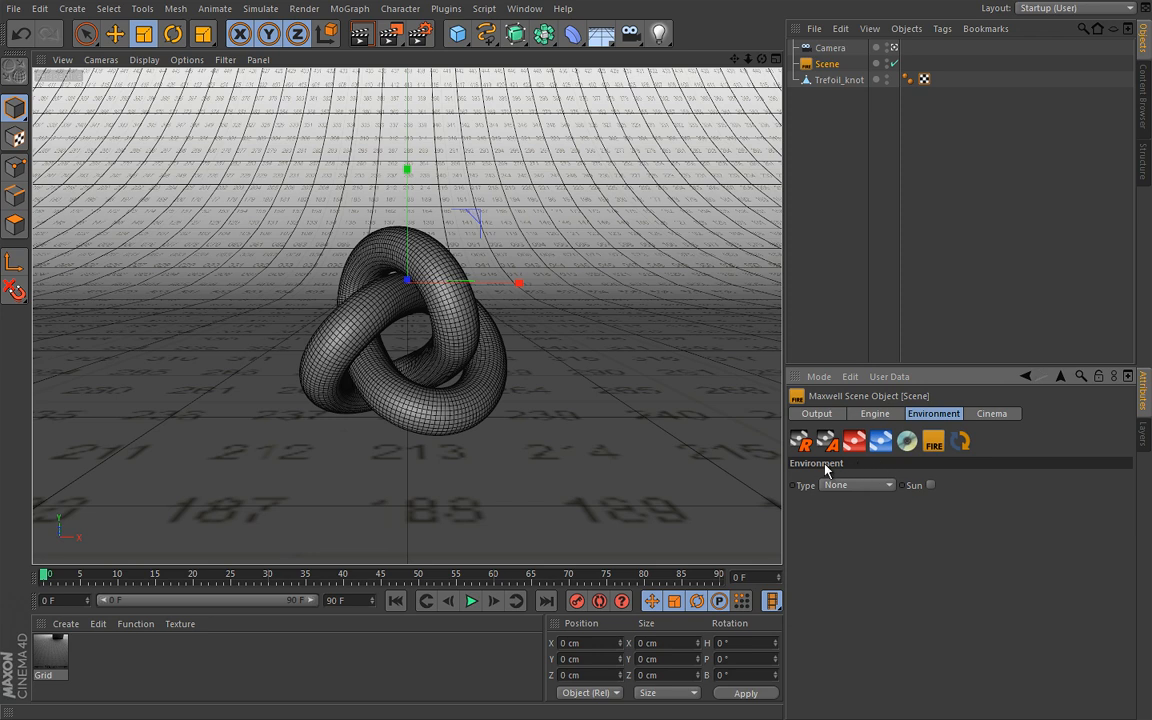
mouse_move(838, 505)
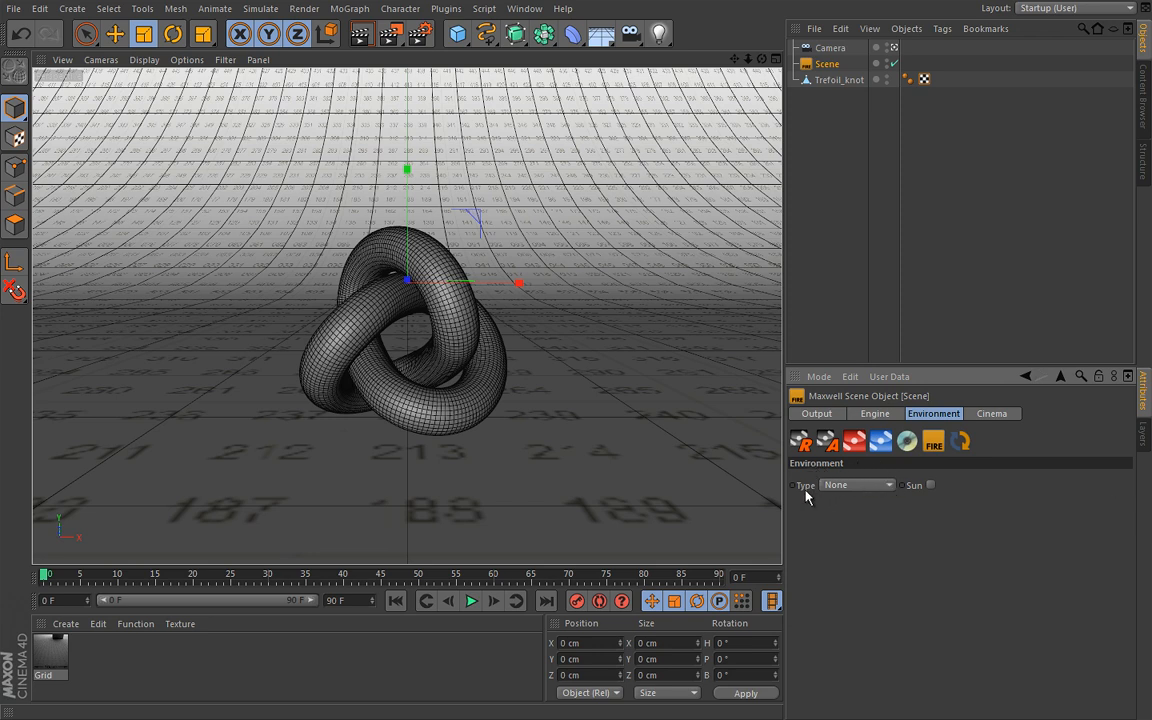
mouse_move(800, 485)
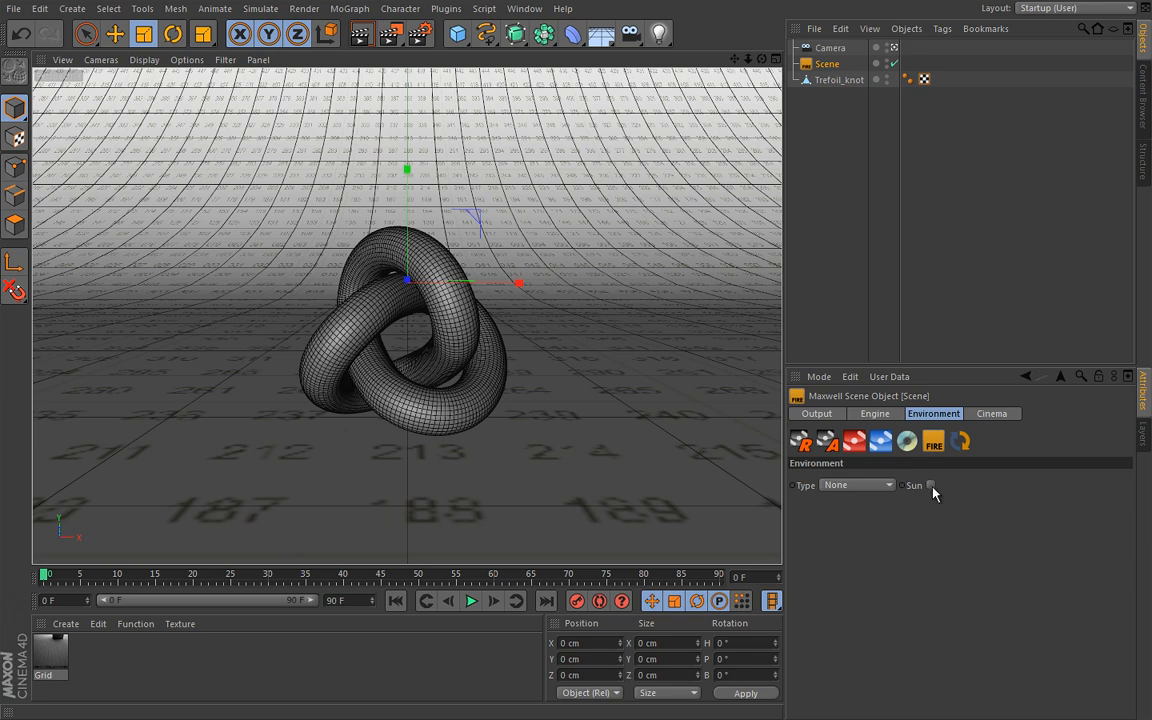
mouse_move(928, 498)
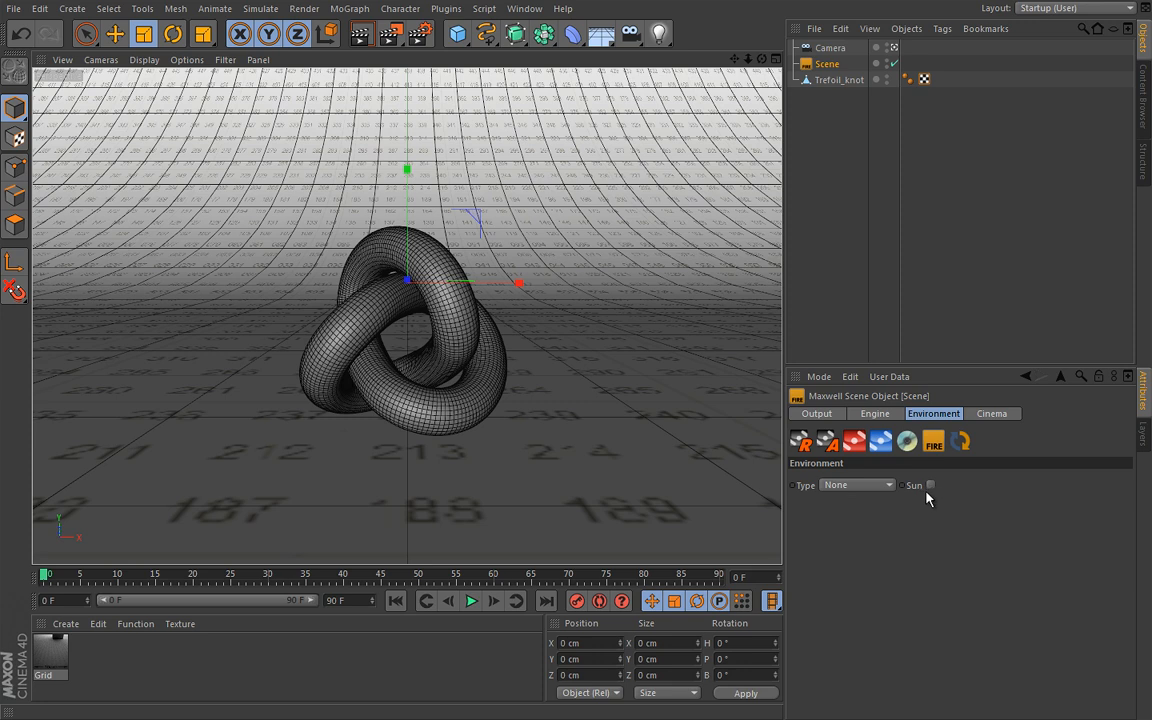
mouse_move(849, 423)
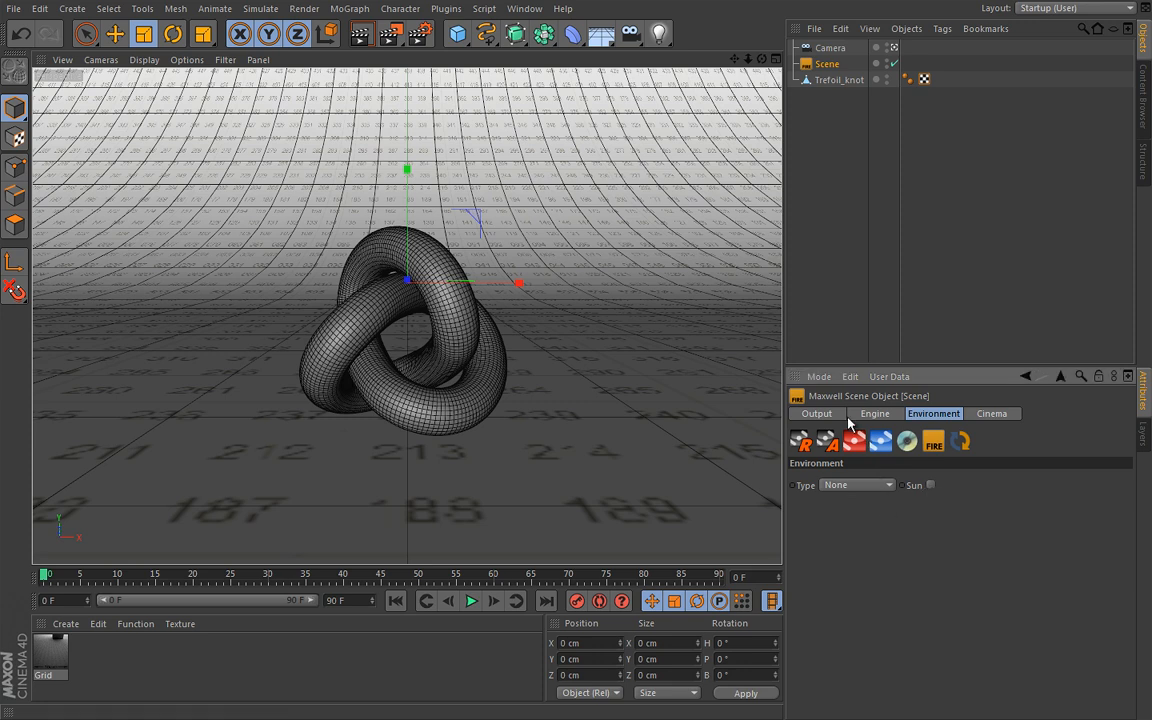
click(816, 413)
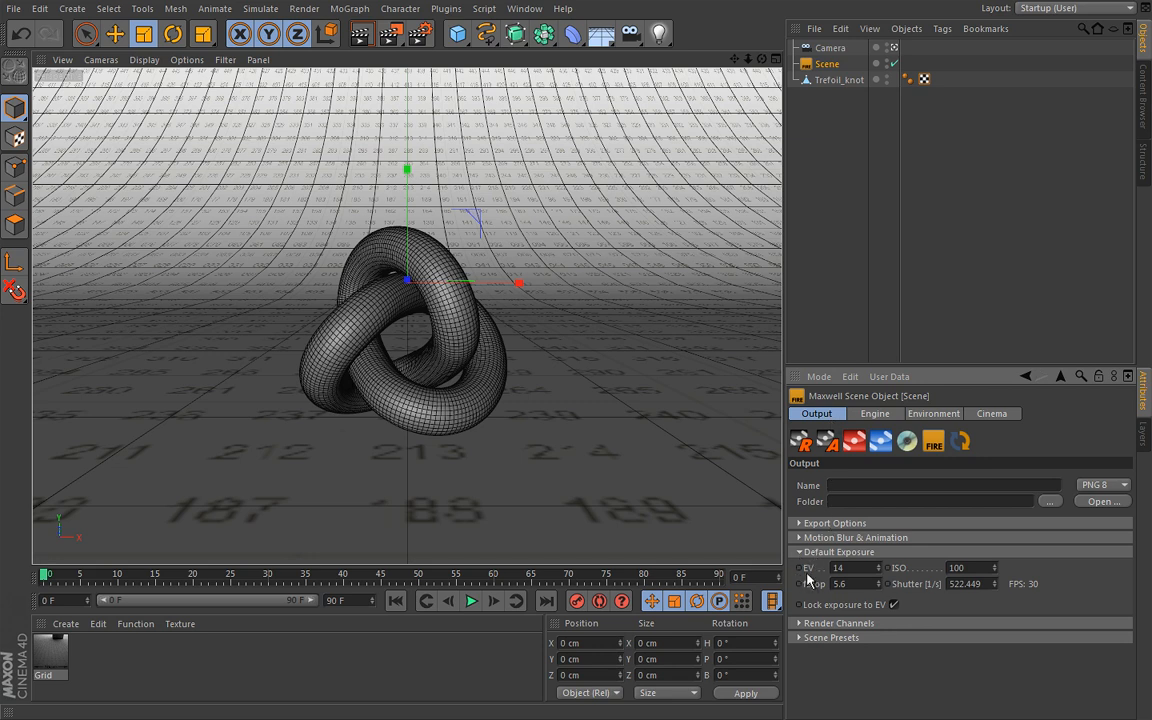
mouse_move(820, 578)
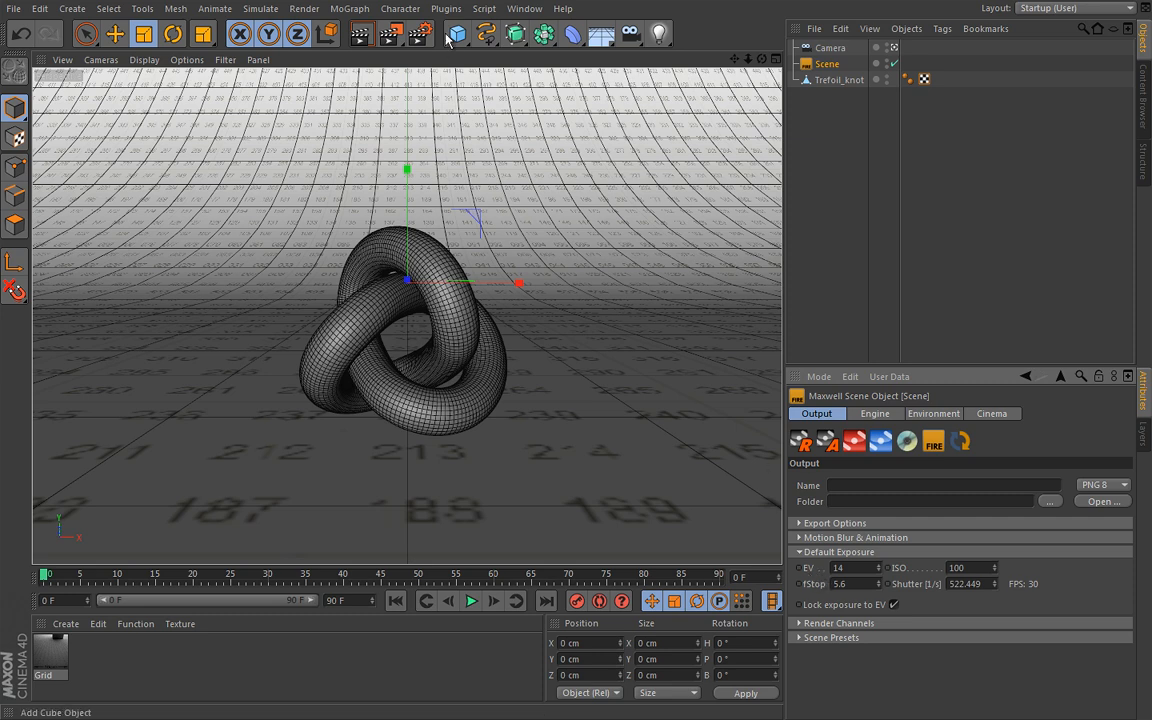
Review the ISO 100 exposure-value table in Adobe Reader, then return to Cinema 4D
click(446, 8)
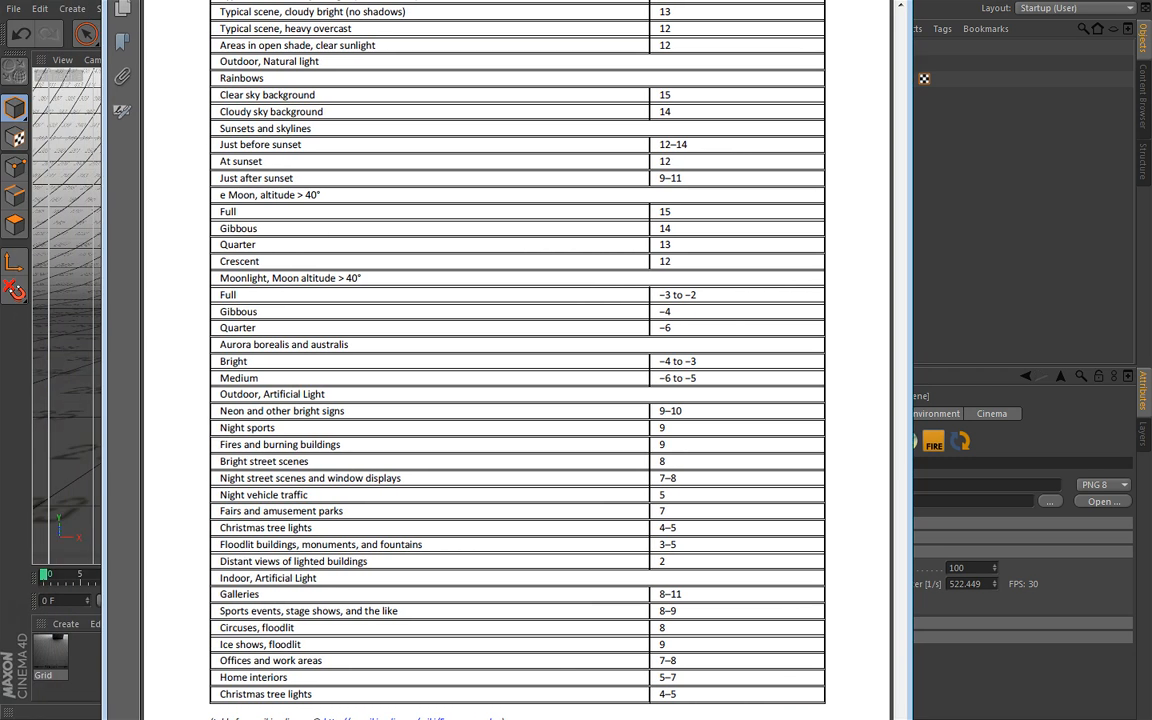
mouse_move(707, 428)
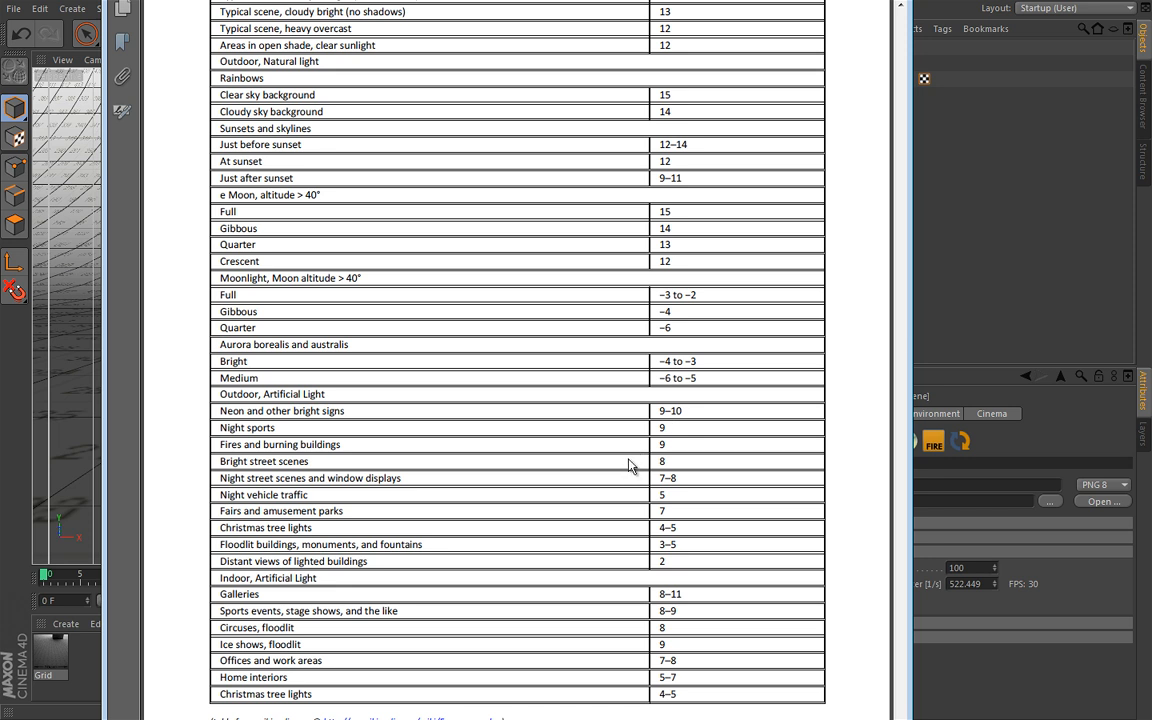
mouse_move(475, 418)
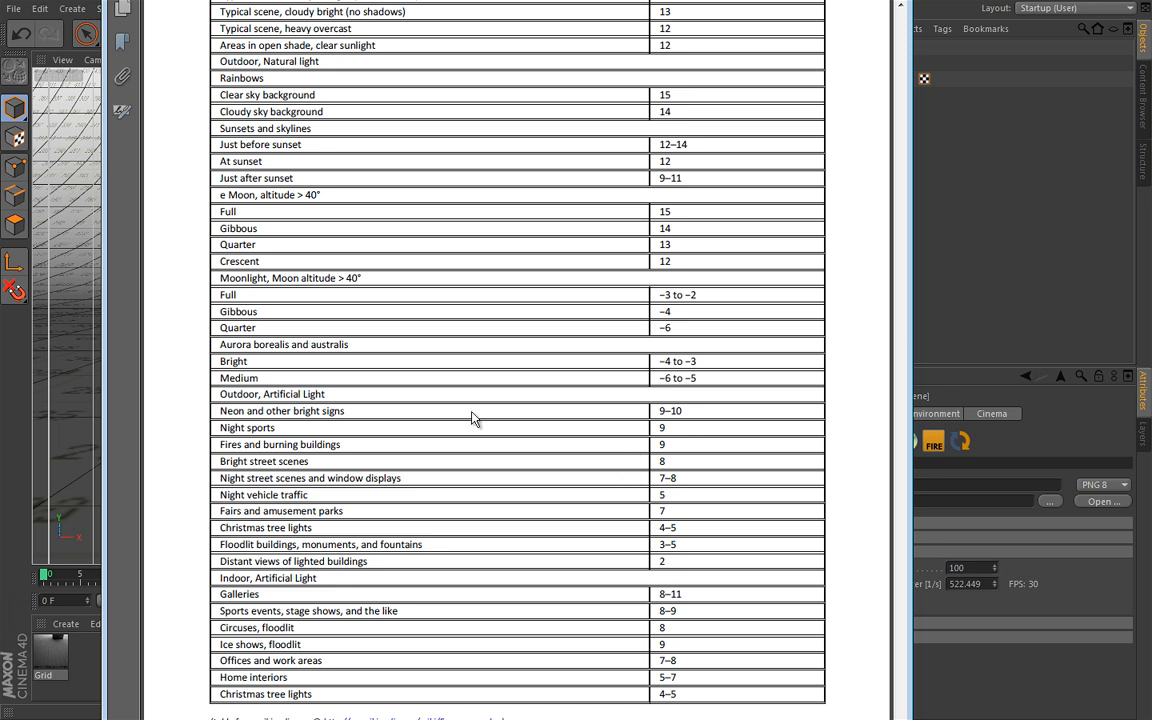
mouse_move(336, 630)
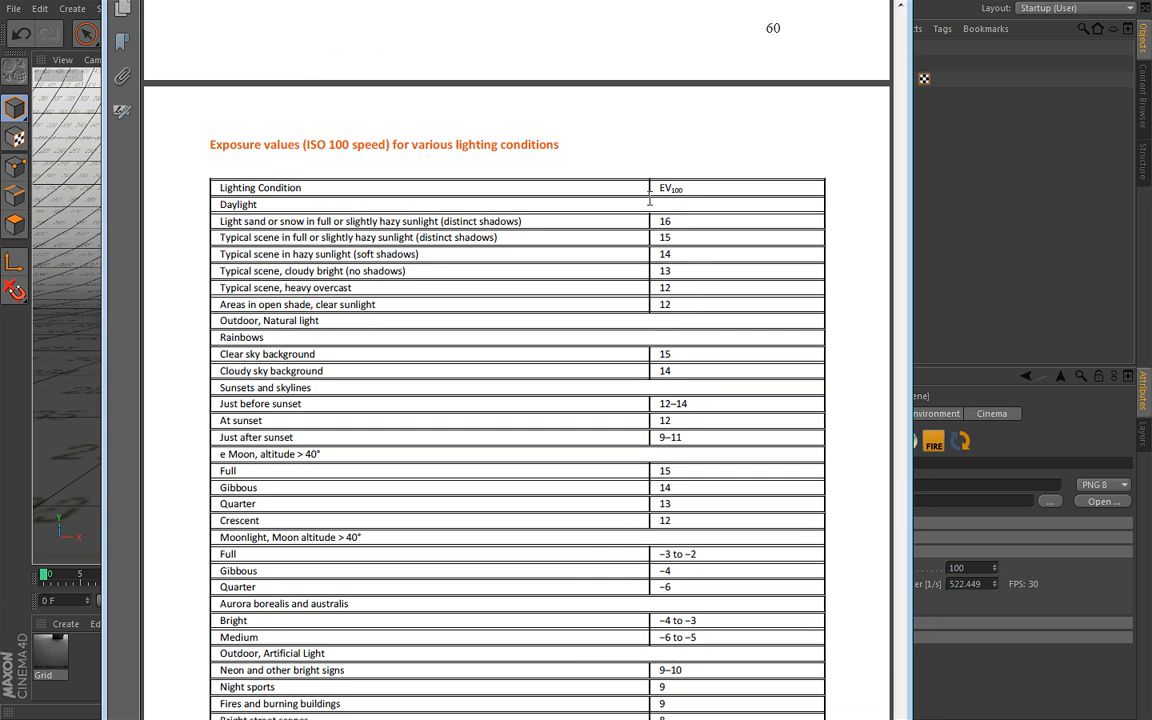
double_click(343, 144)
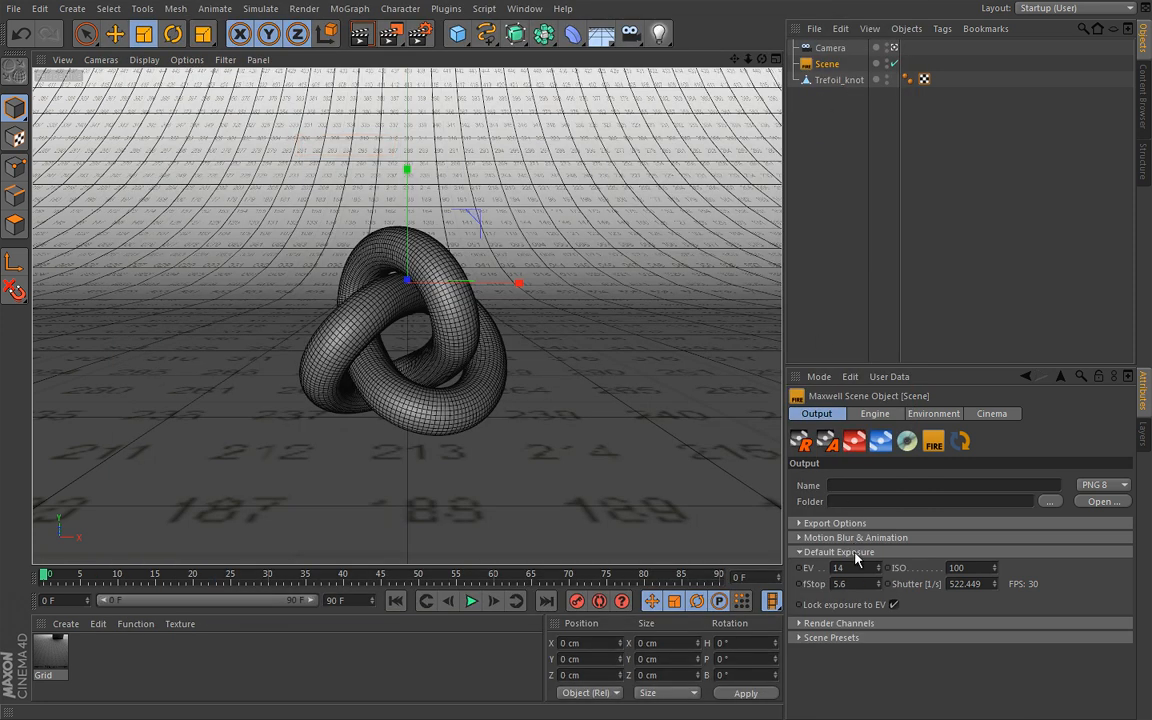
Set the Maxwell scene's EV to 7, recalculating shutter to 4.082 at f-stop 5.6
click(838, 567)
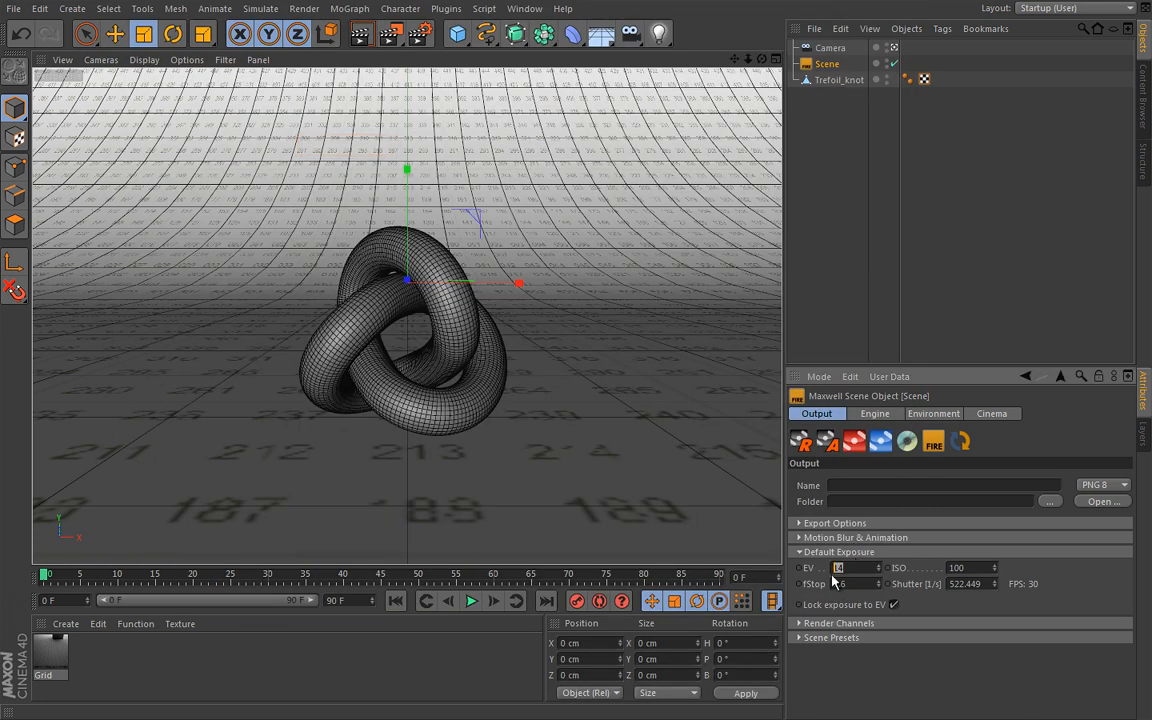
text(7)
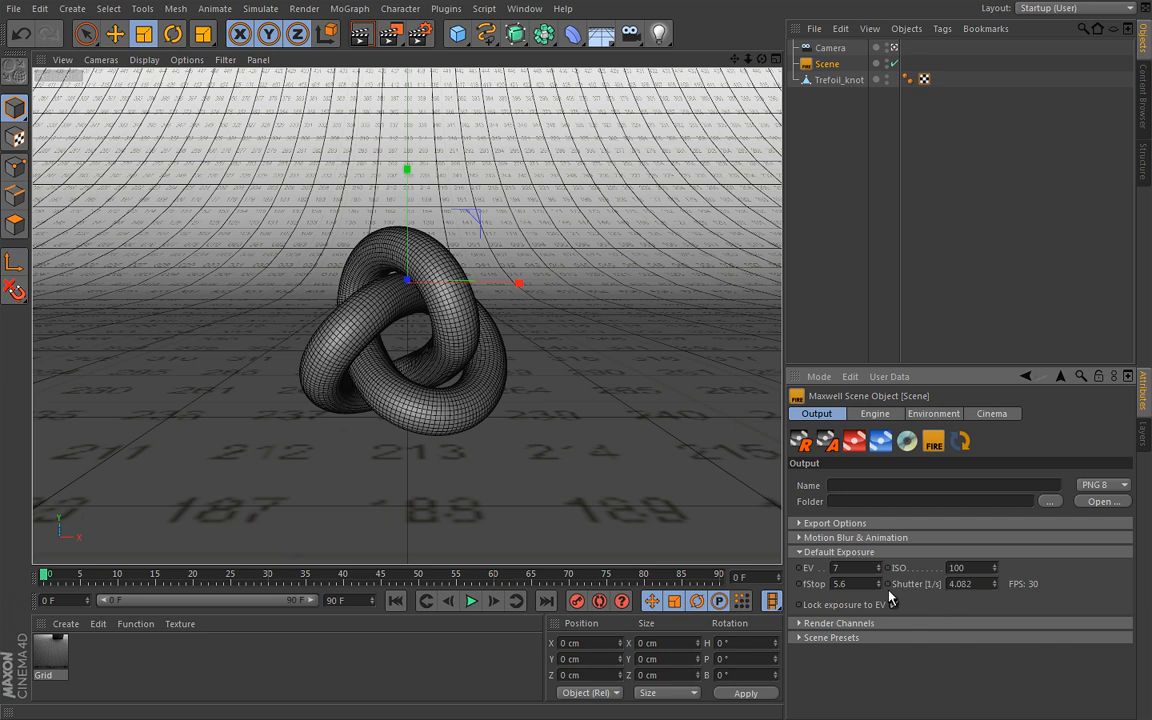
click(898, 604)
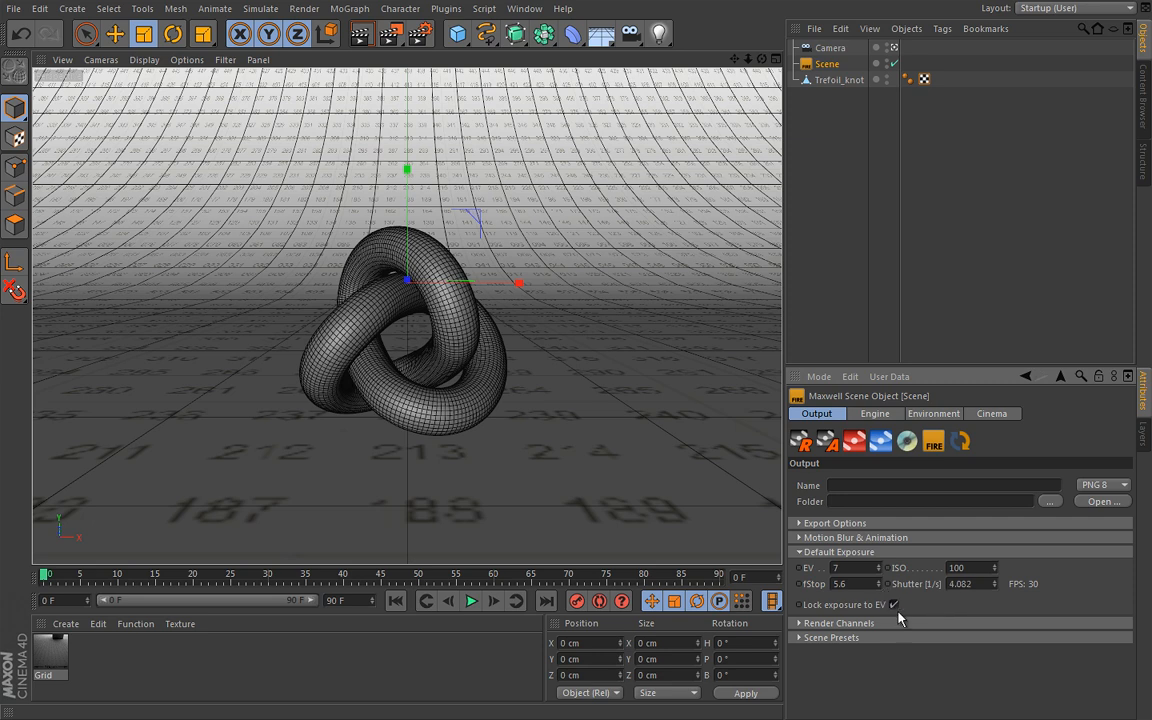
mouse_move(945, 588)
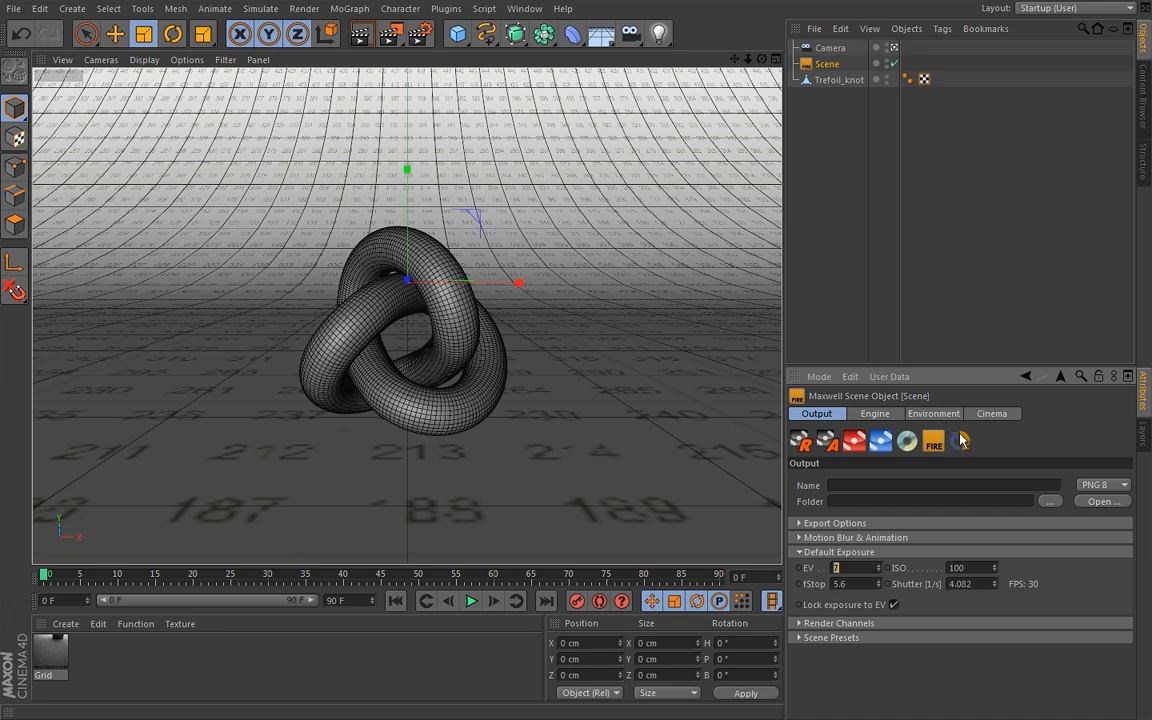
click(932, 441)
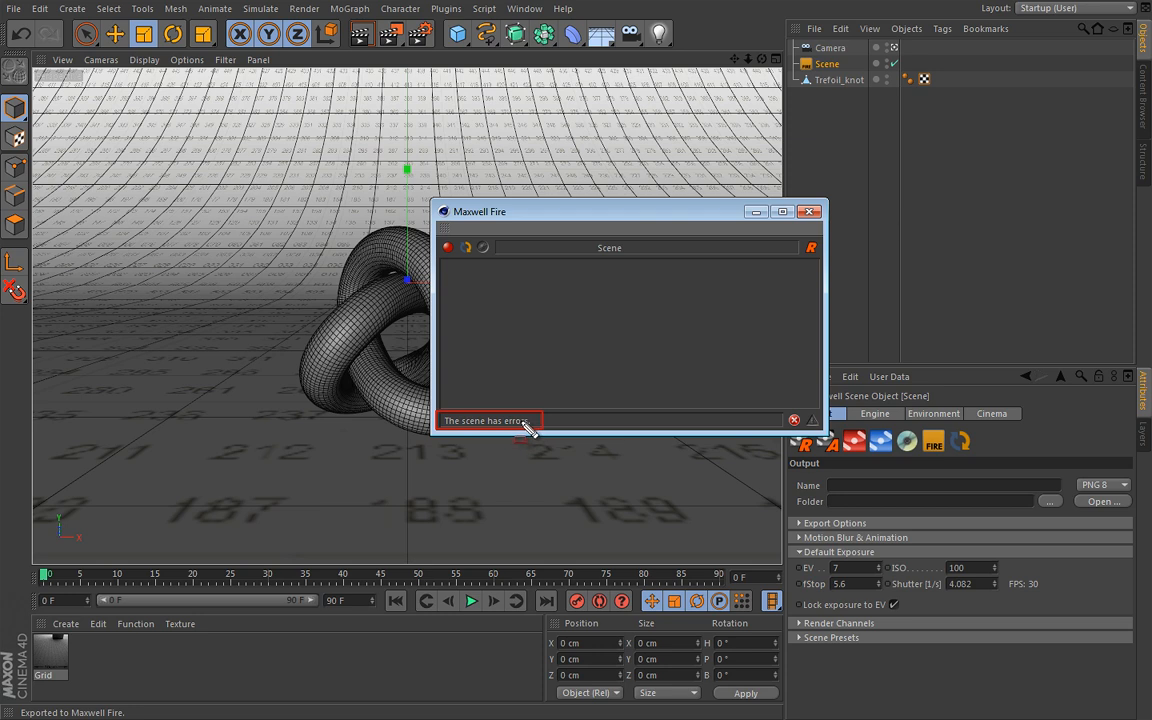
mouse_move(528, 428)
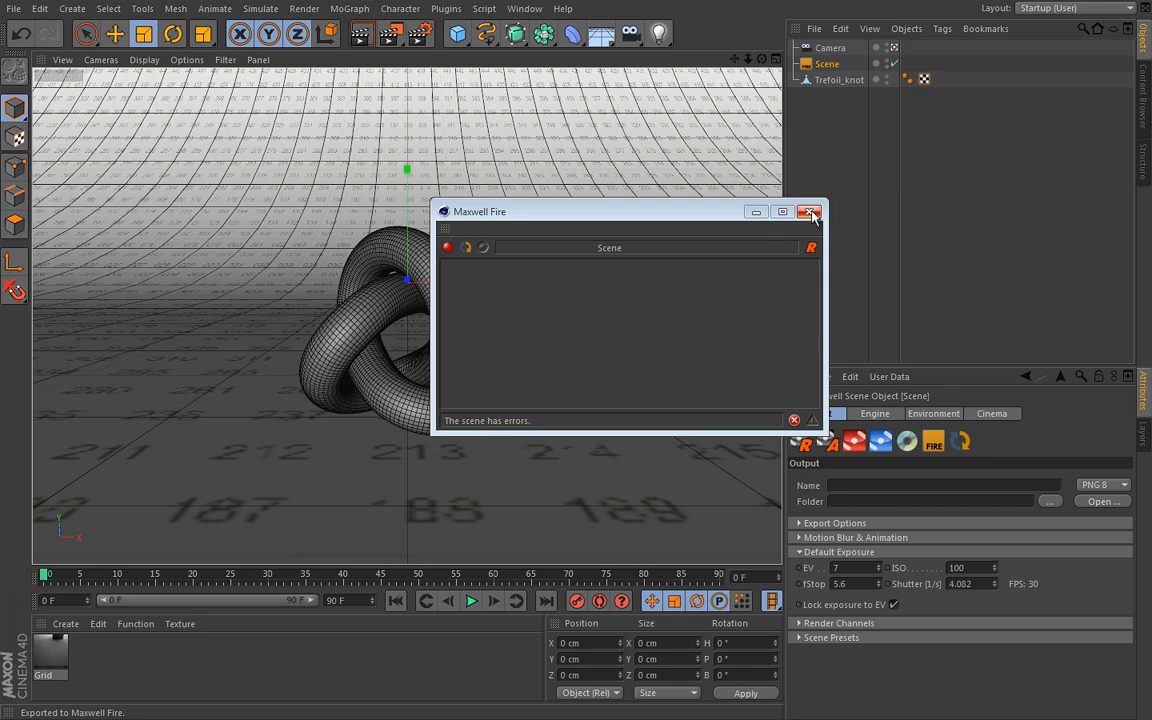
click(810, 211)
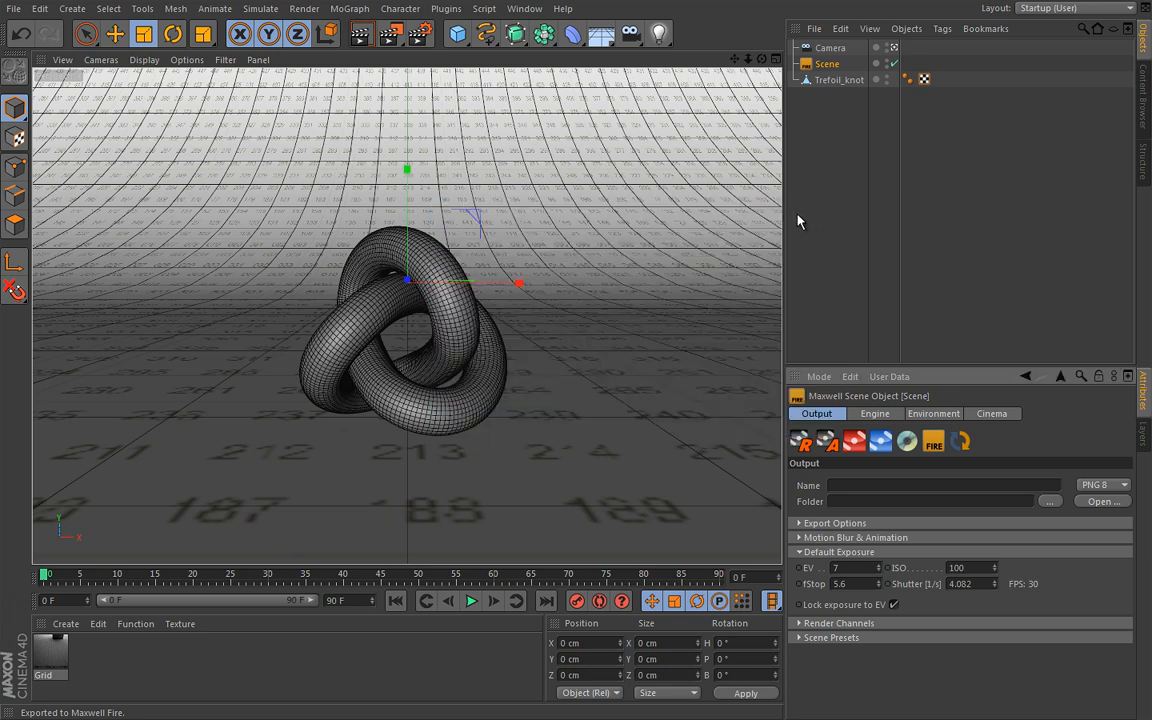
mouse_move(805, 227)
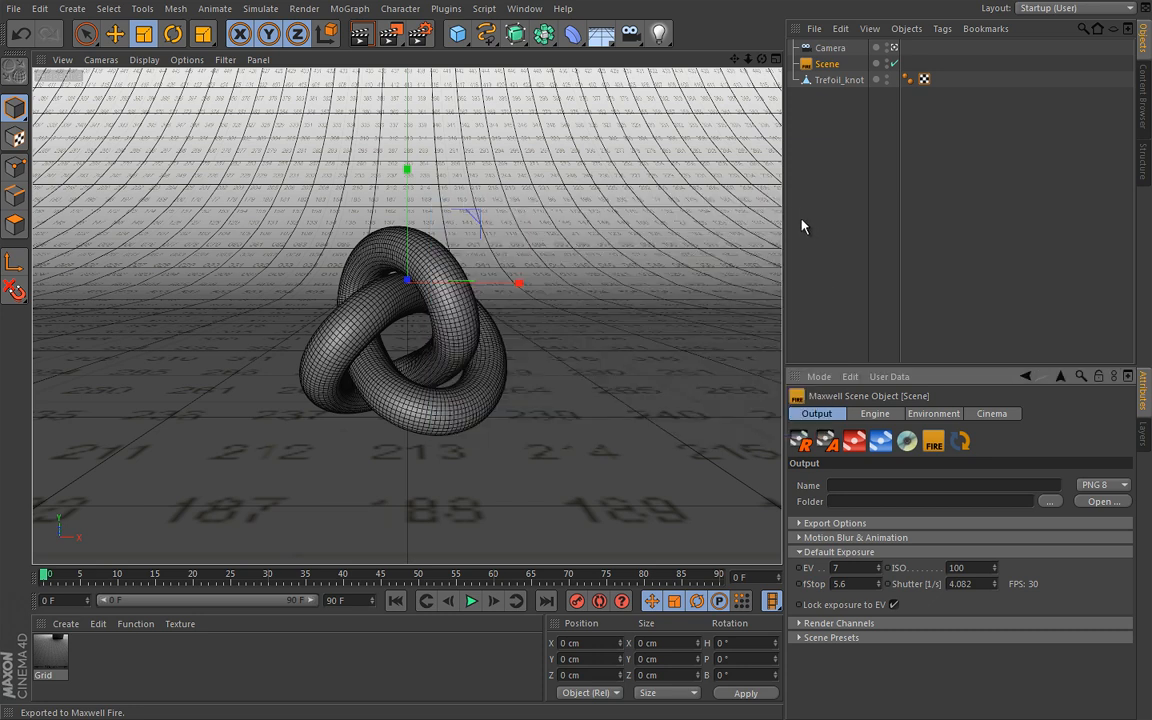
mouse_move(545, 332)
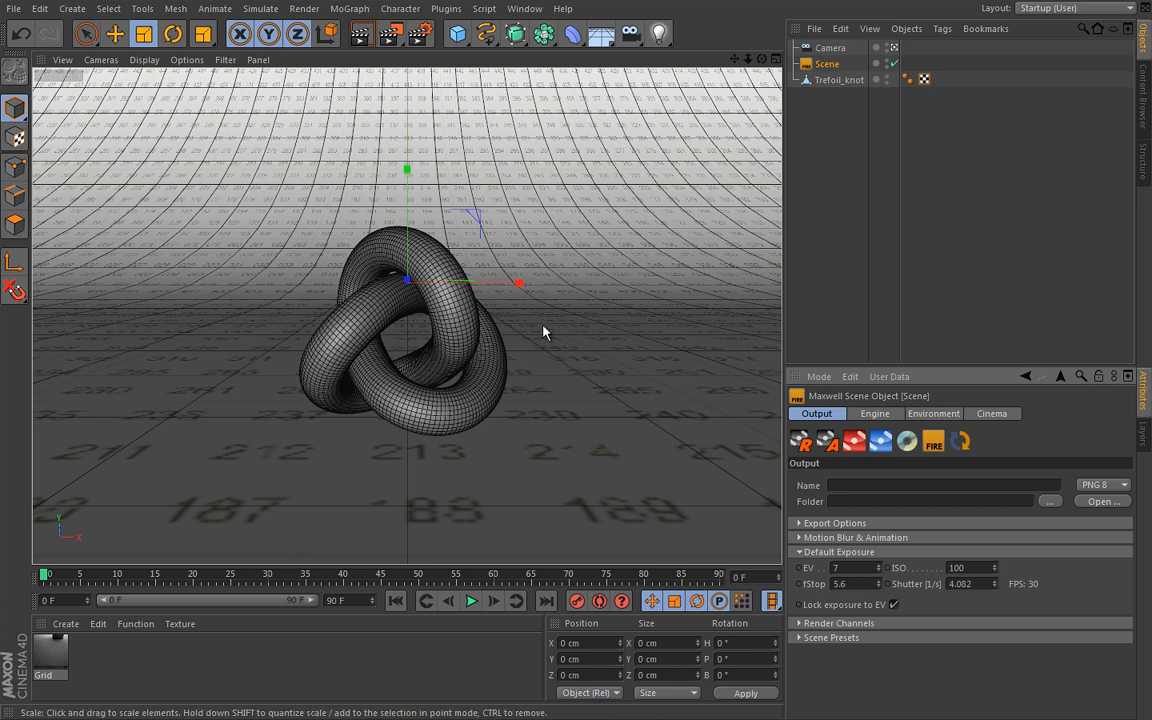
mouse_move(470, 88)
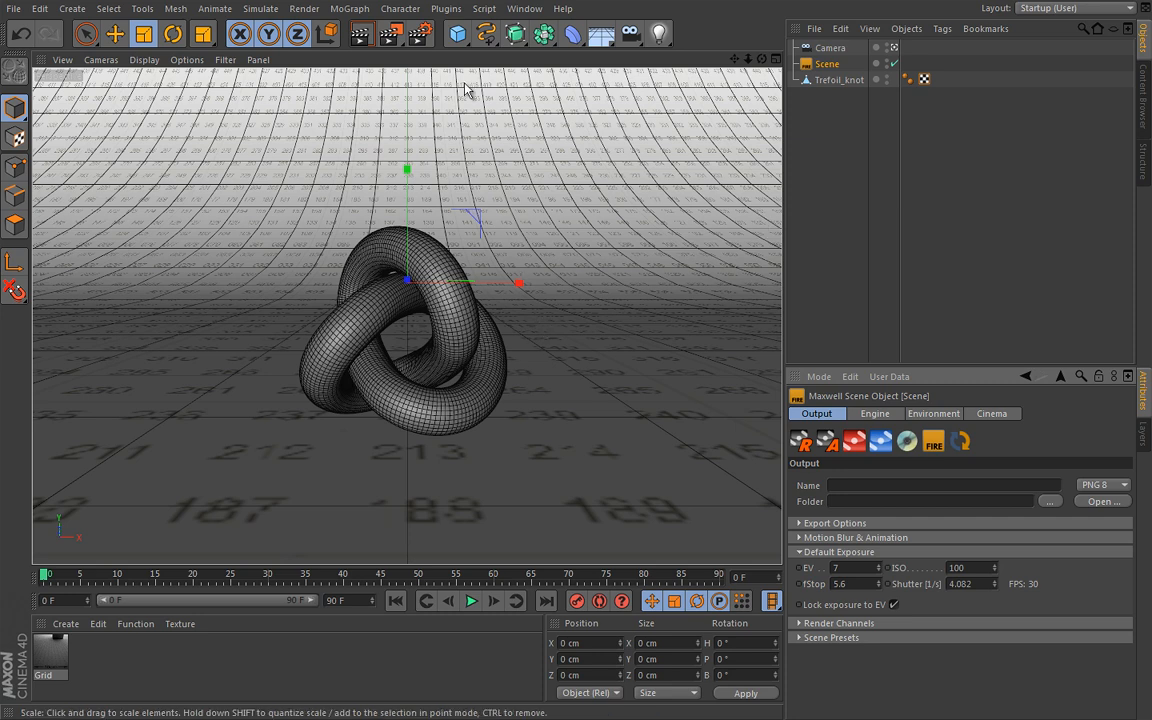
Add a Polygon object to the scene and show its width and height properties
click(457, 33)
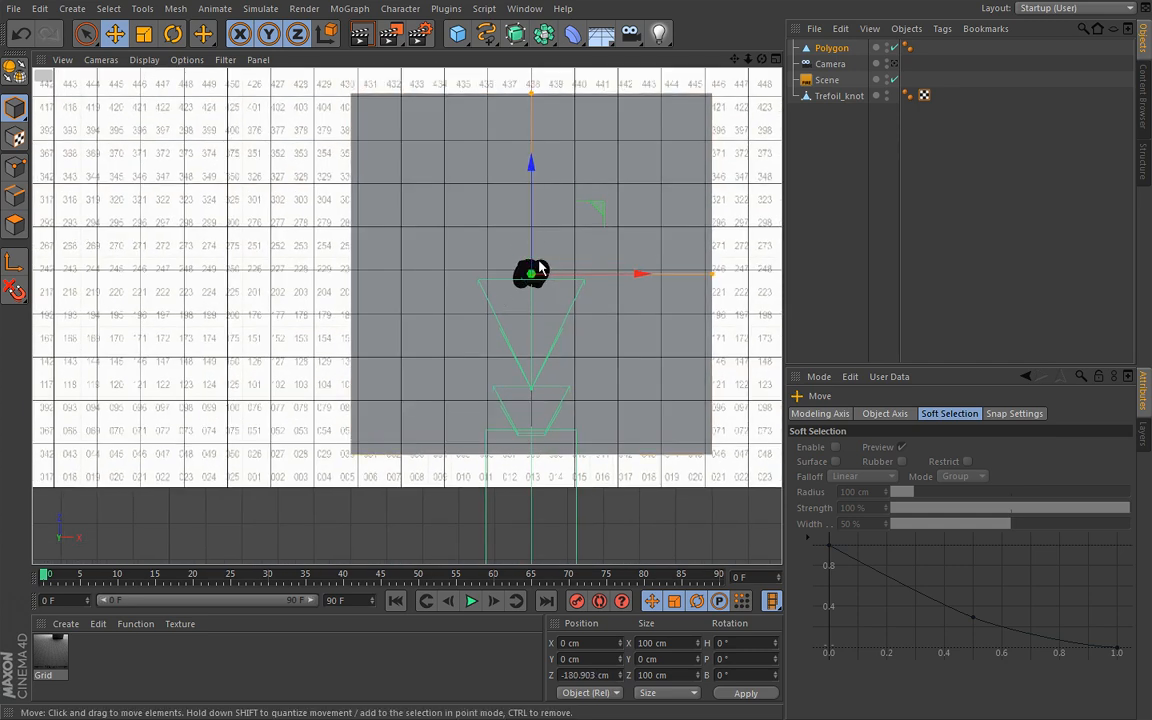
click(831, 48)
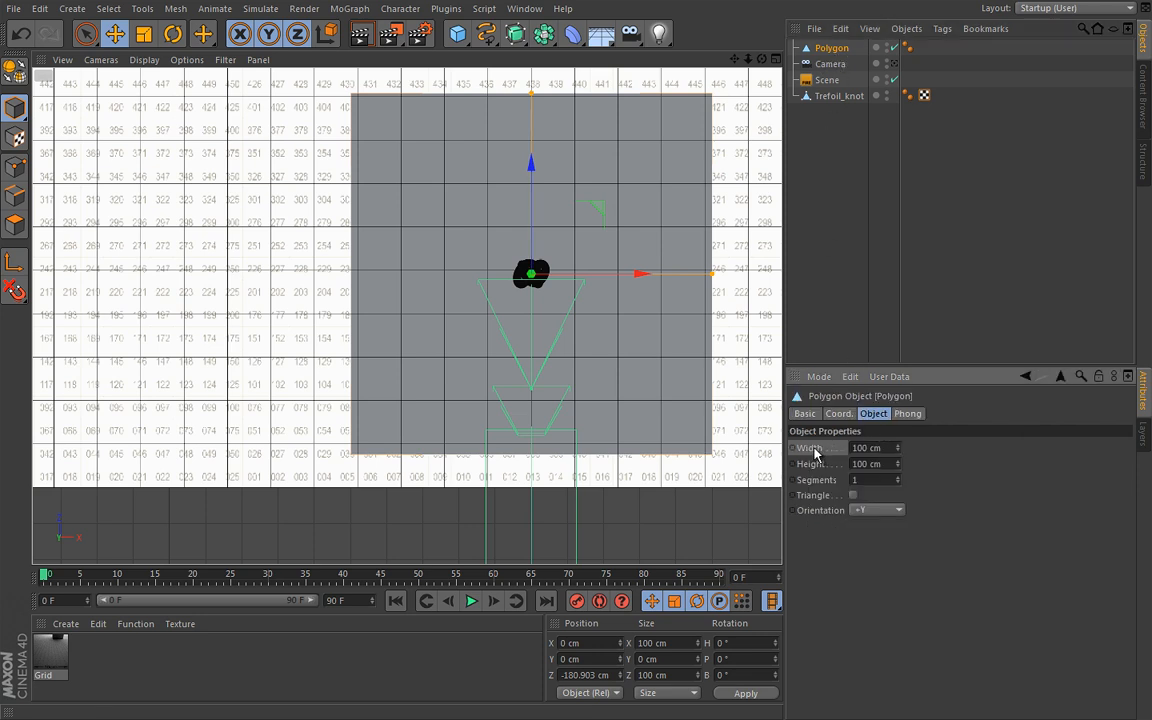
mouse_move(898, 454)
text(5)
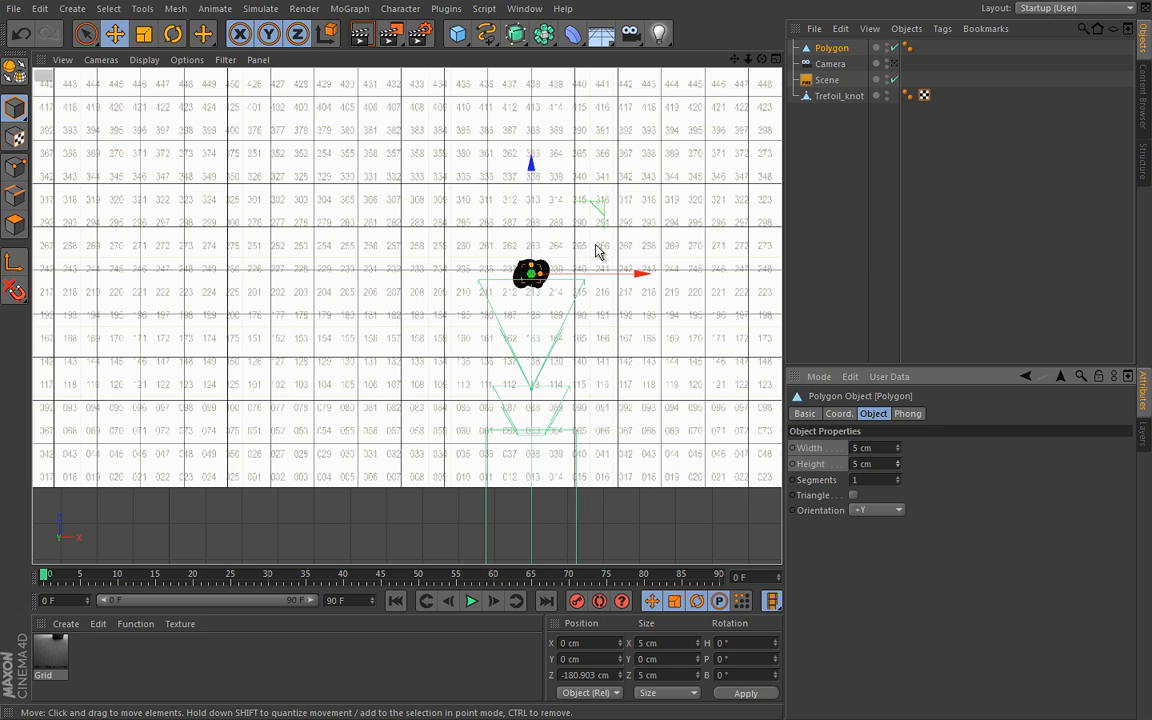
mouse_move(589, 248)
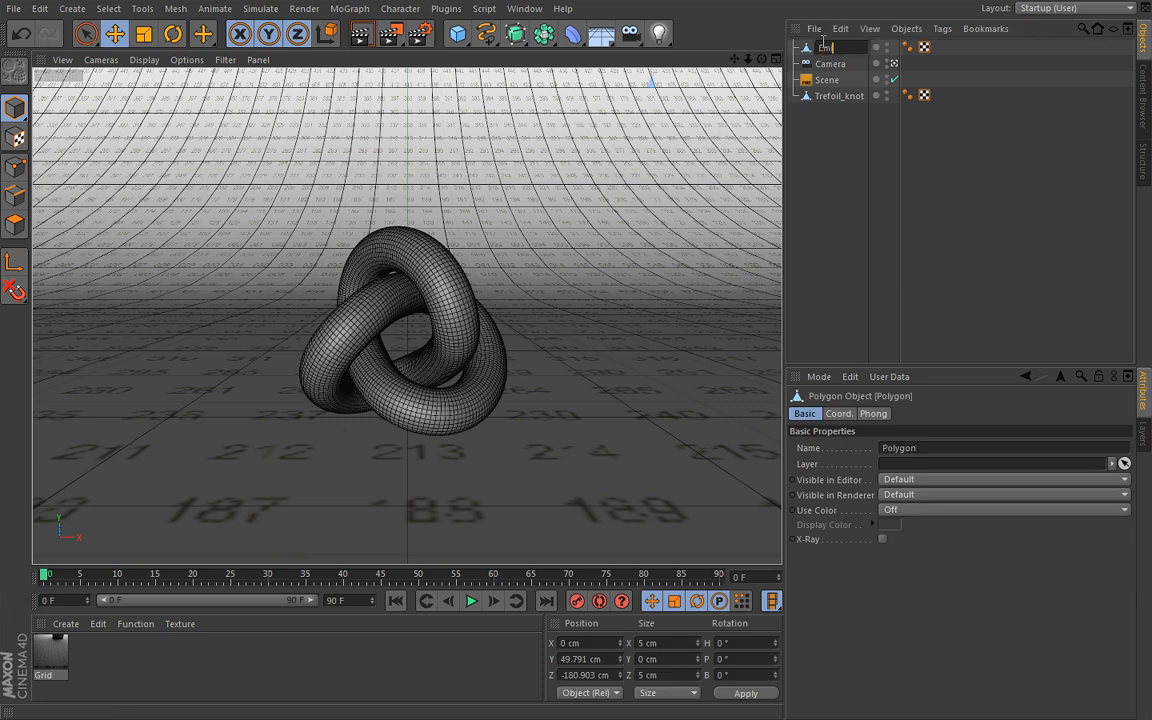
Rename the polygon object to 'Emitter'
text(Emitter)
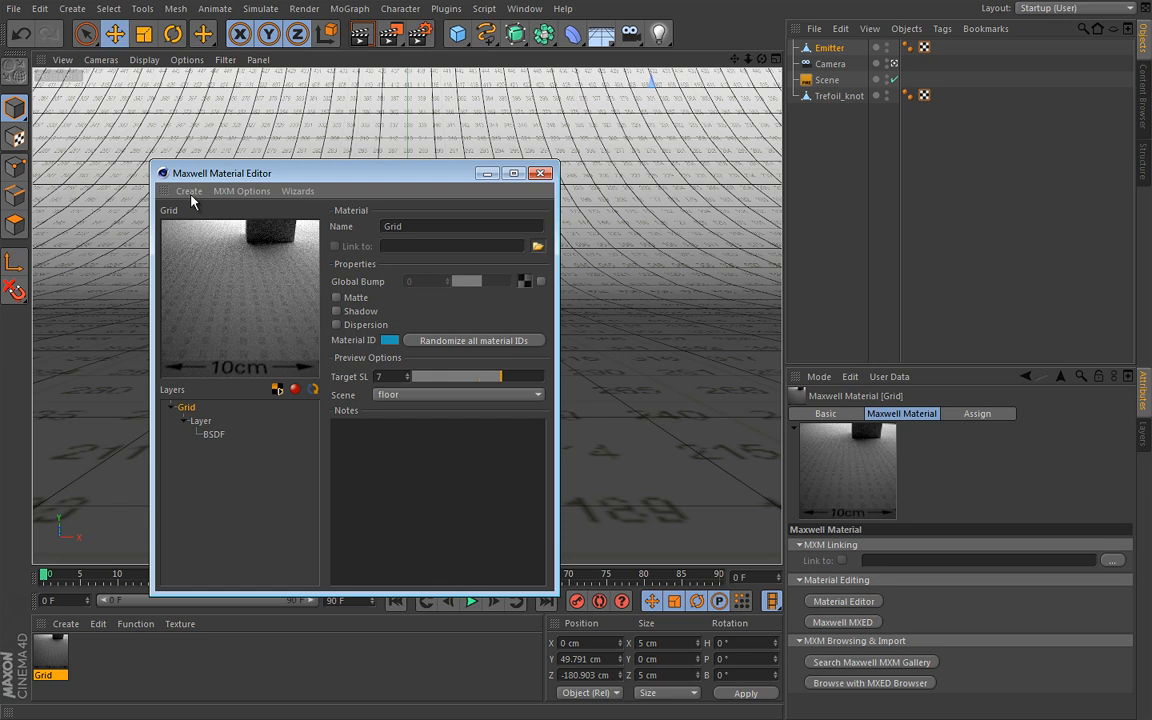
mouse_move(195, 195)
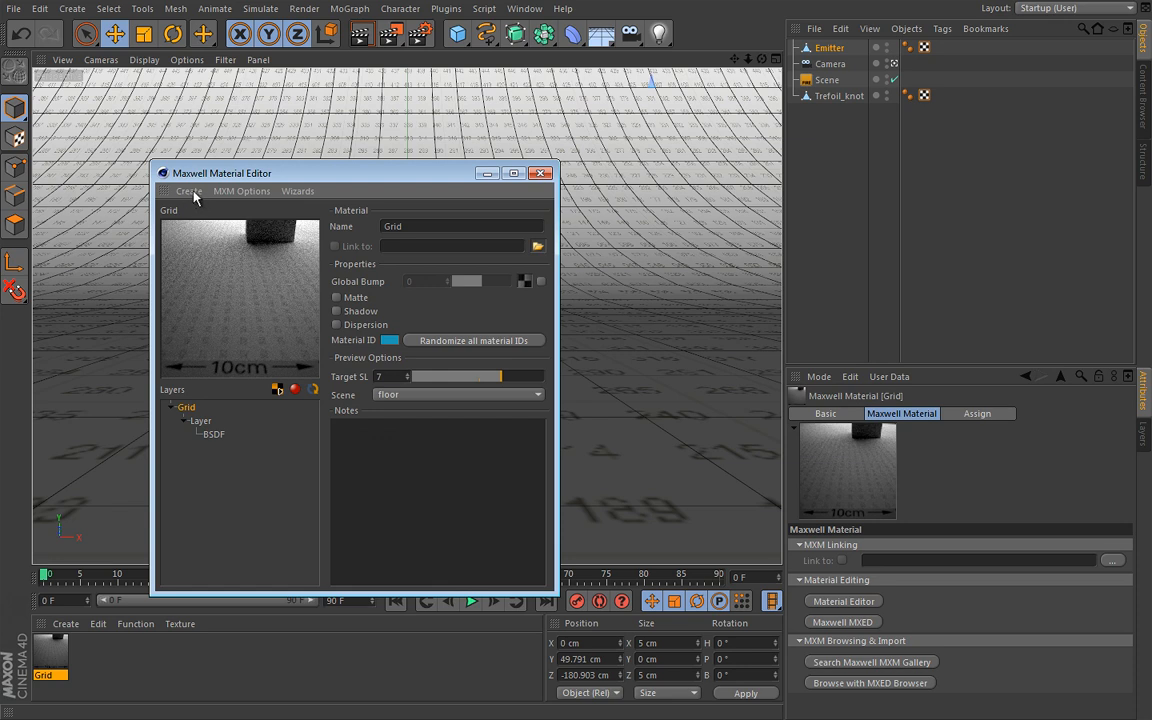
Start a standard Emitter material from the Maxwell Material Editor's creation options
click(189, 191)
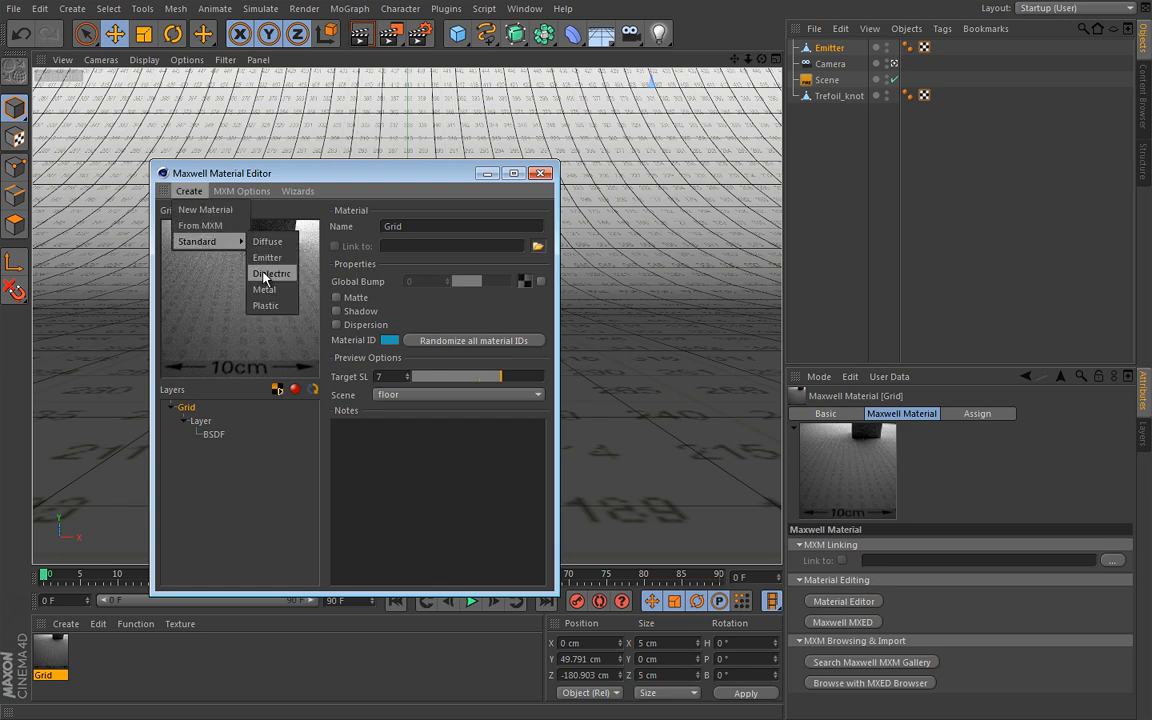
mouse_move(267, 257)
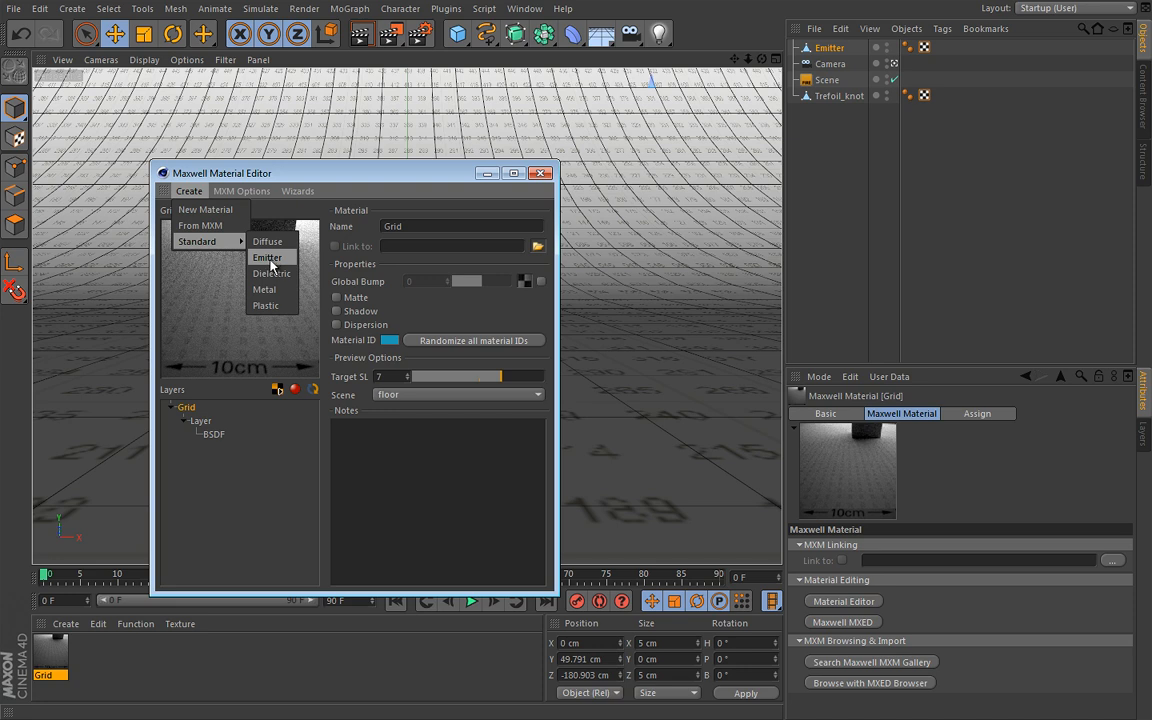
click(267, 257)
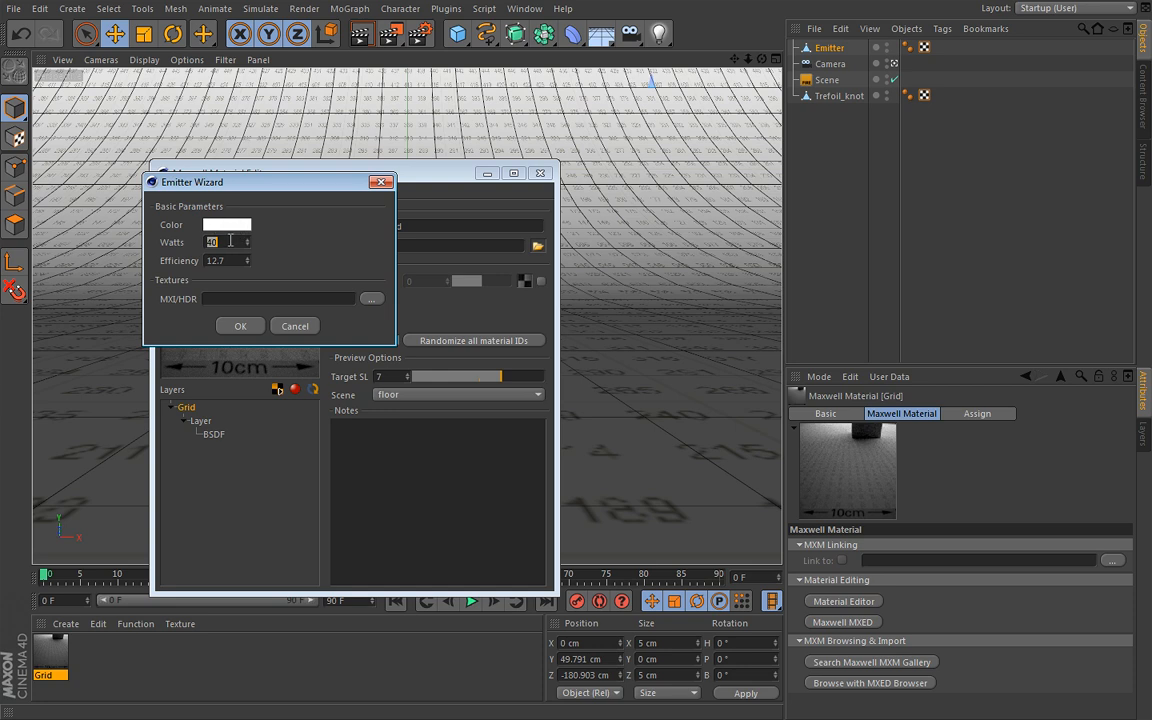
mouse_move(185, 277)
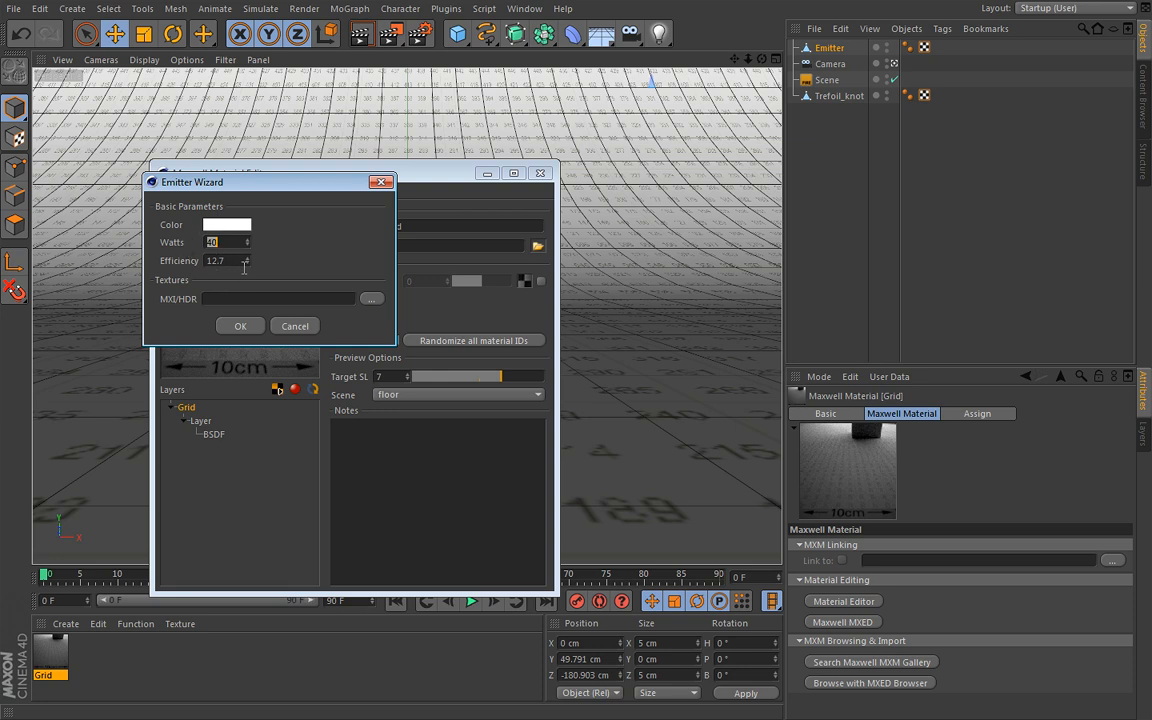
Confirm the white 40-watt emitter material and inspect its layer settings
click(240, 325)
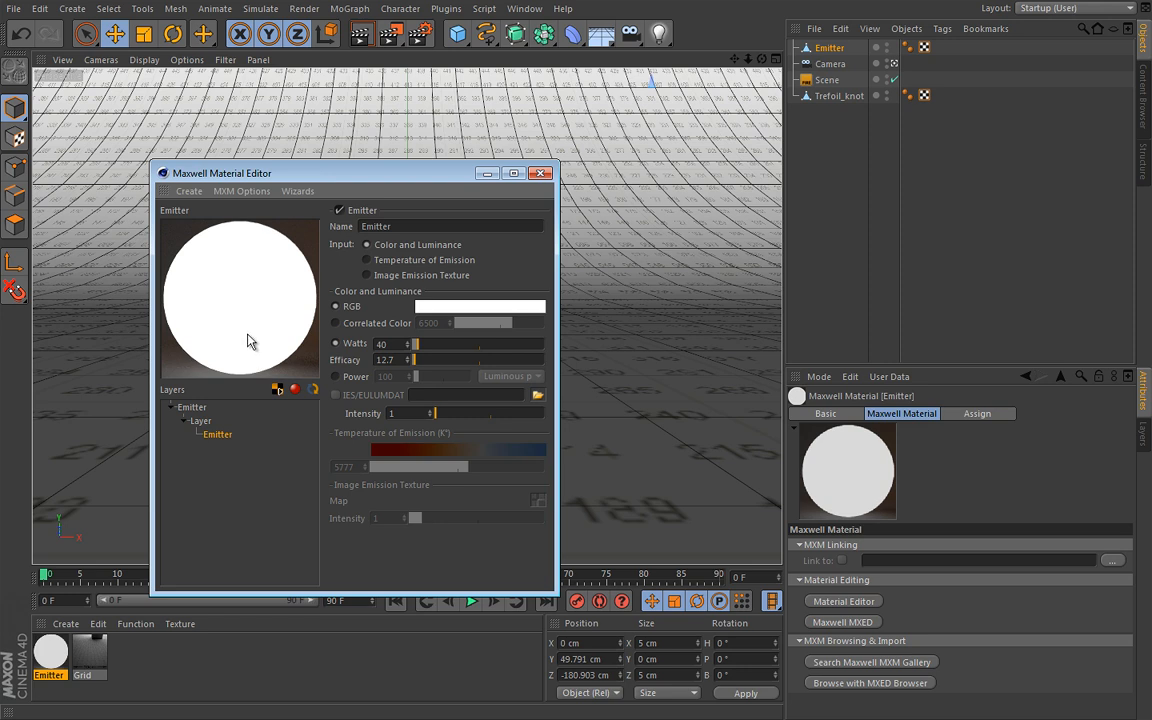
mouse_move(338, 415)
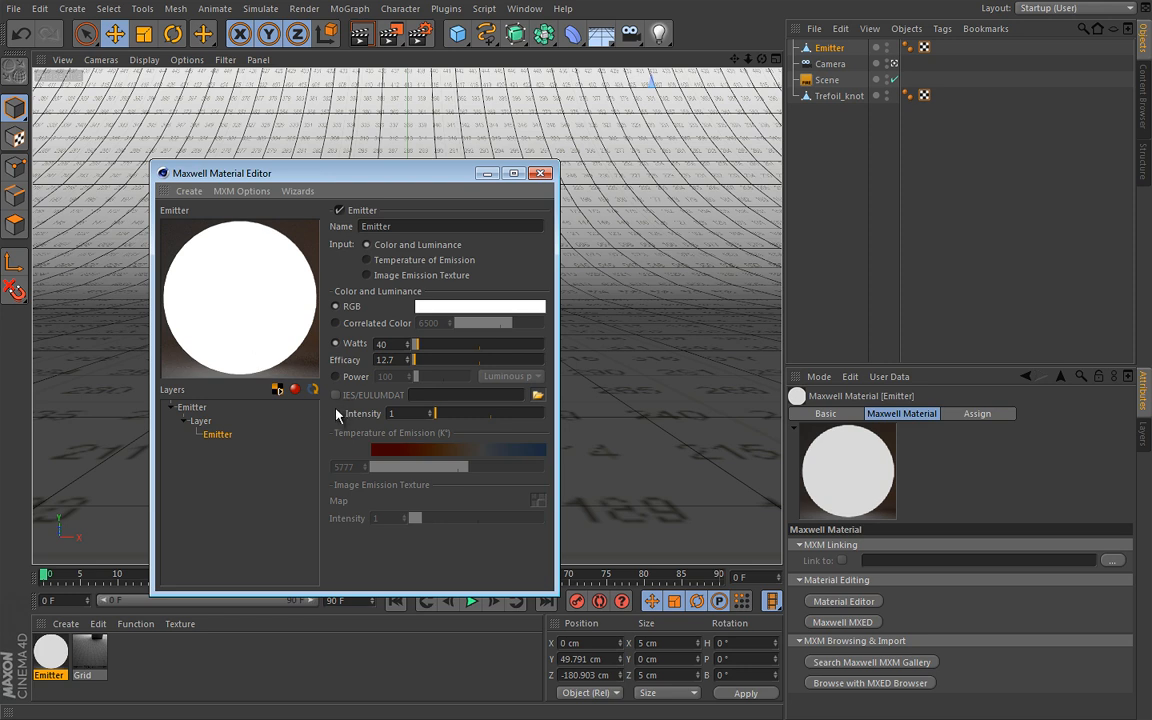
mouse_move(362, 275)
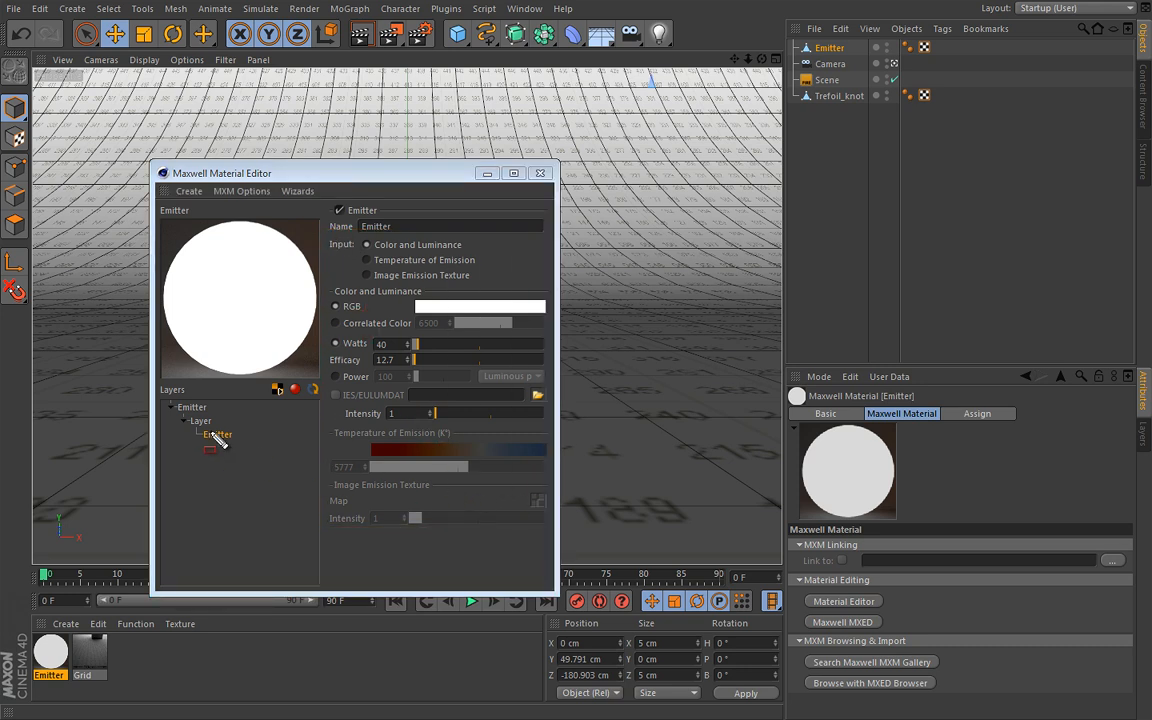
click(217, 434)
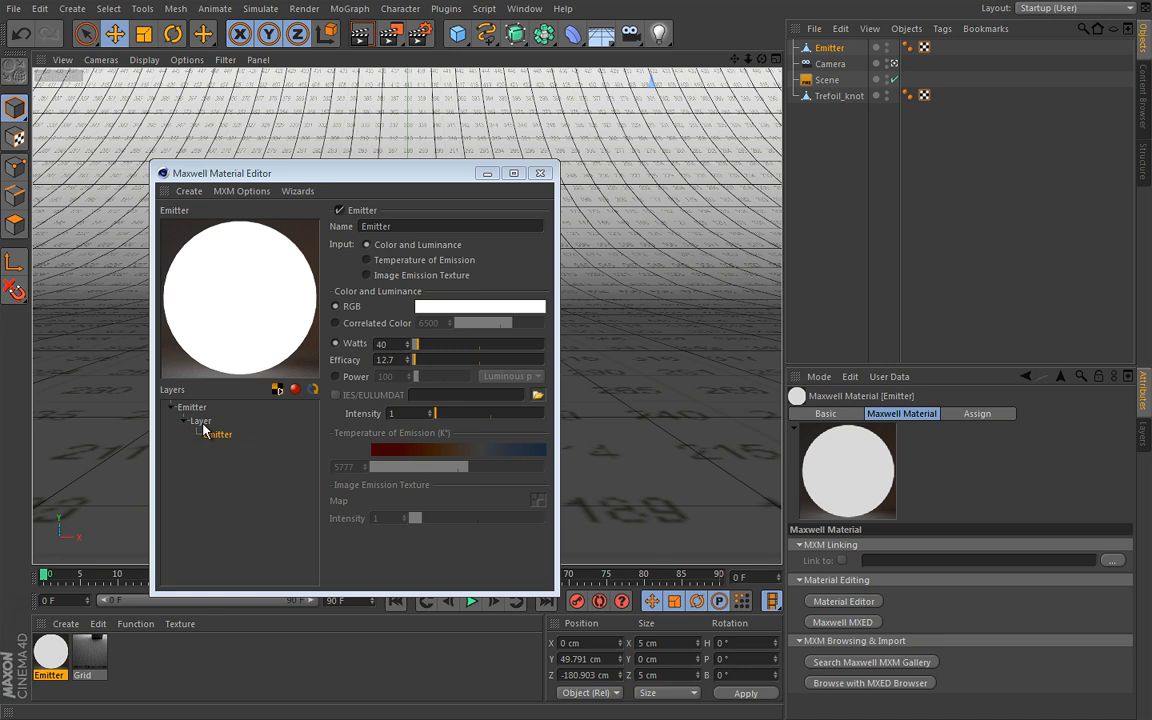
right_click(200, 420)
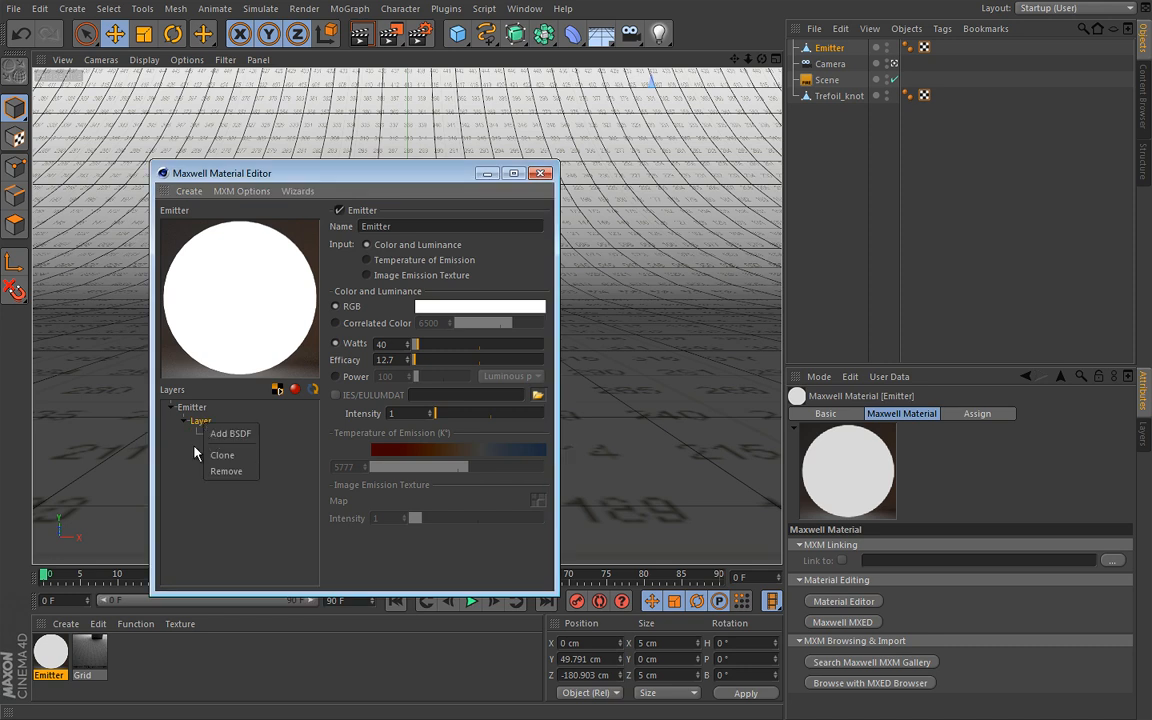
click(230, 433)
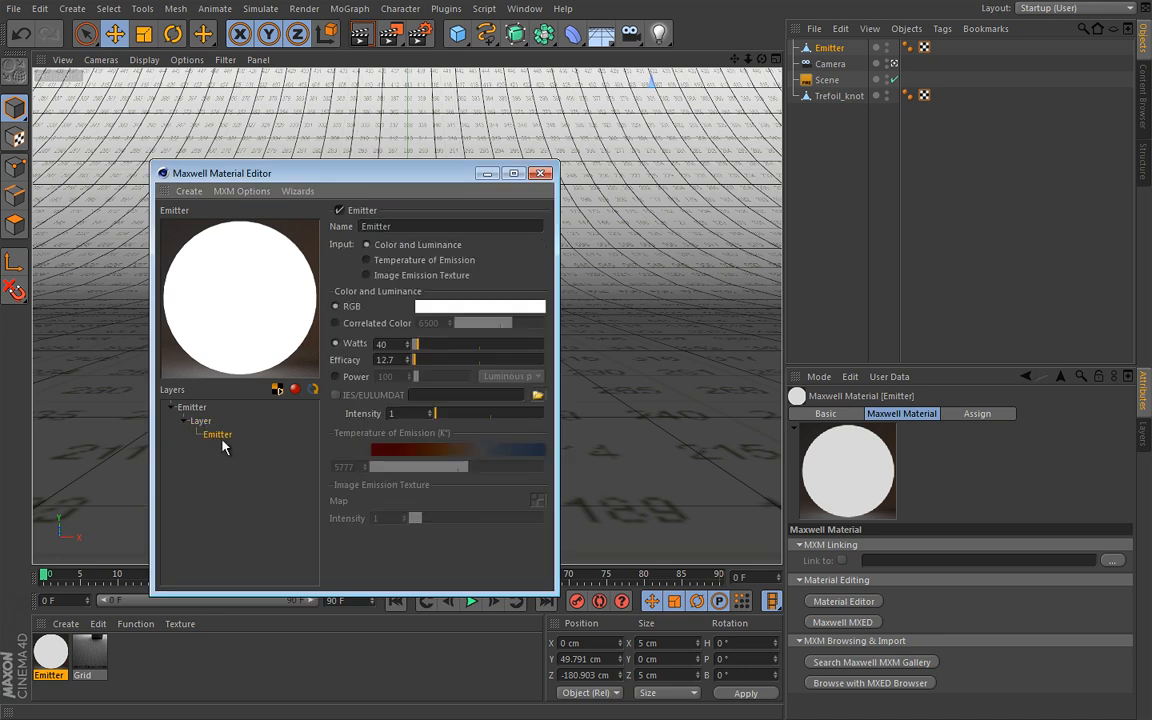
mouse_move(248, 447)
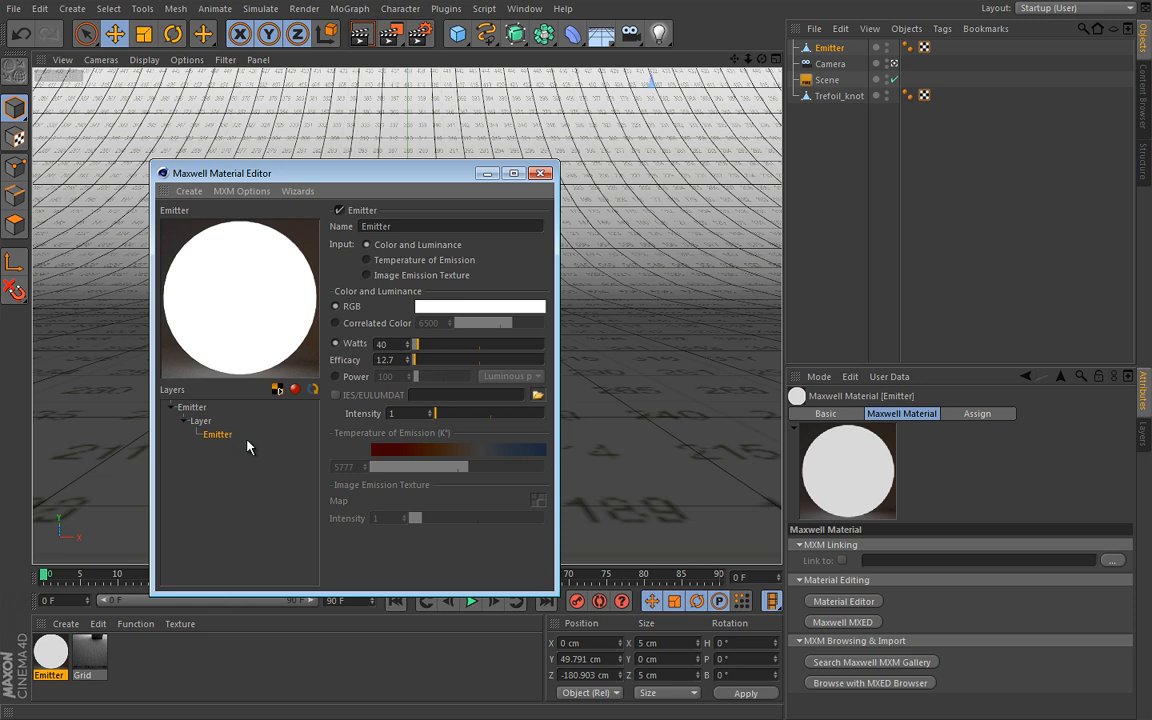
mouse_move(343, 430)
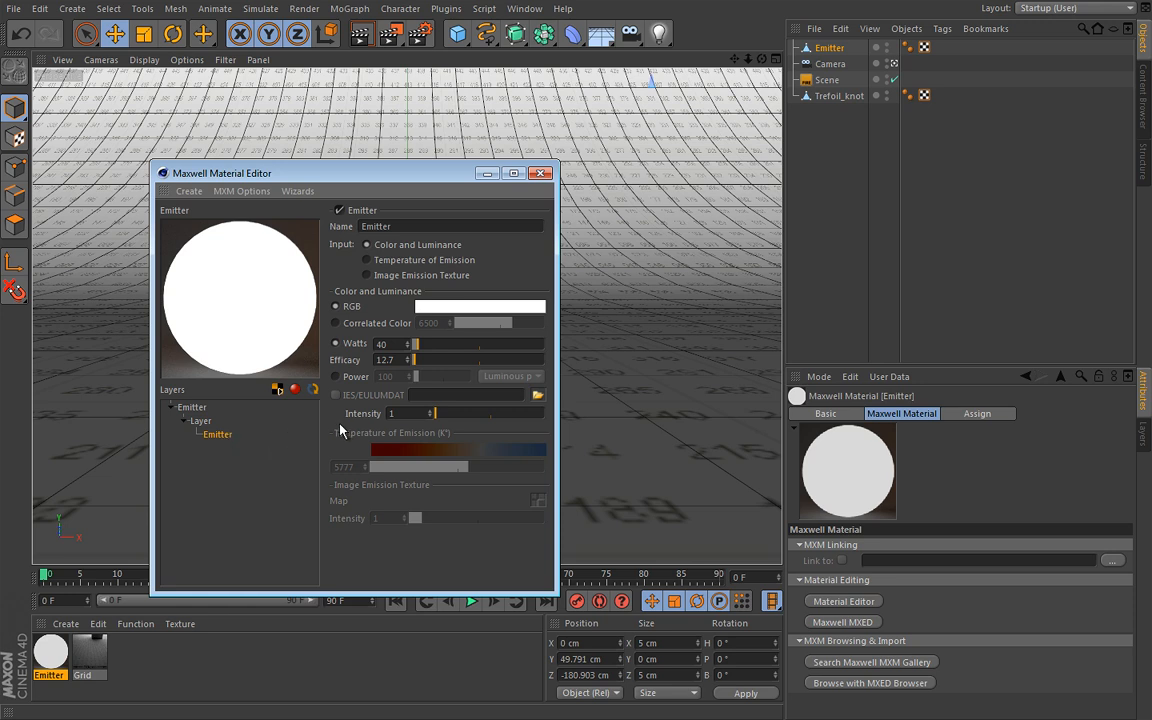
click(541, 172)
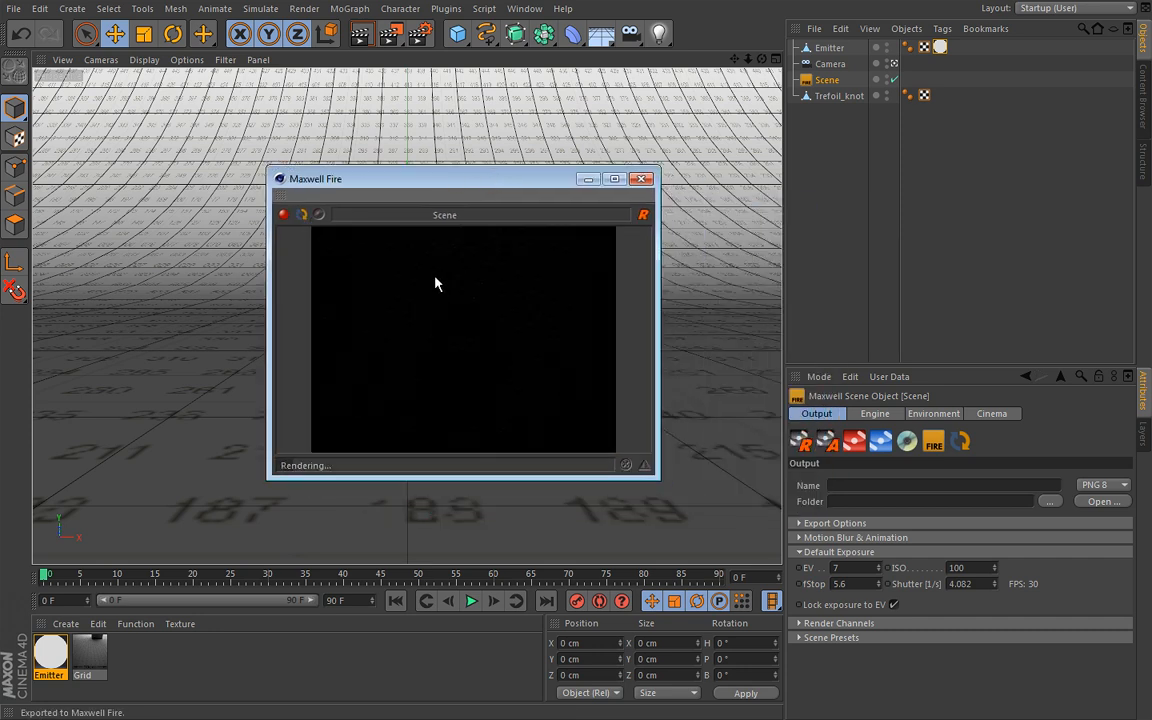
mouse_move(447, 271)
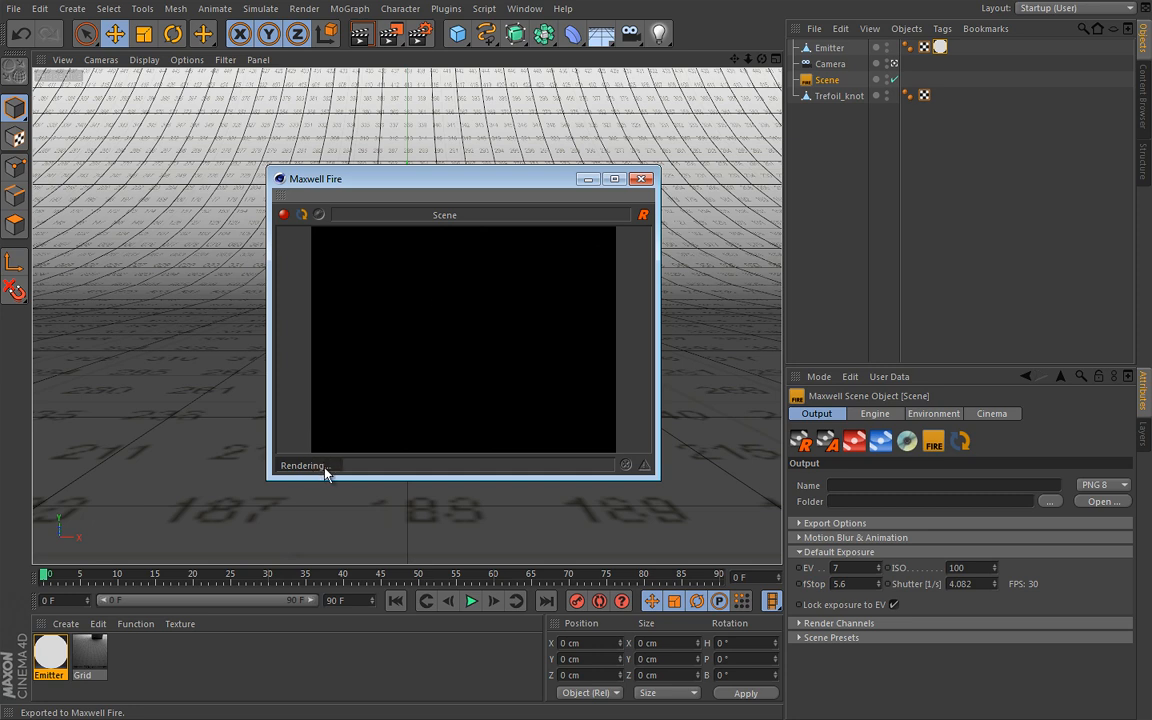
mouse_move(465, 277)
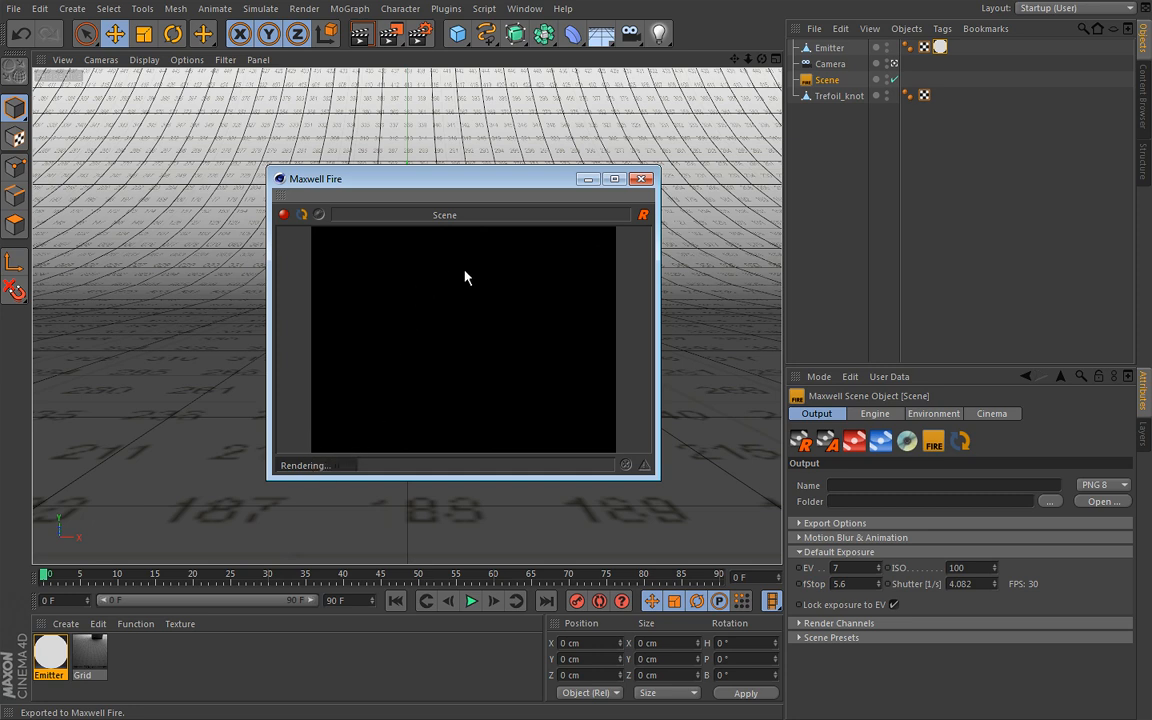
mouse_move(487, 290)
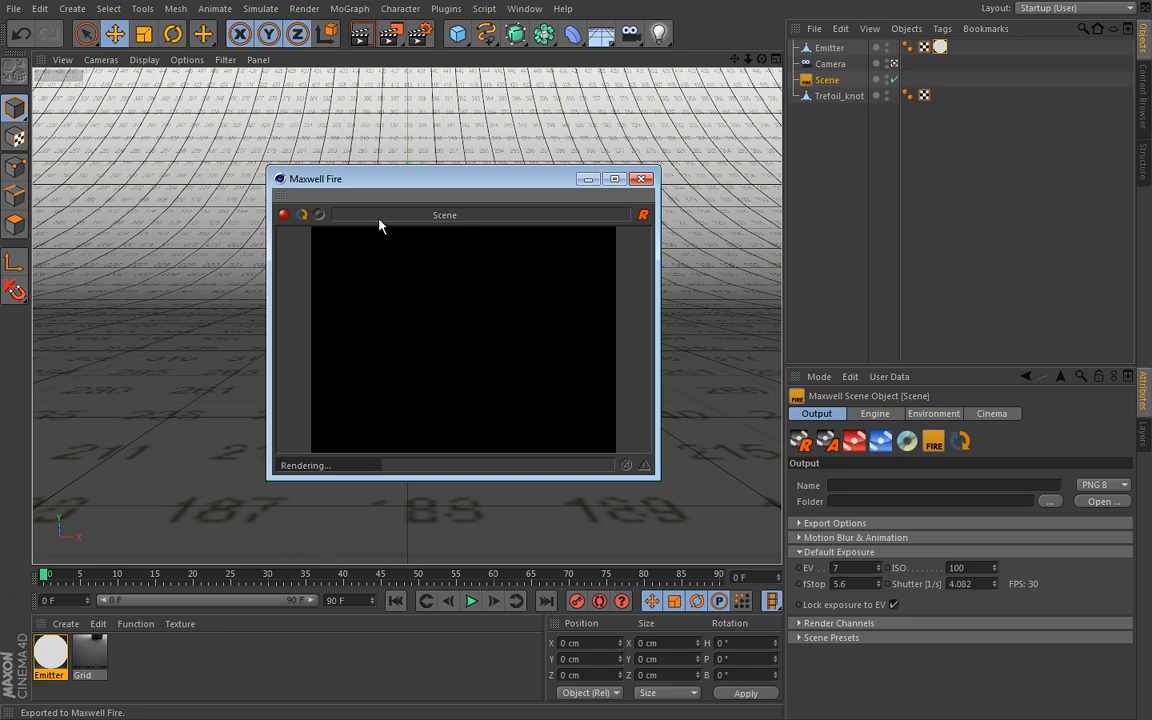
mouse_move(363, 252)
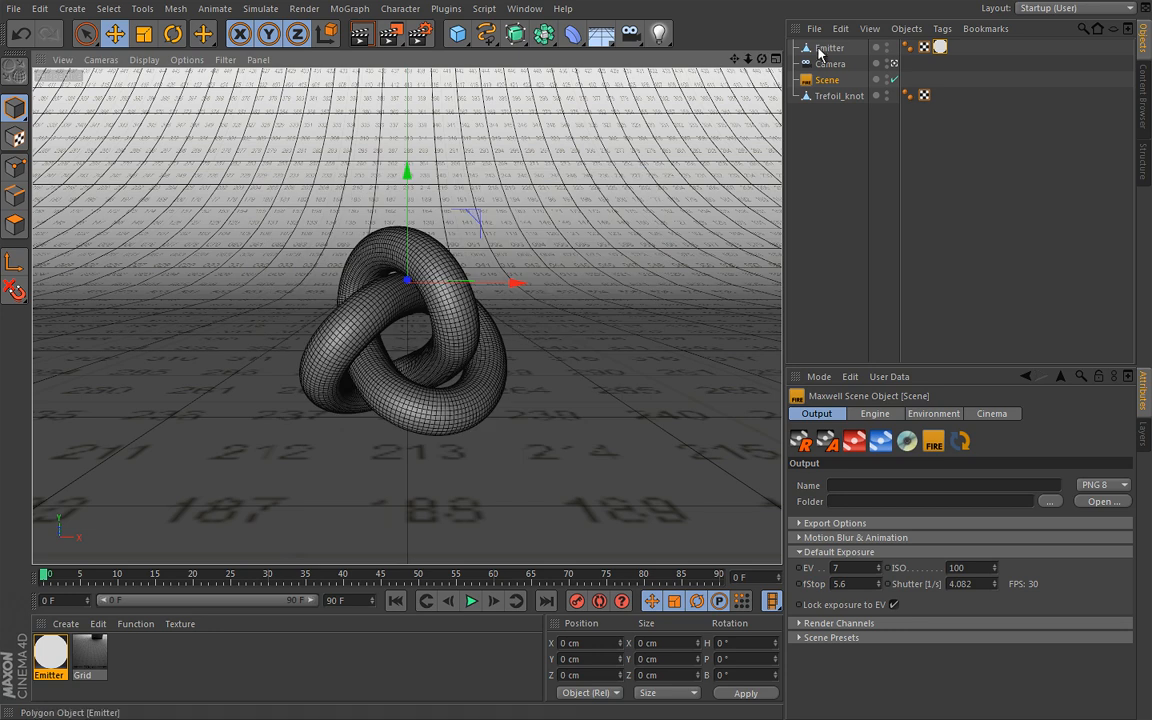
Select the Emitter plane and orbit the view to see which way it faces
click(829, 47)
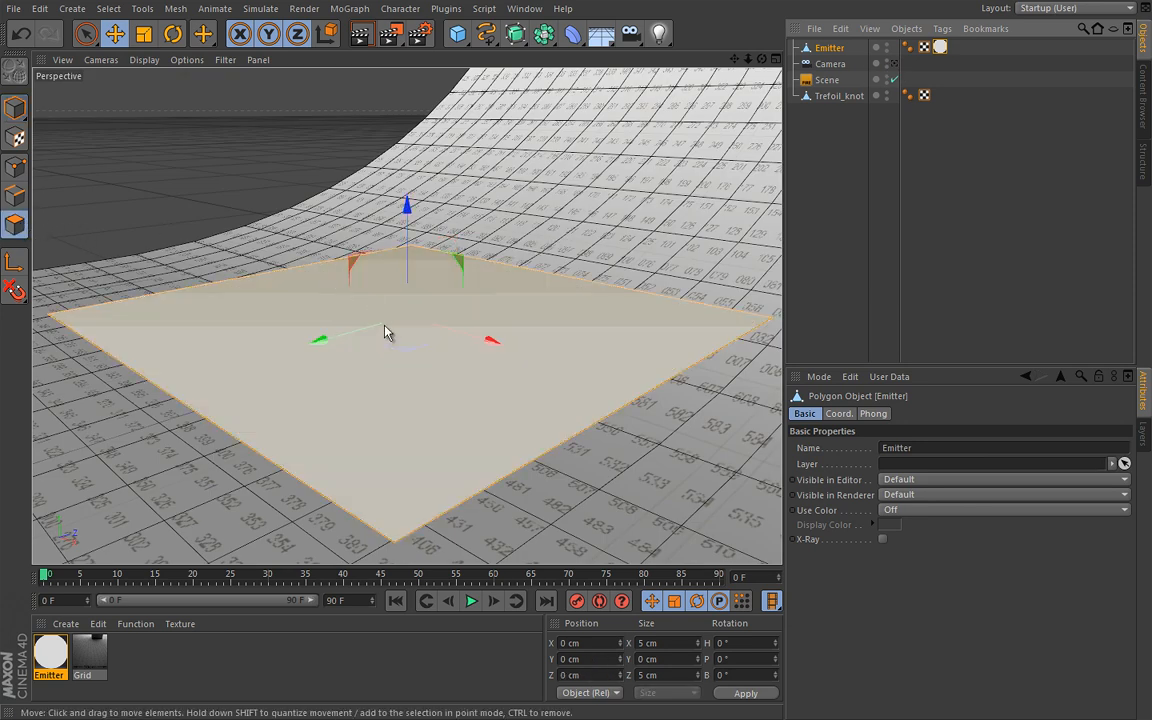
mouse_move(358, 325)
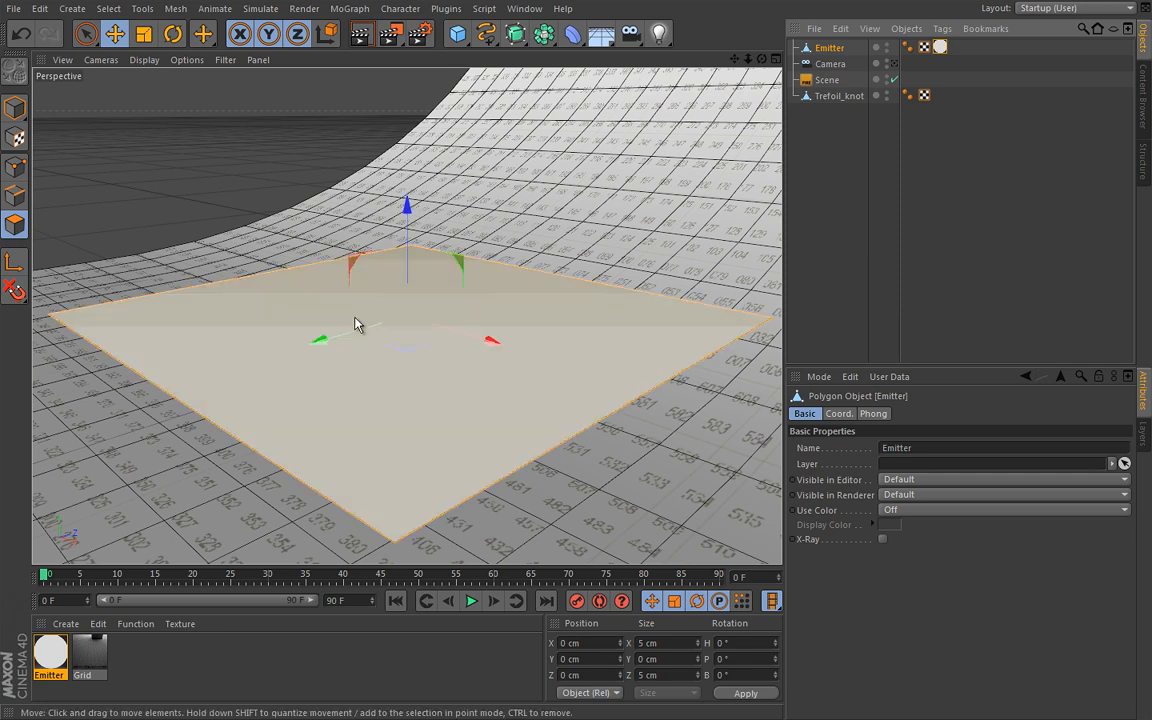
mouse_move(388, 357)
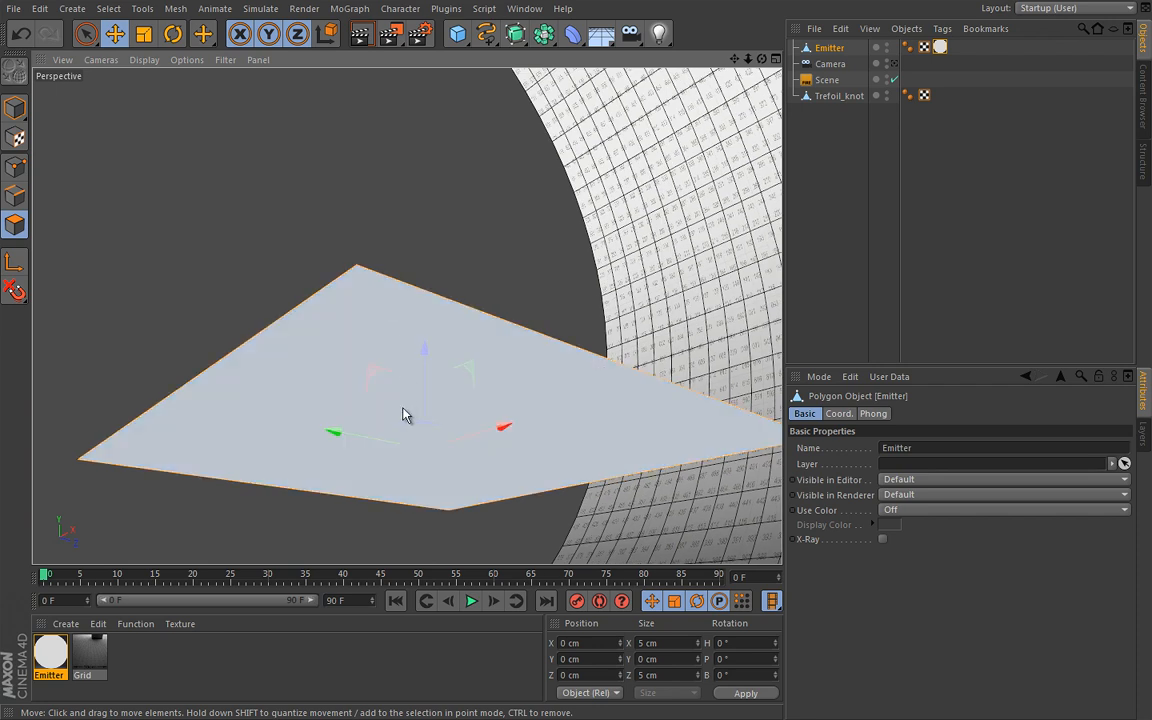
click(406, 405)
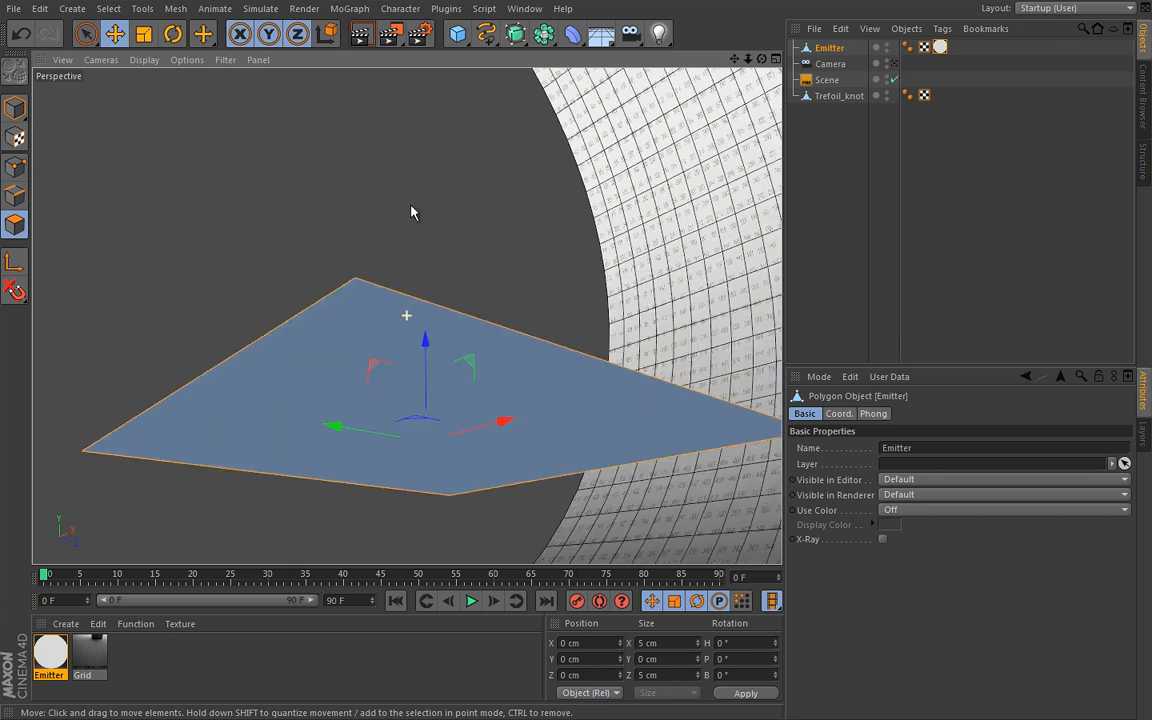
drag(410, 213, 380, 218)
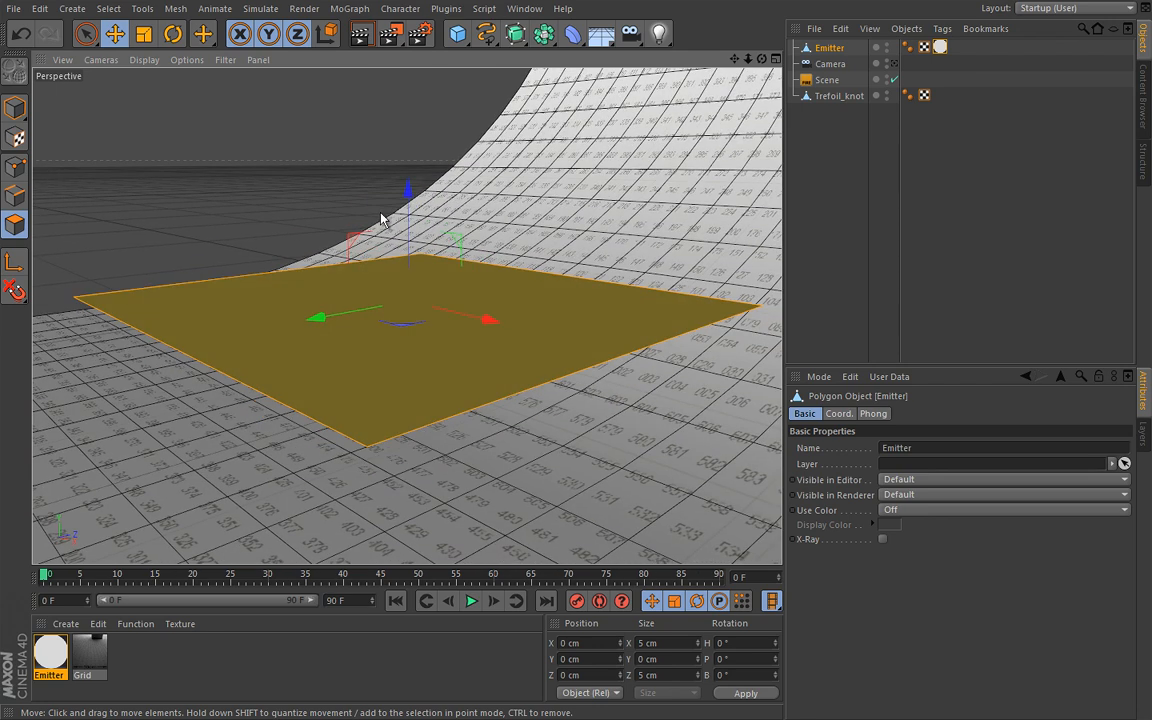
click(176, 8)
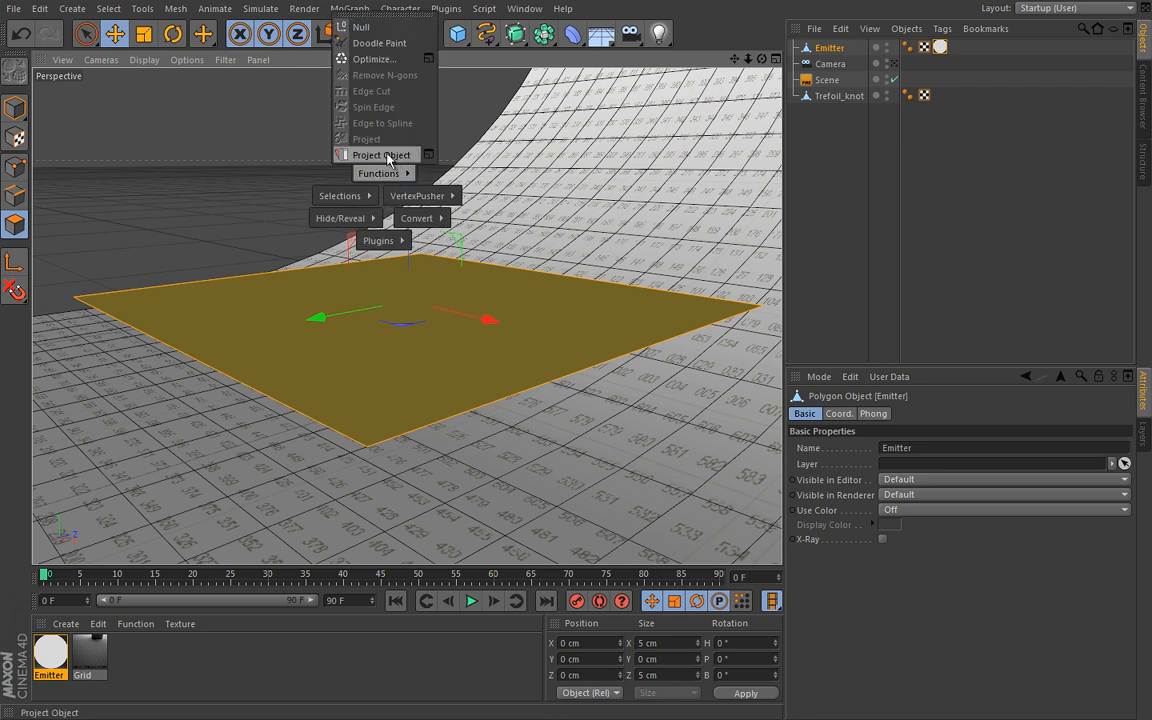
click(379, 42)
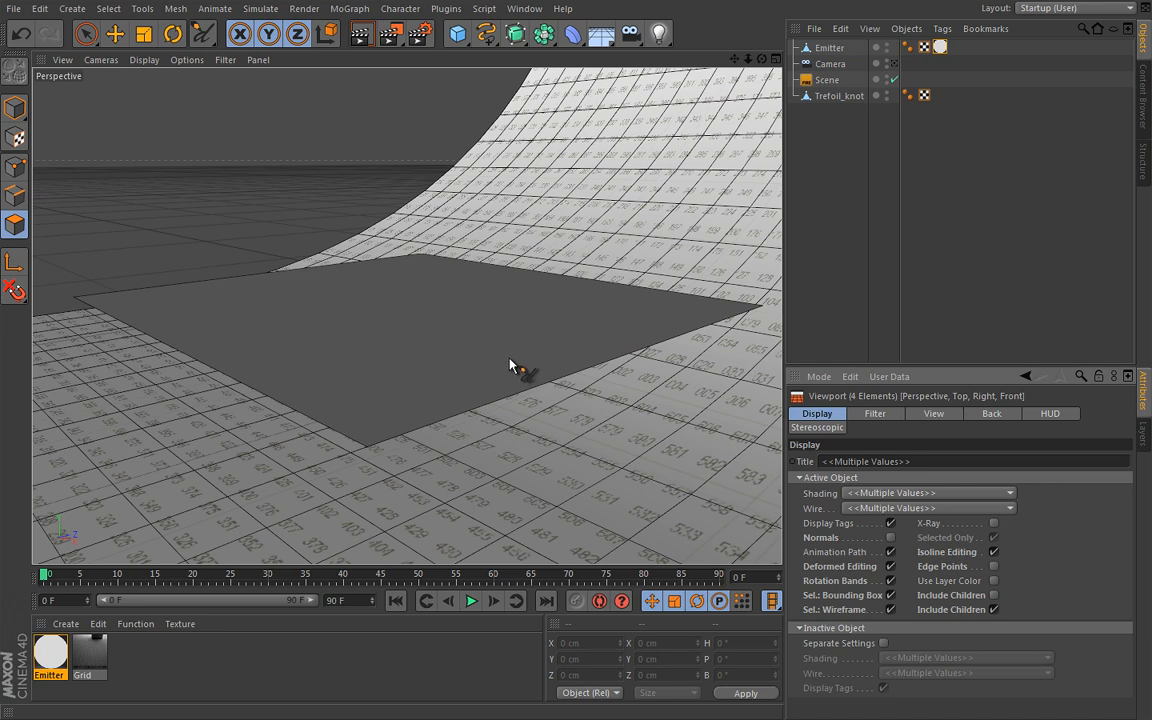
mouse_move(868, 430)
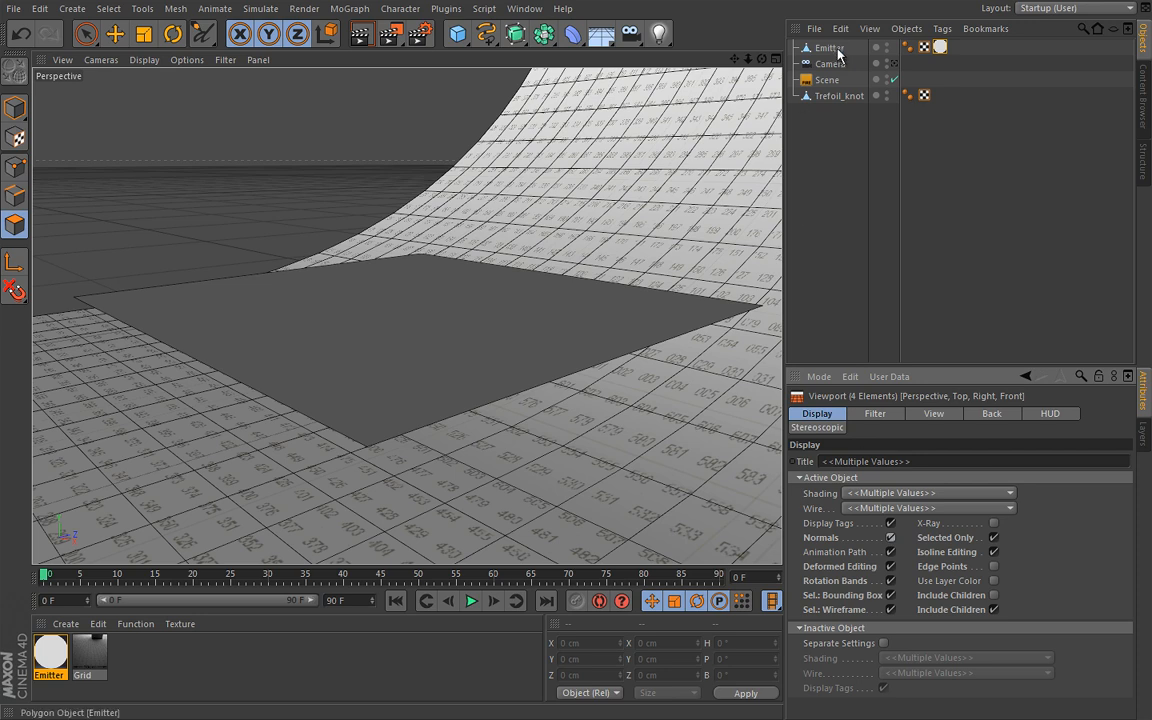
Reselect Emitter and pull the view back so the plane appears smaller
click(829, 47)
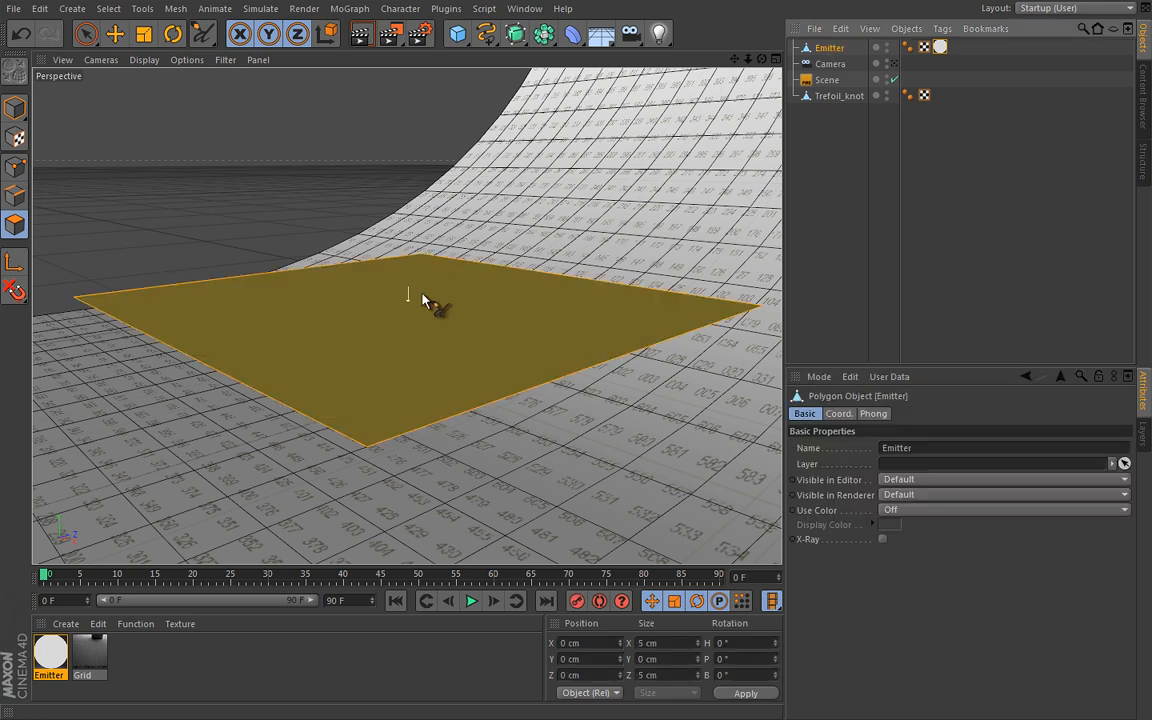
drag(420, 300, 410, 310)
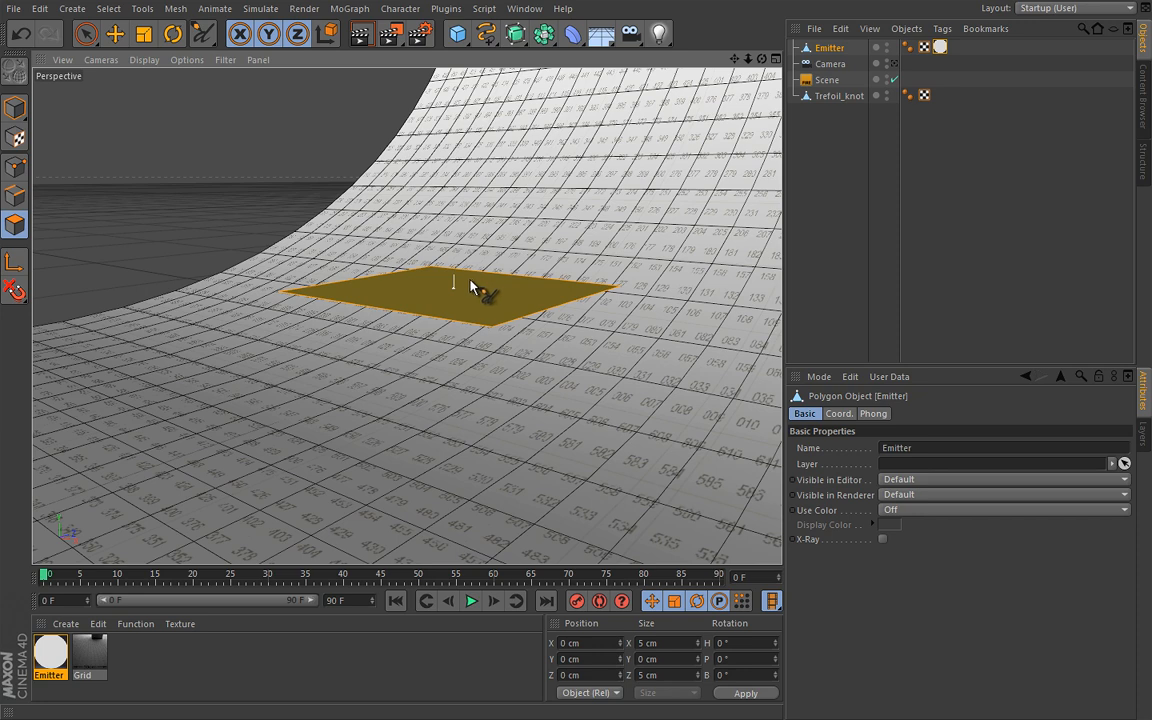
mouse_move(455, 293)
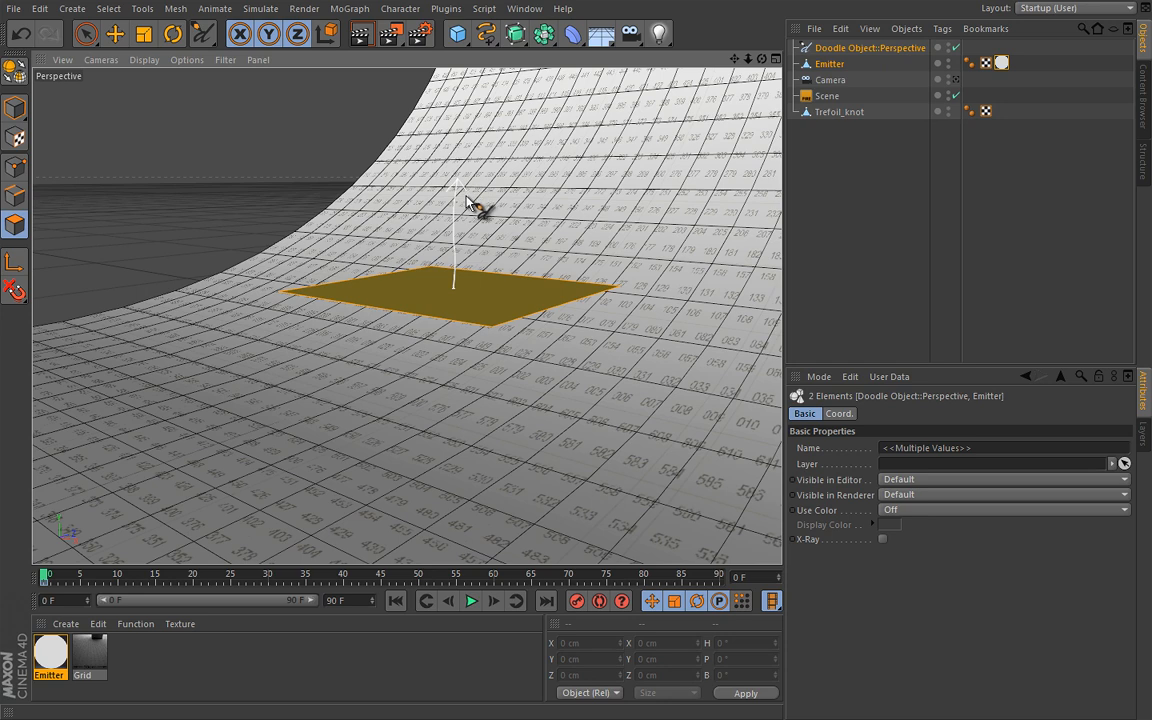
mouse_move(458, 245)
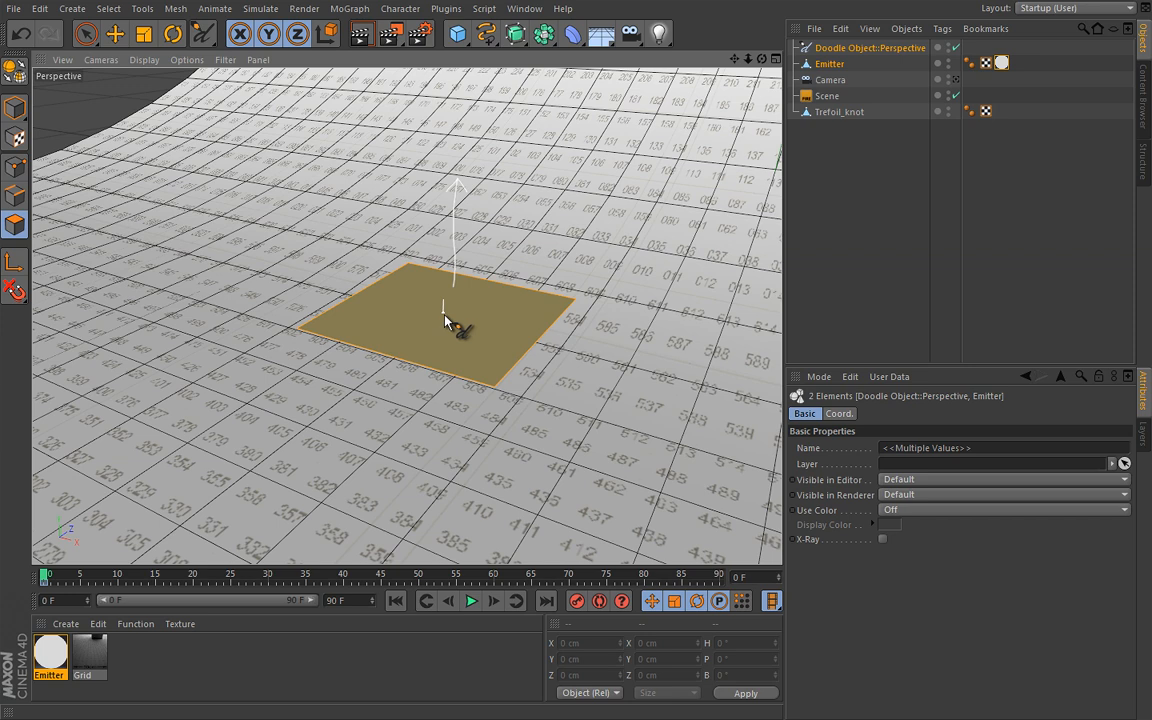
mouse_move(465, 330)
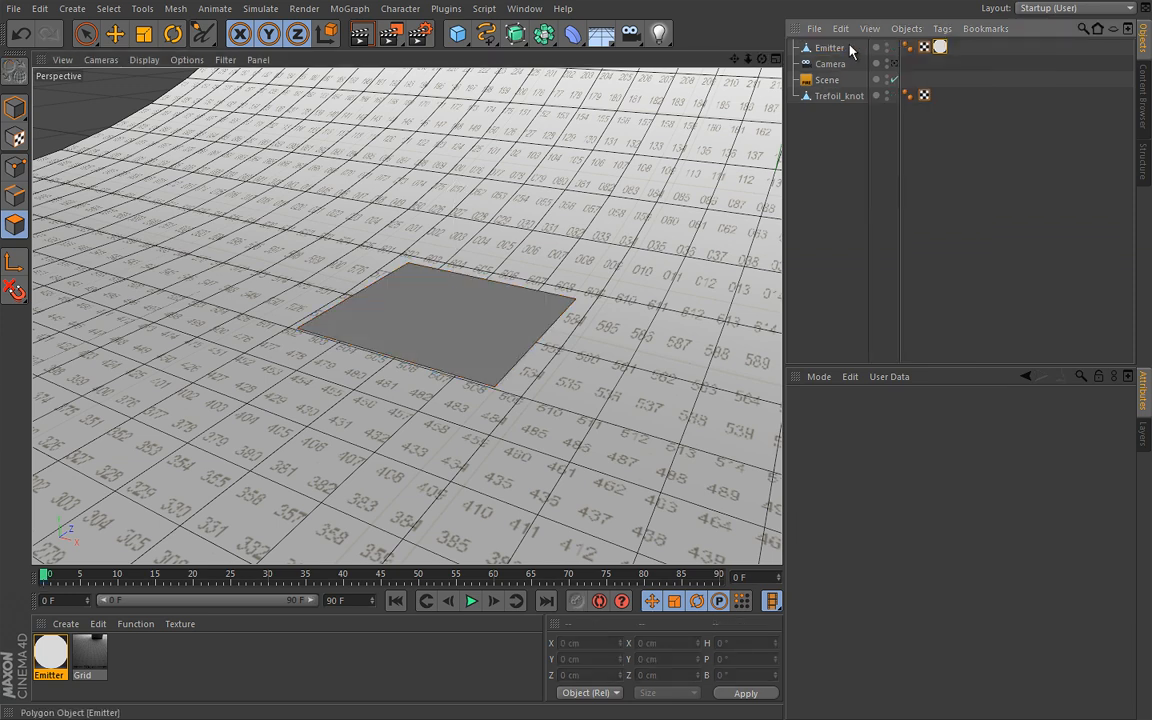
Select the Emitter object and click the viewport to clear the doodle arrow
click(830, 47)
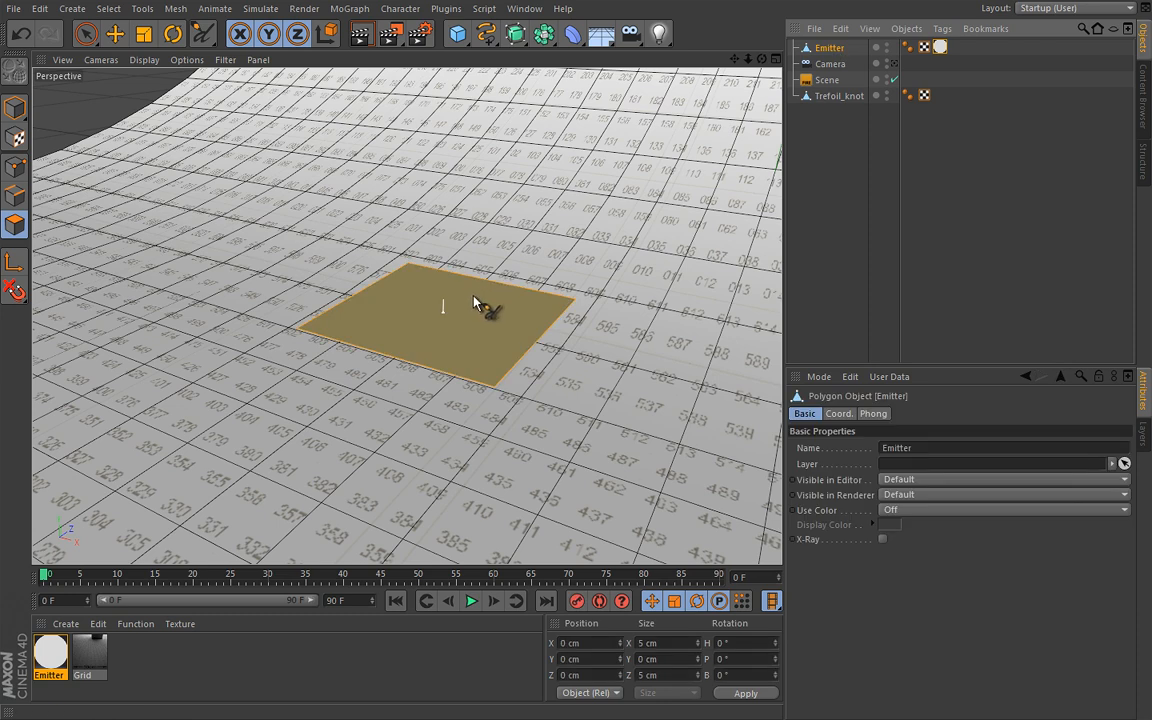
click(440, 310)
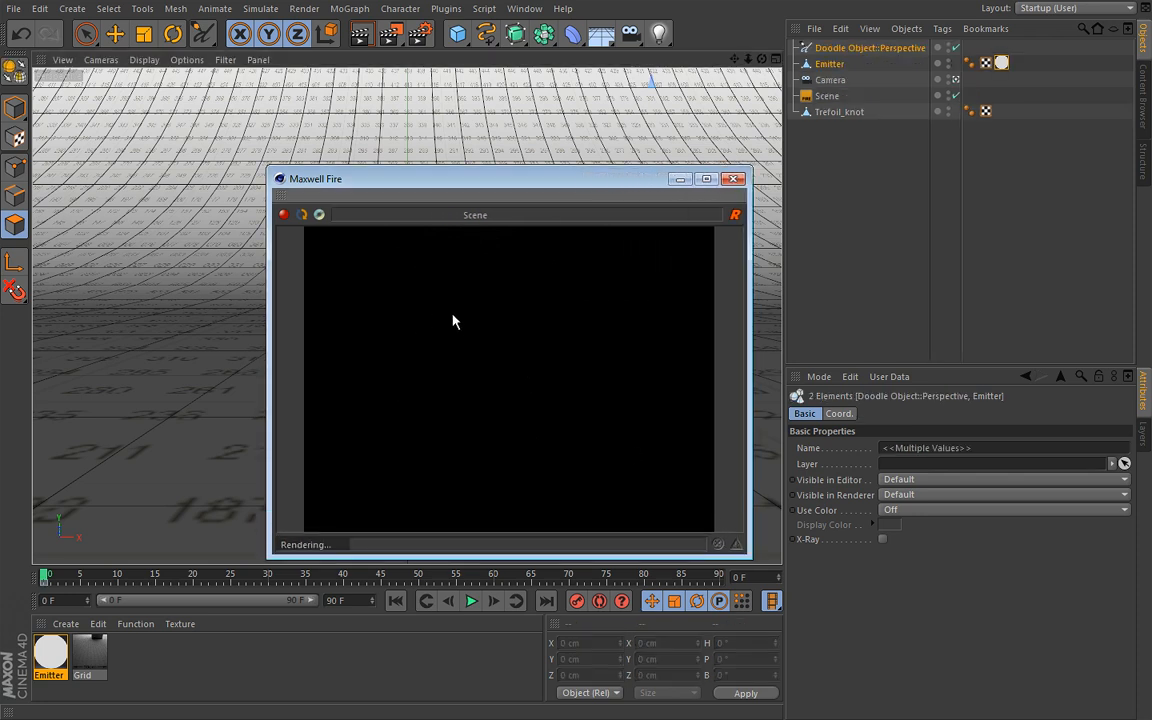
mouse_move(455, 330)
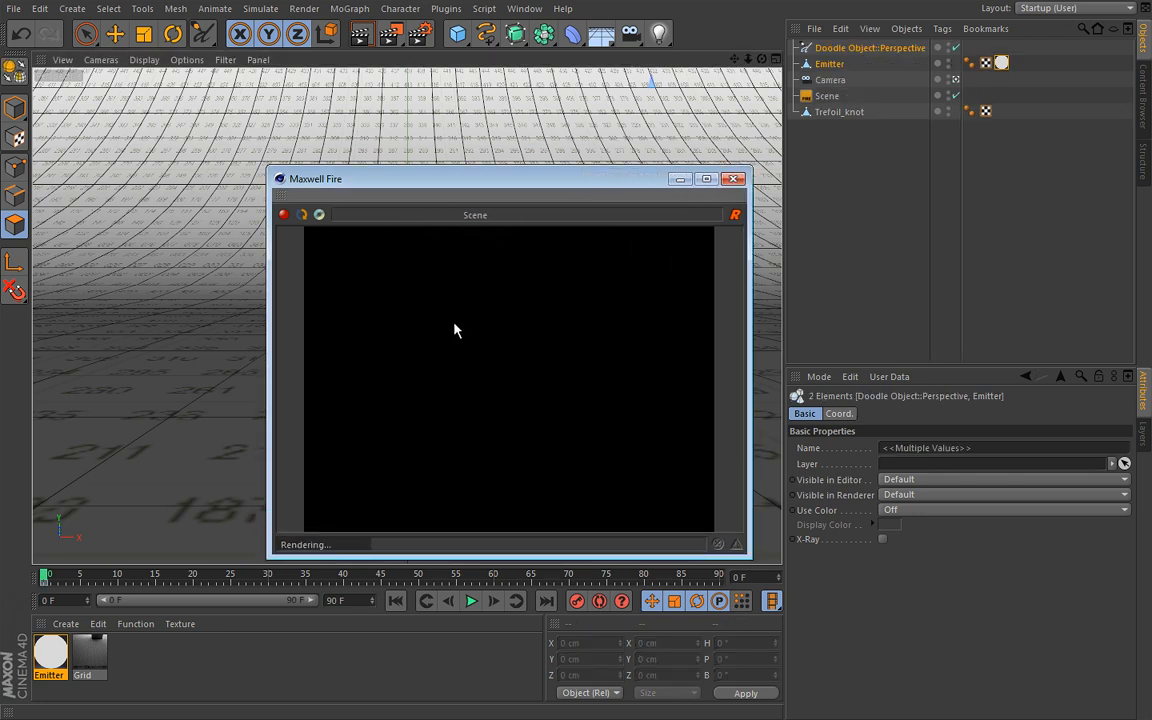
Stop and restart the Maxwell Fire render to show the emitter-lit trefoil knot
click(283, 214)
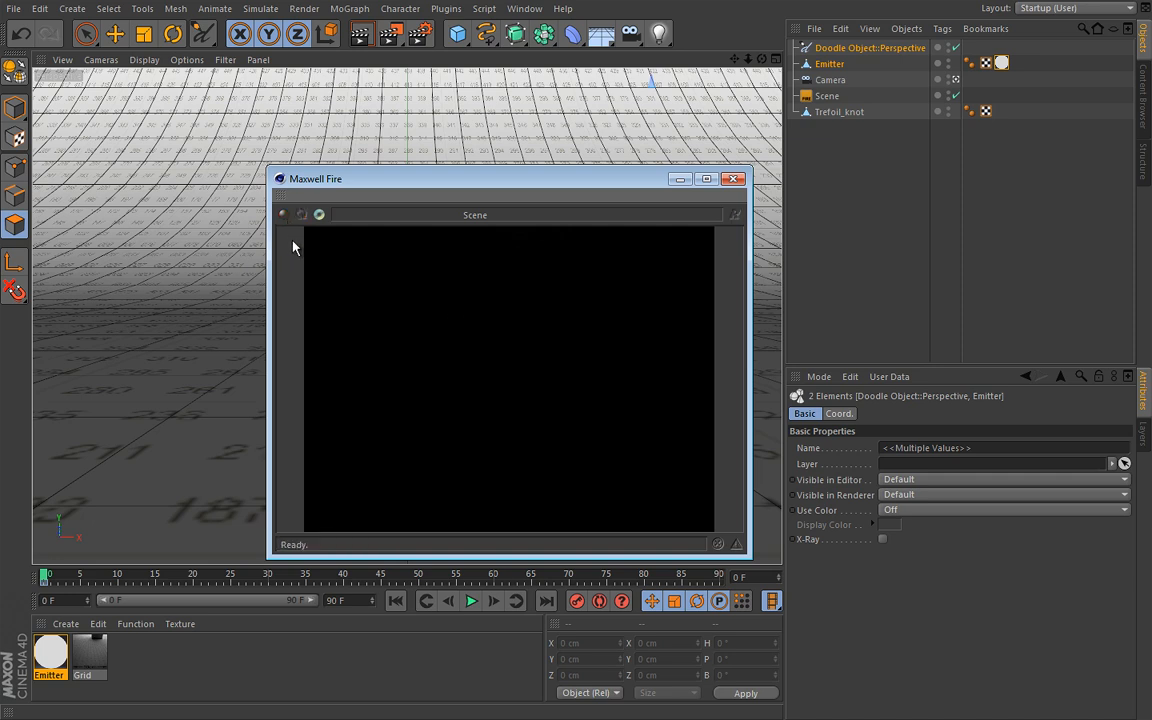
mouse_move(297, 250)
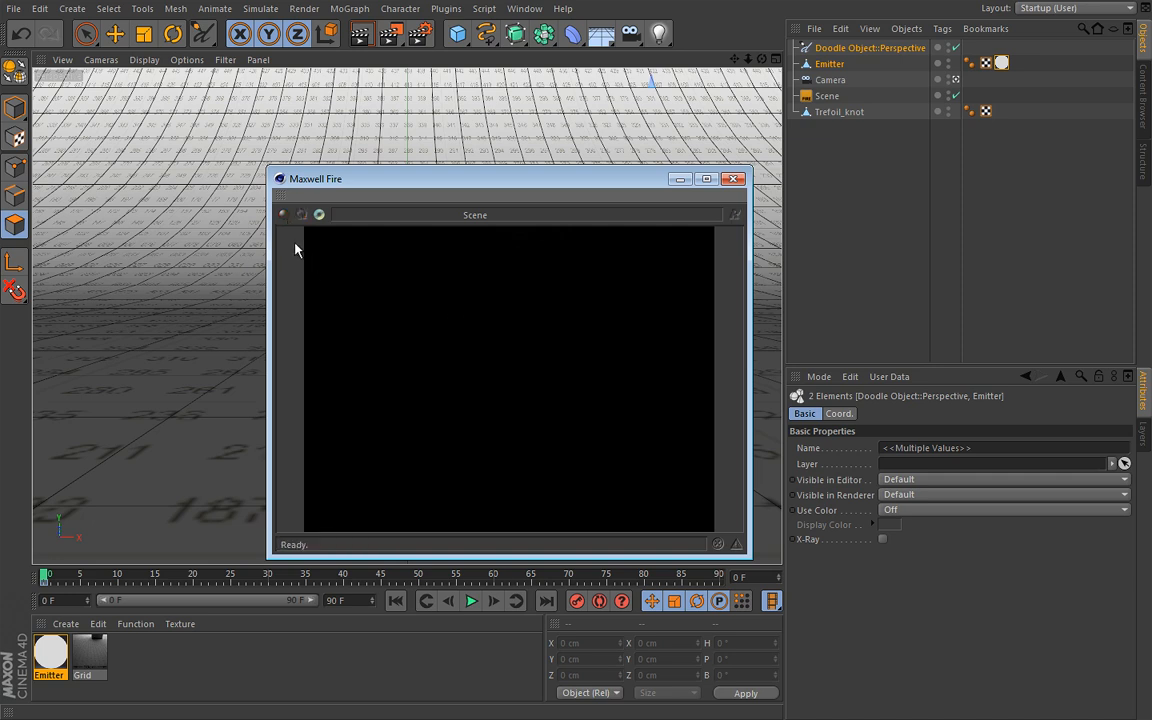
click(284, 214)
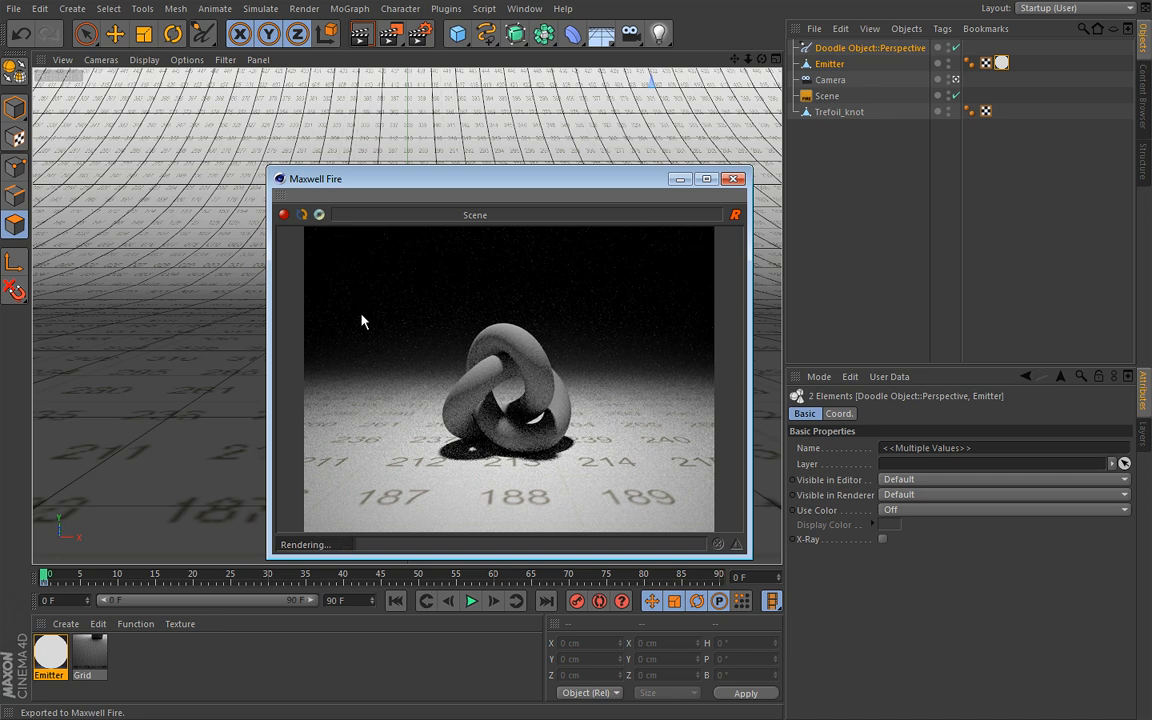
mouse_move(378, 316)
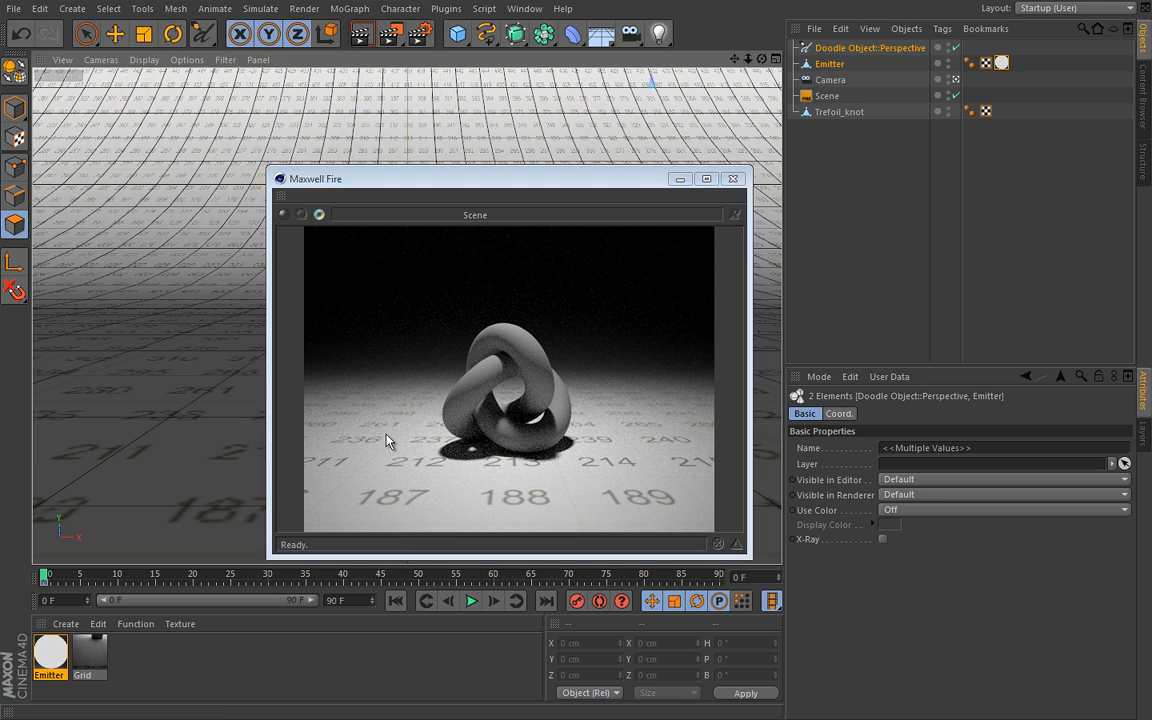
mouse_move(392, 442)
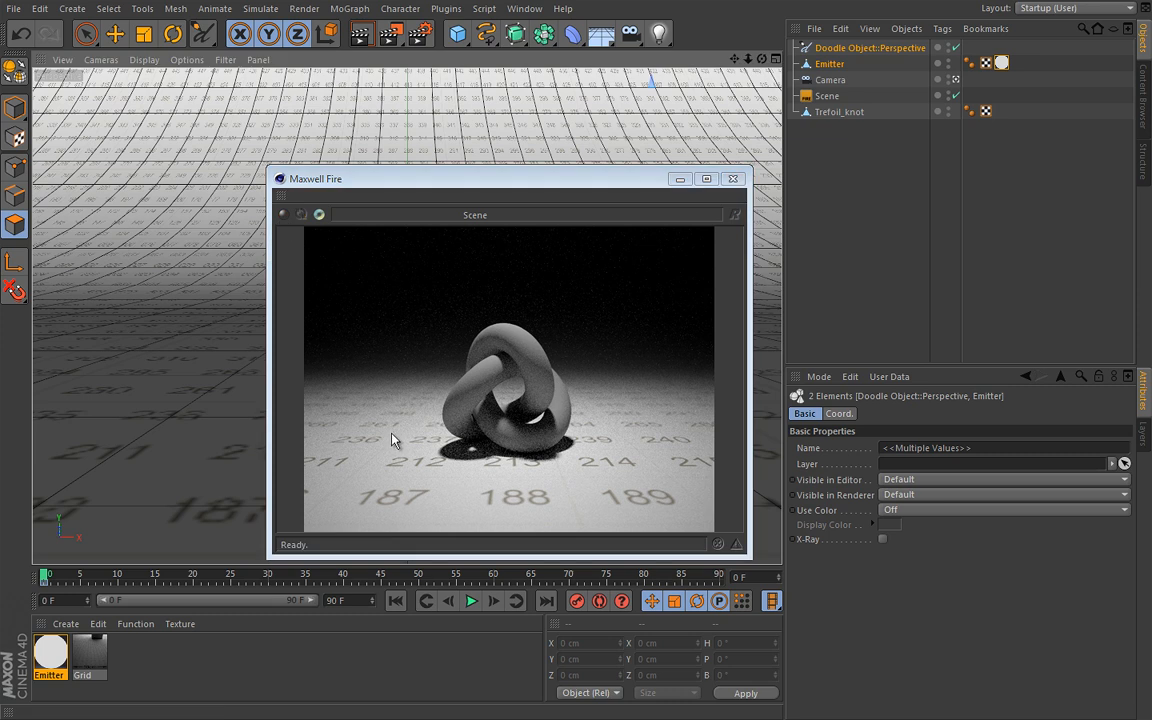
mouse_move(400, 128)
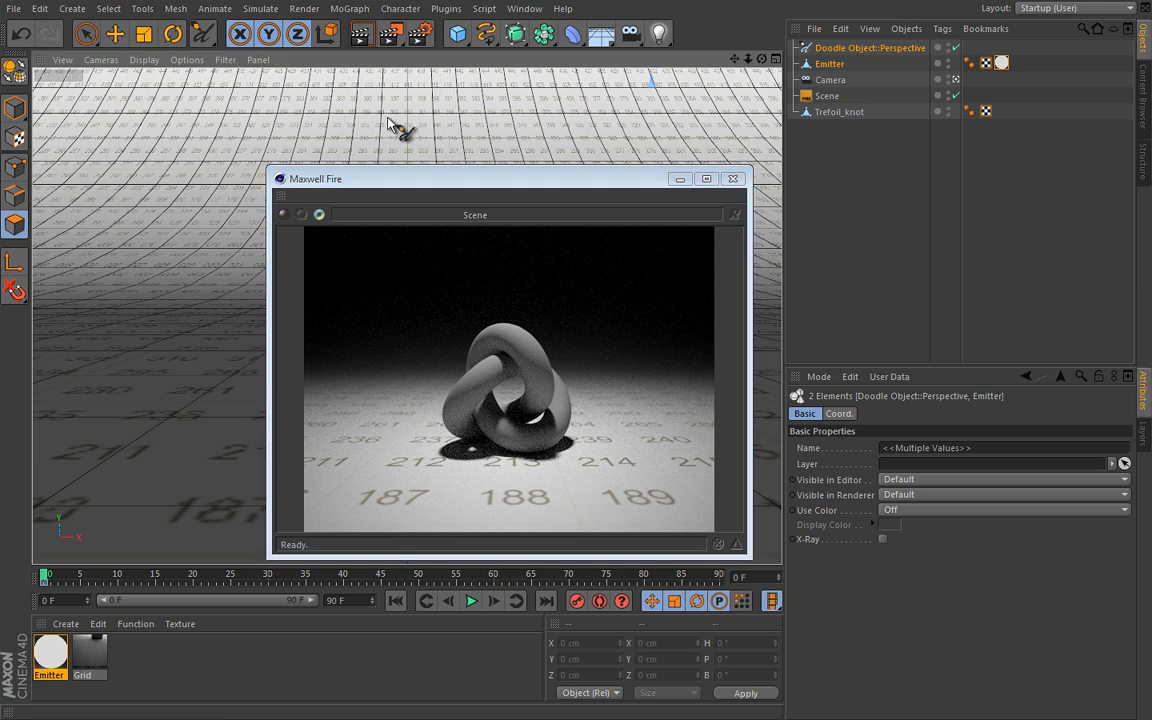
mouse_move(210, 450)
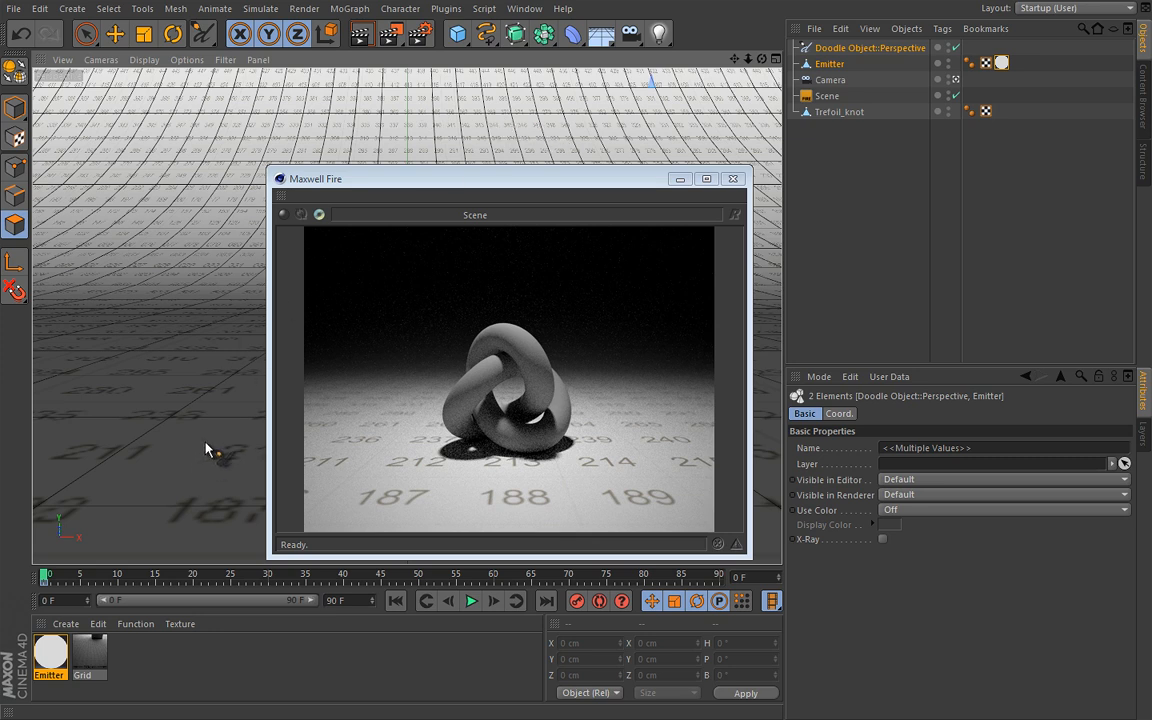
mouse_move(108, 623)
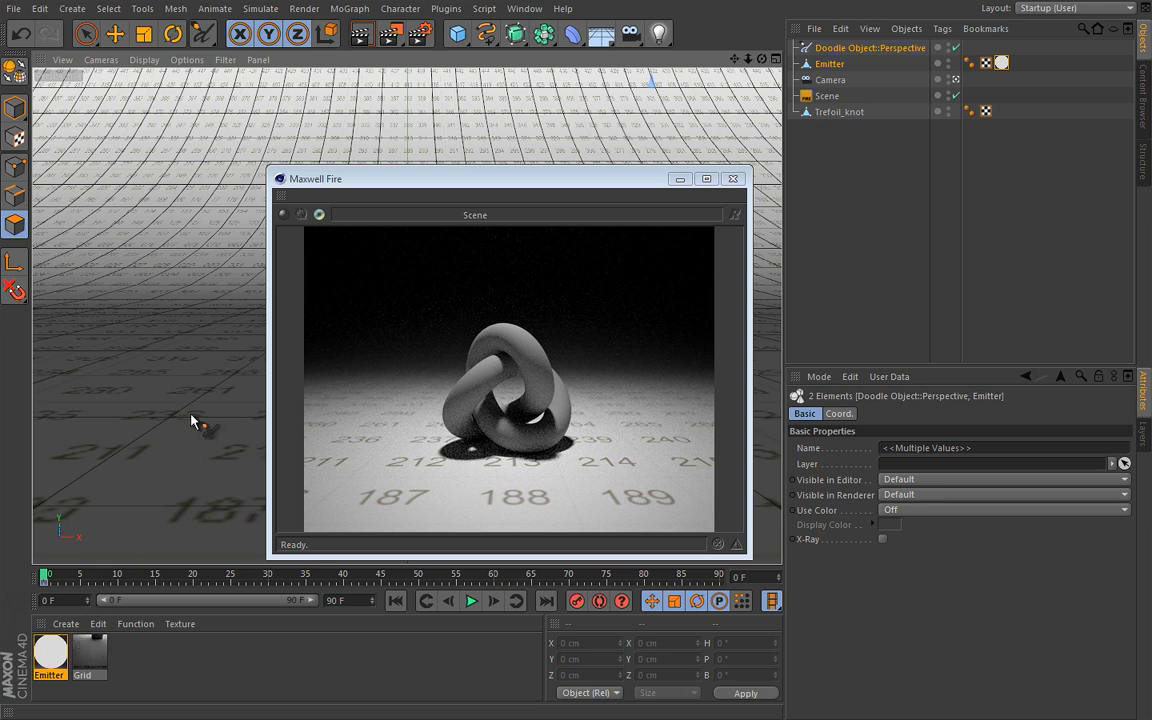
mouse_move(245, 402)
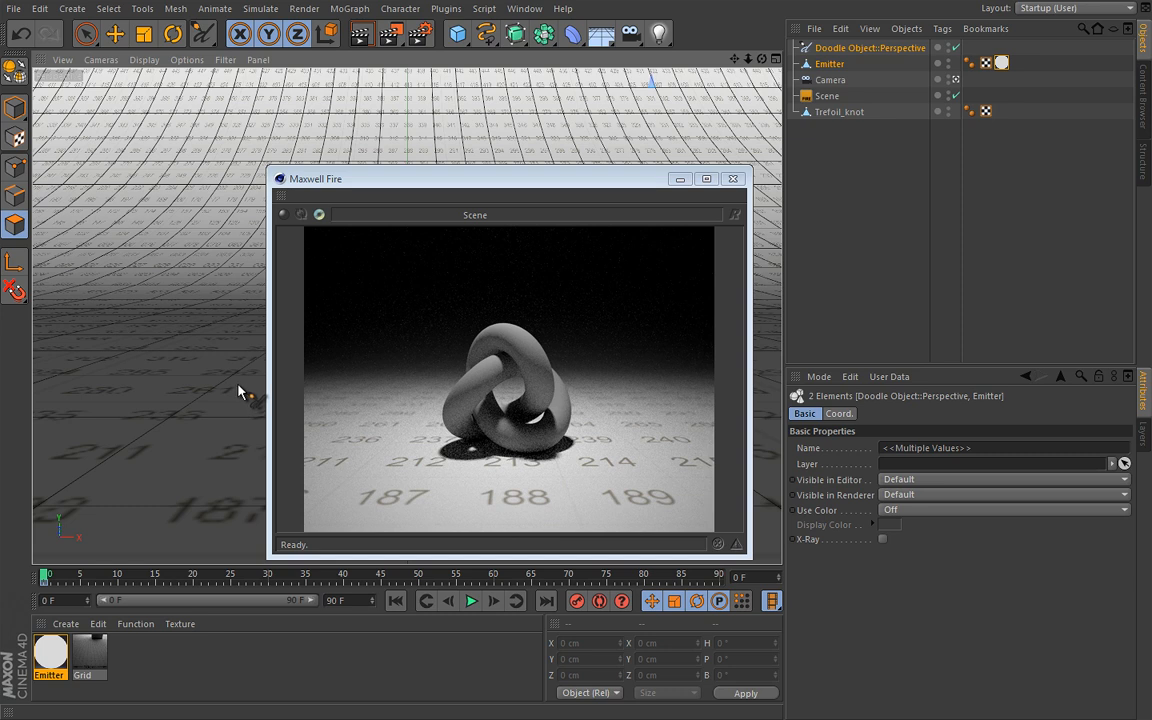
mouse_move(250, 388)
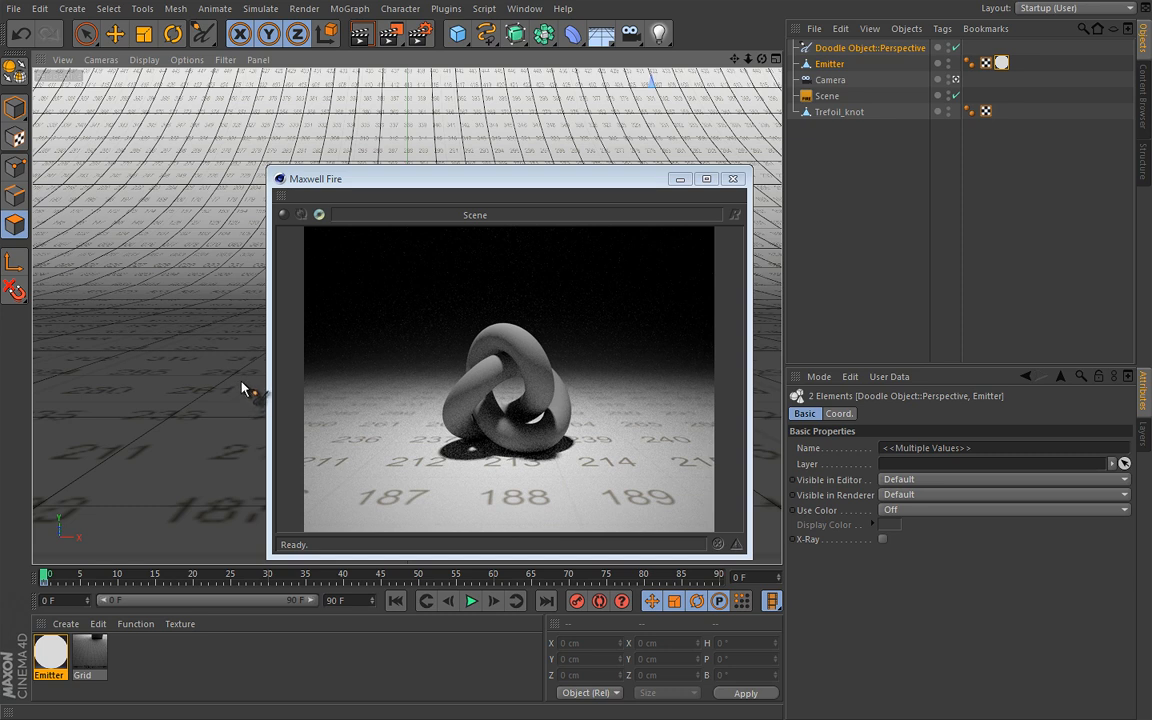
mouse_move(248, 340)
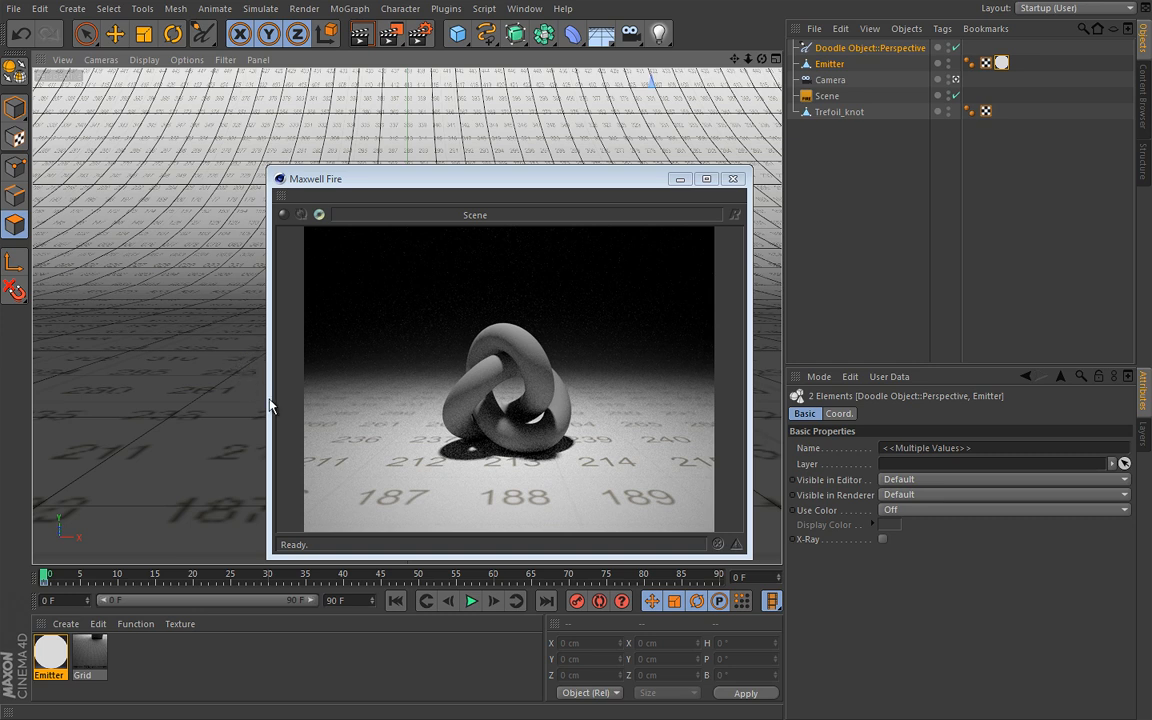
mouse_move(593, 515)
text(5.6*2)
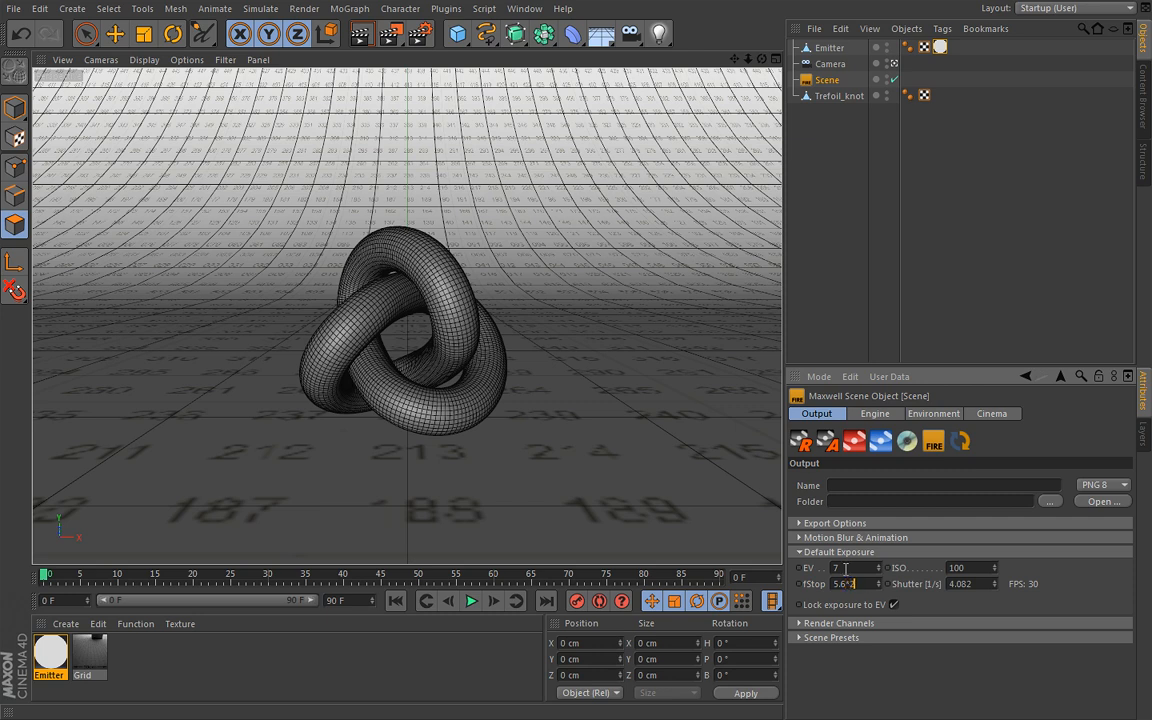
Change the Scene default exposure to f-stop 11.2 and toggle Maxwell Fire to re-render
click(932, 441)
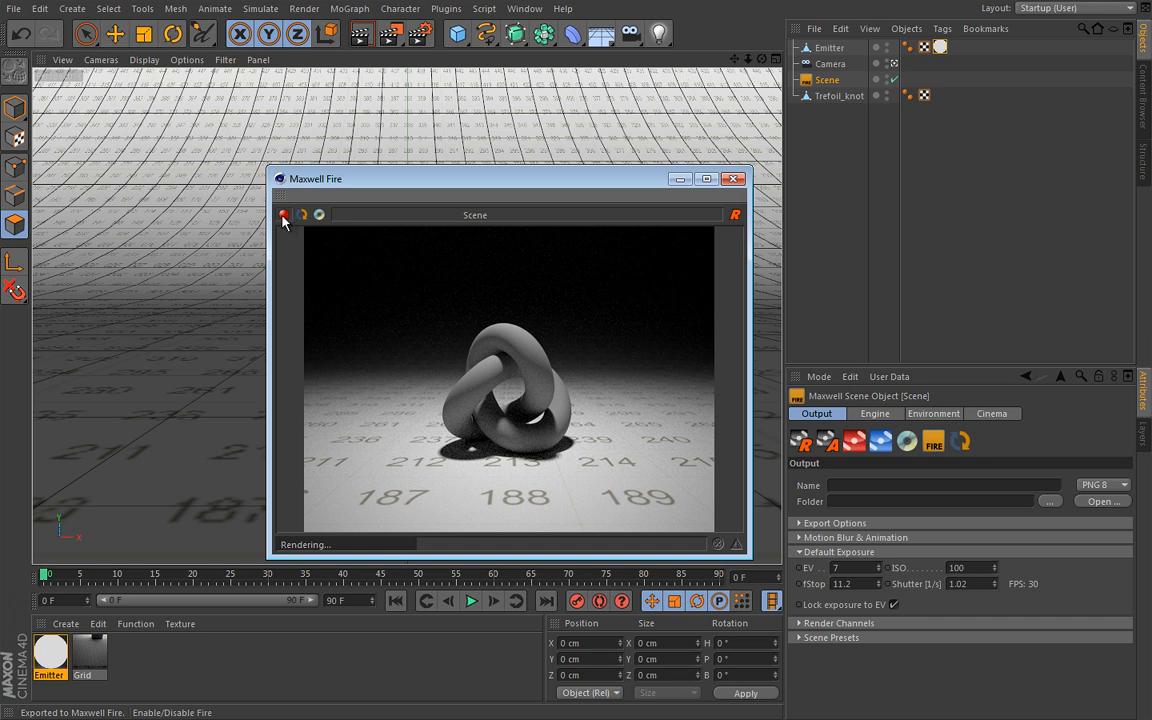
click(733, 178)
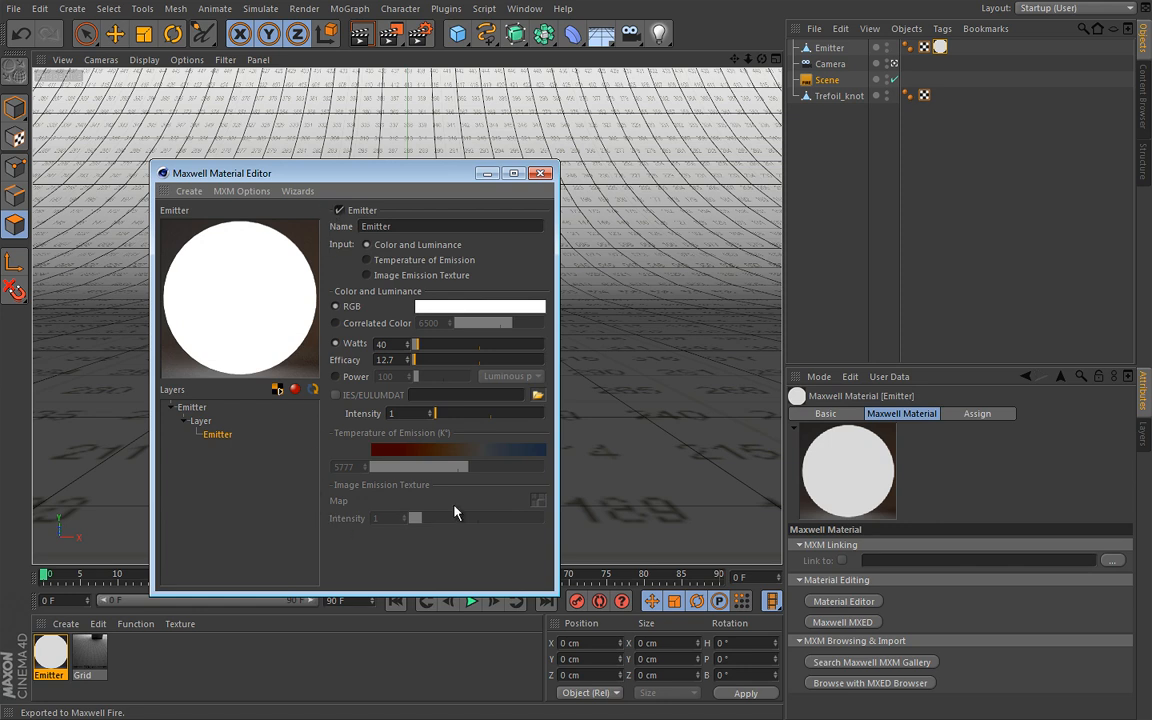
mouse_move(521, 247)
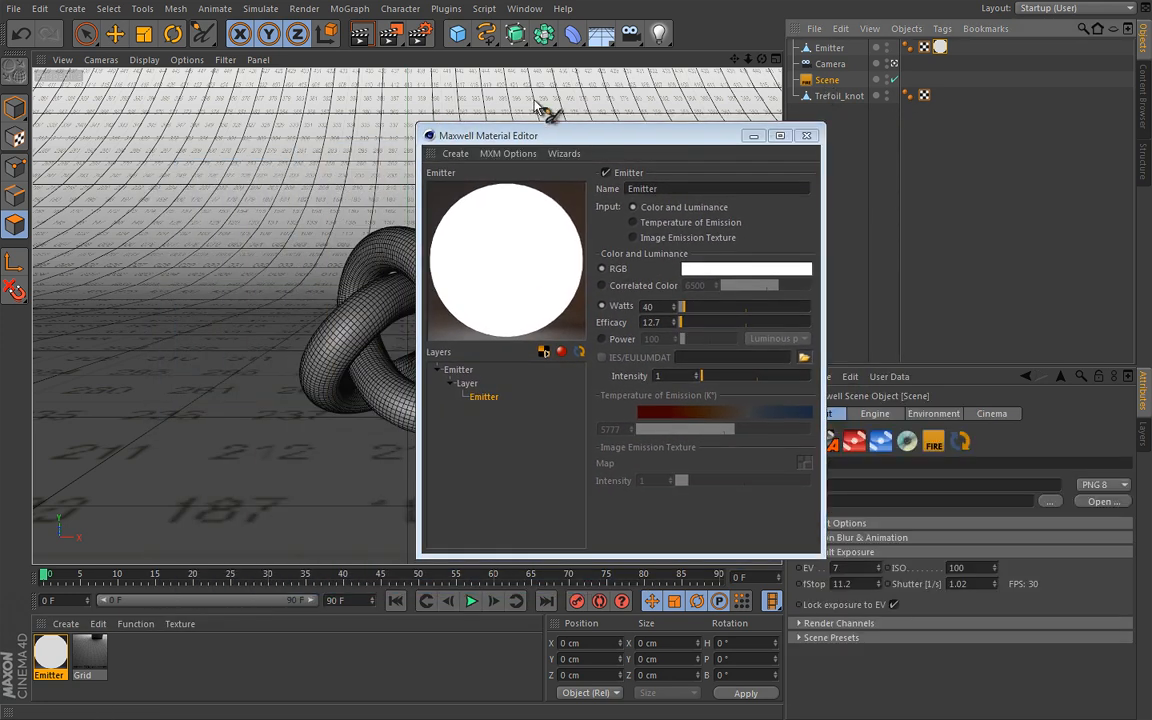
Bring the Maxwell Fire render back up beside the 40-watt Emitter material editor
click(932, 441)
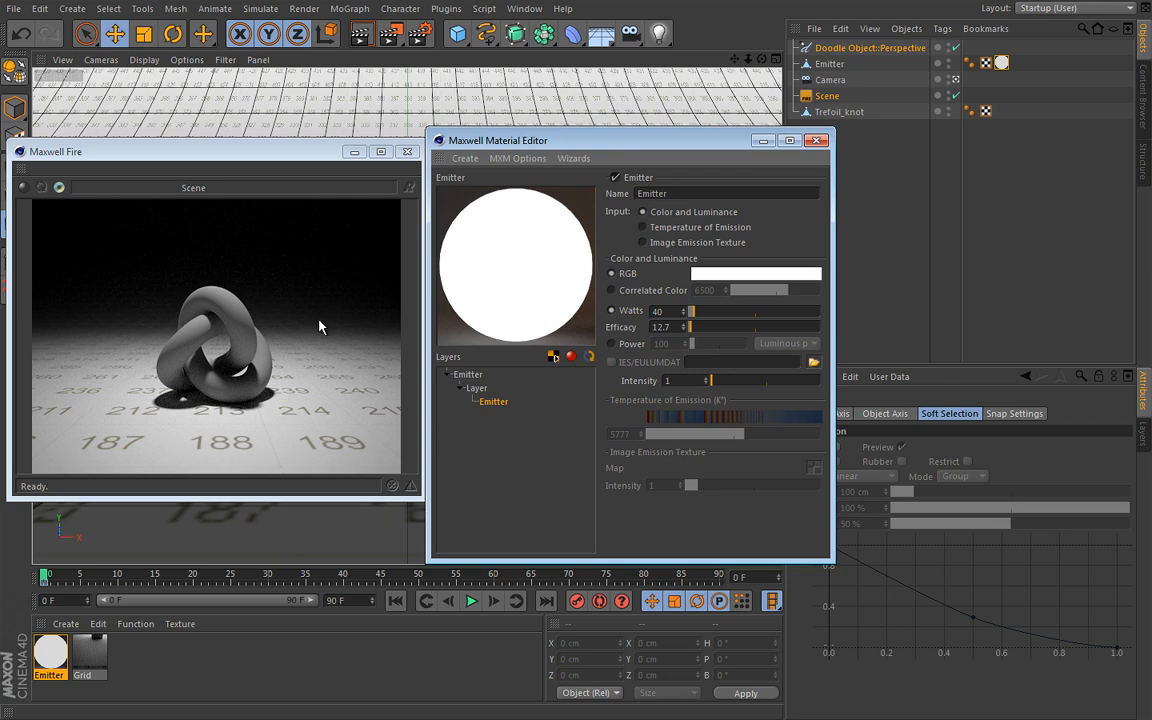
mouse_move(507, 353)
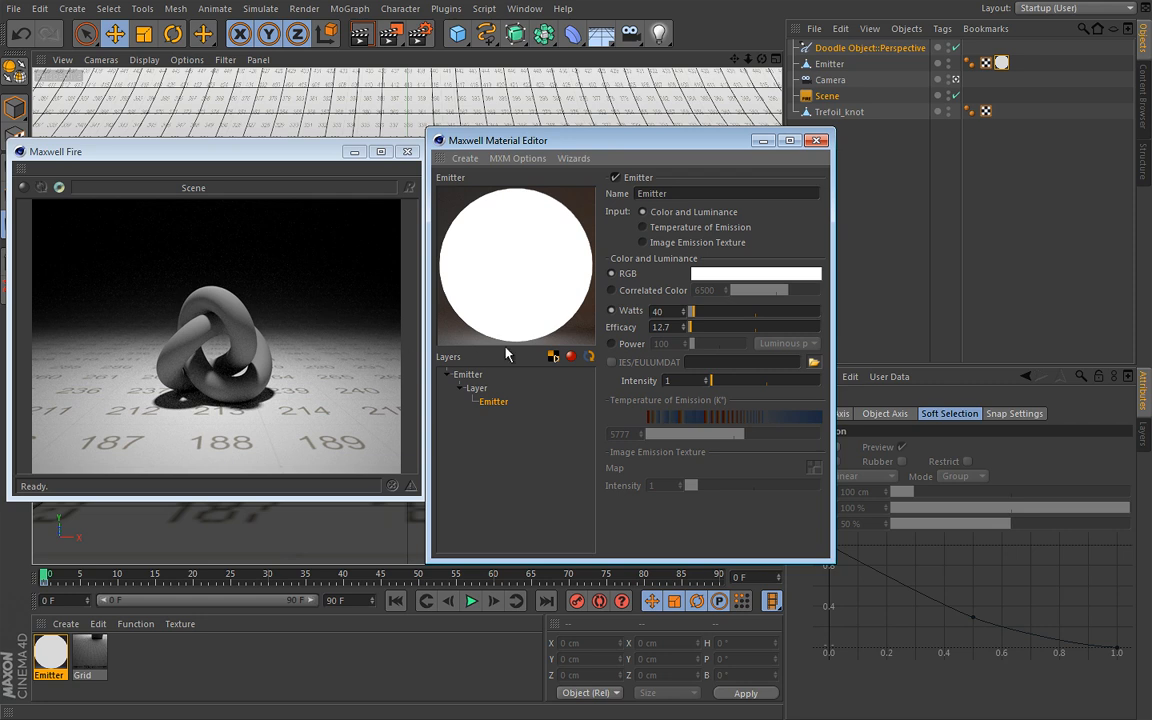
mouse_move(545, 407)
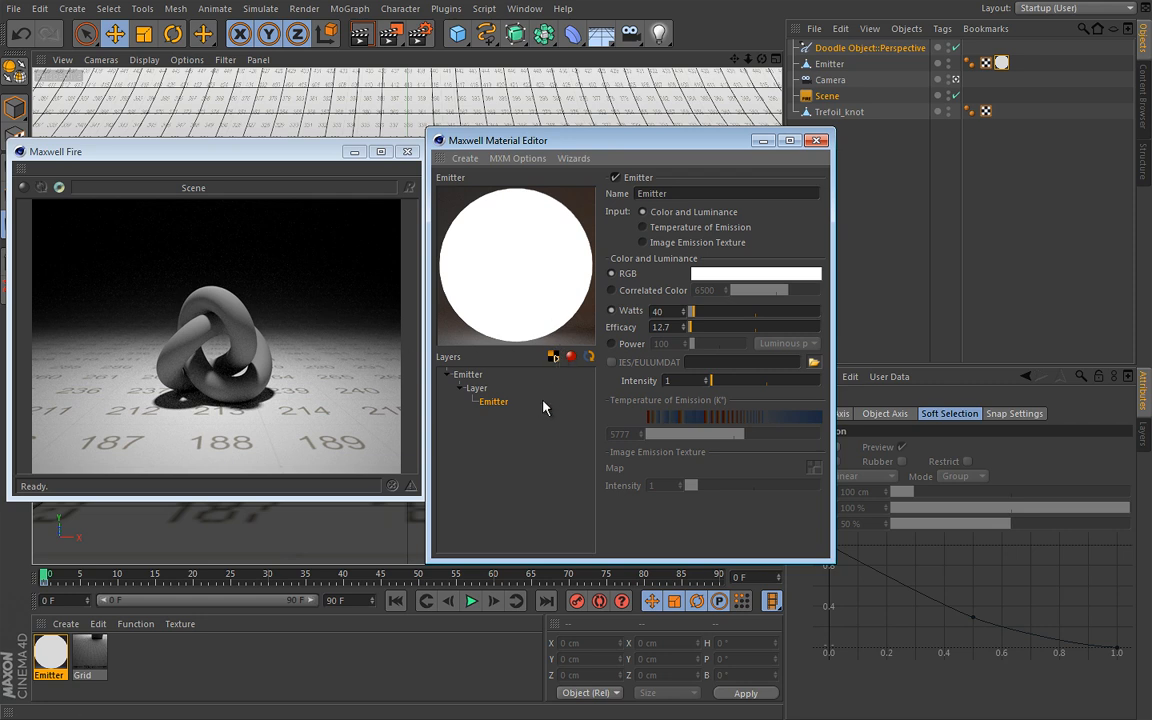
mouse_move(510, 415)
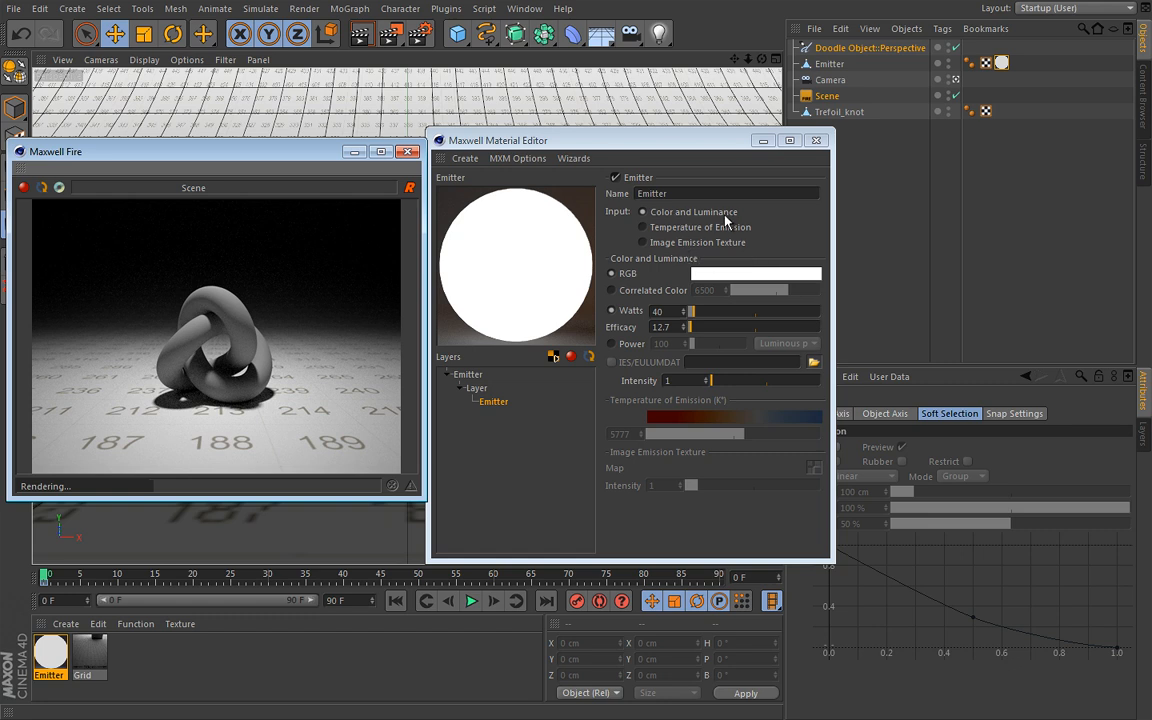
Try temperature and texture emitter inputs, then settle on Color and Luminance input
click(643, 227)
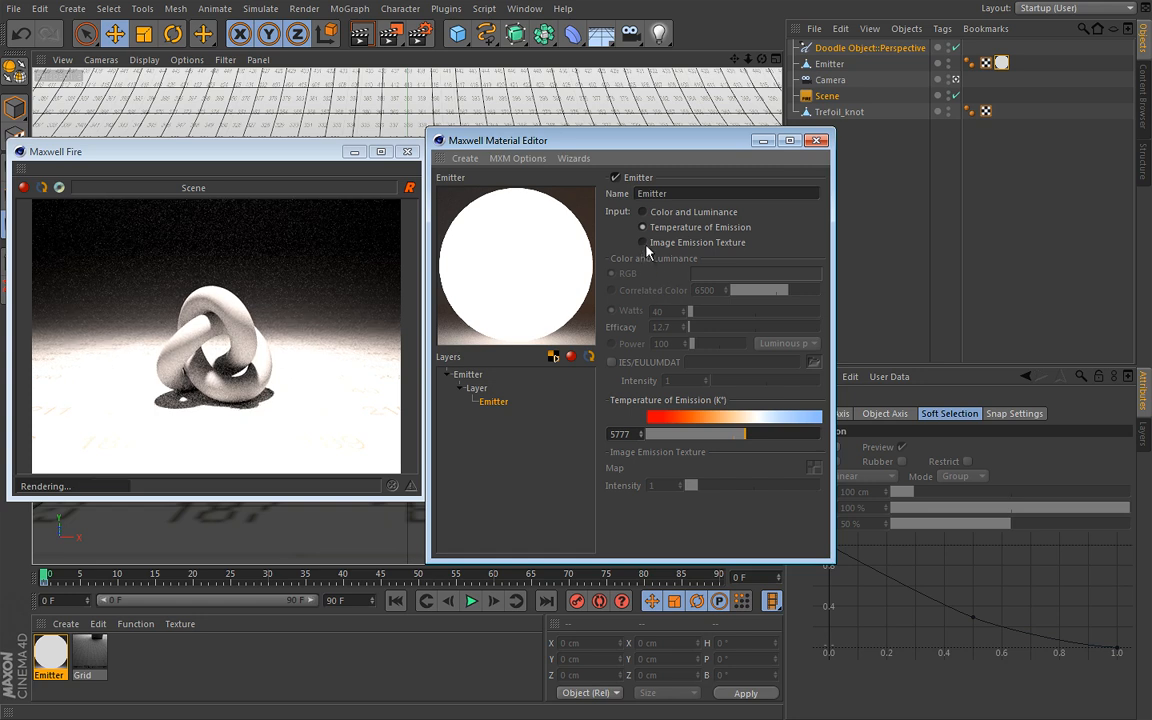
click(643, 242)
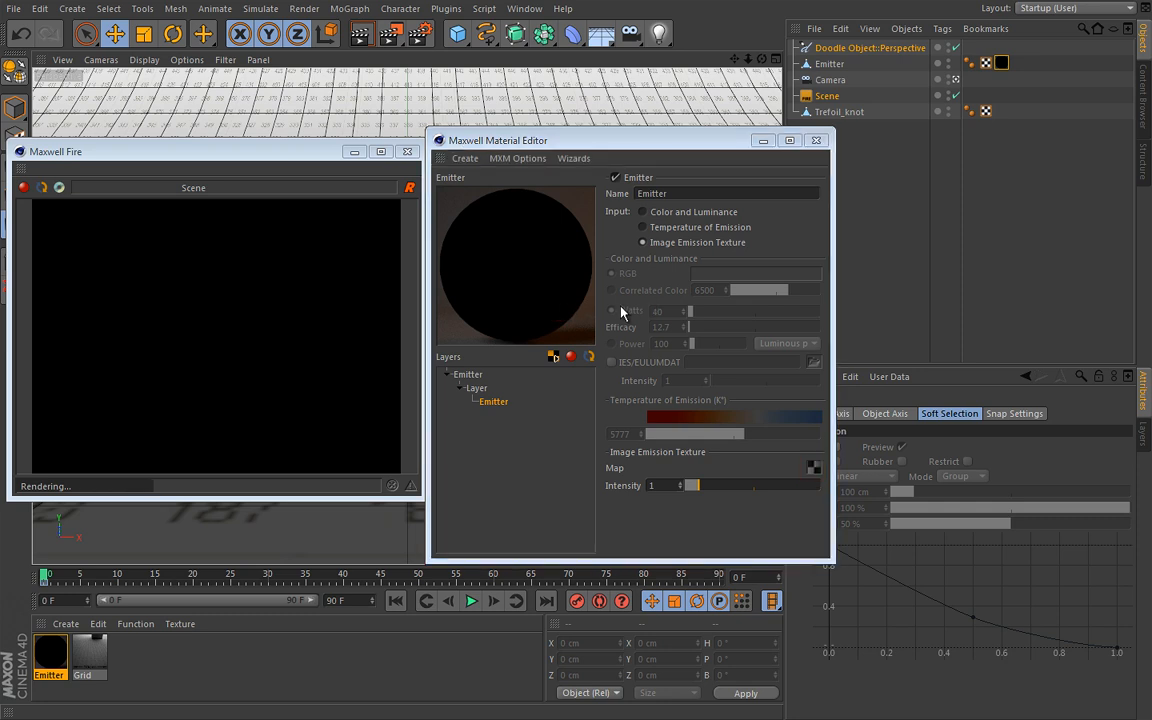
click(643, 211)
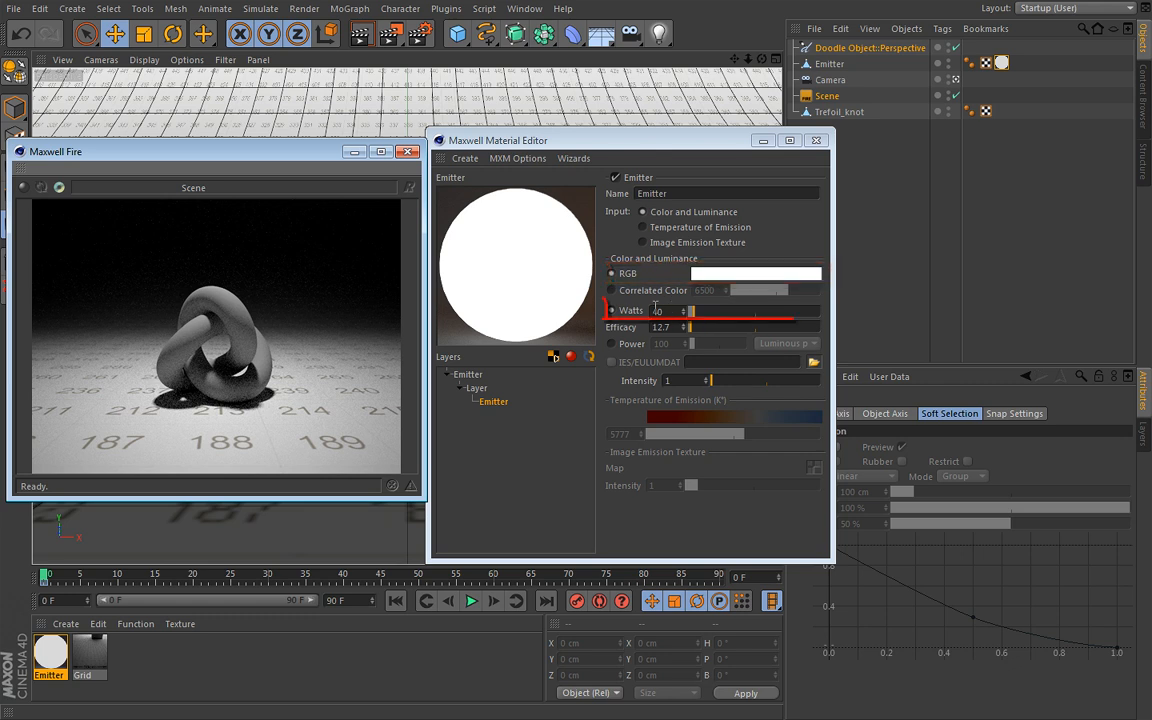
click(665, 310)
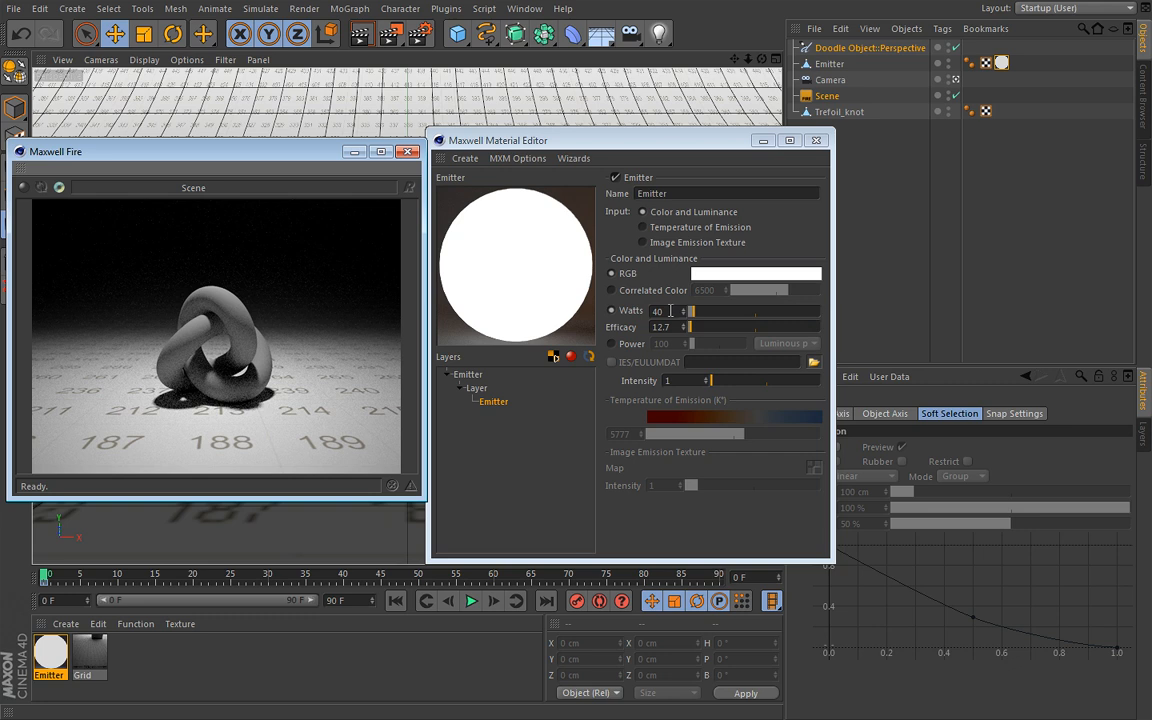
click(660, 327)
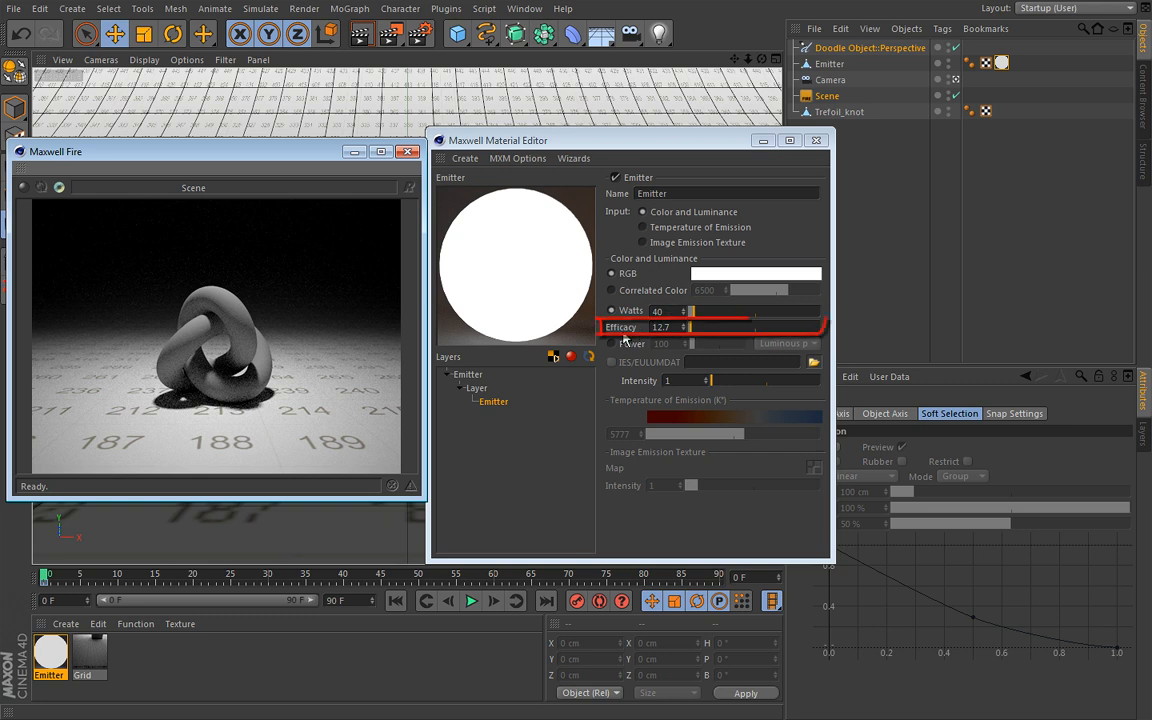
click(665, 327)
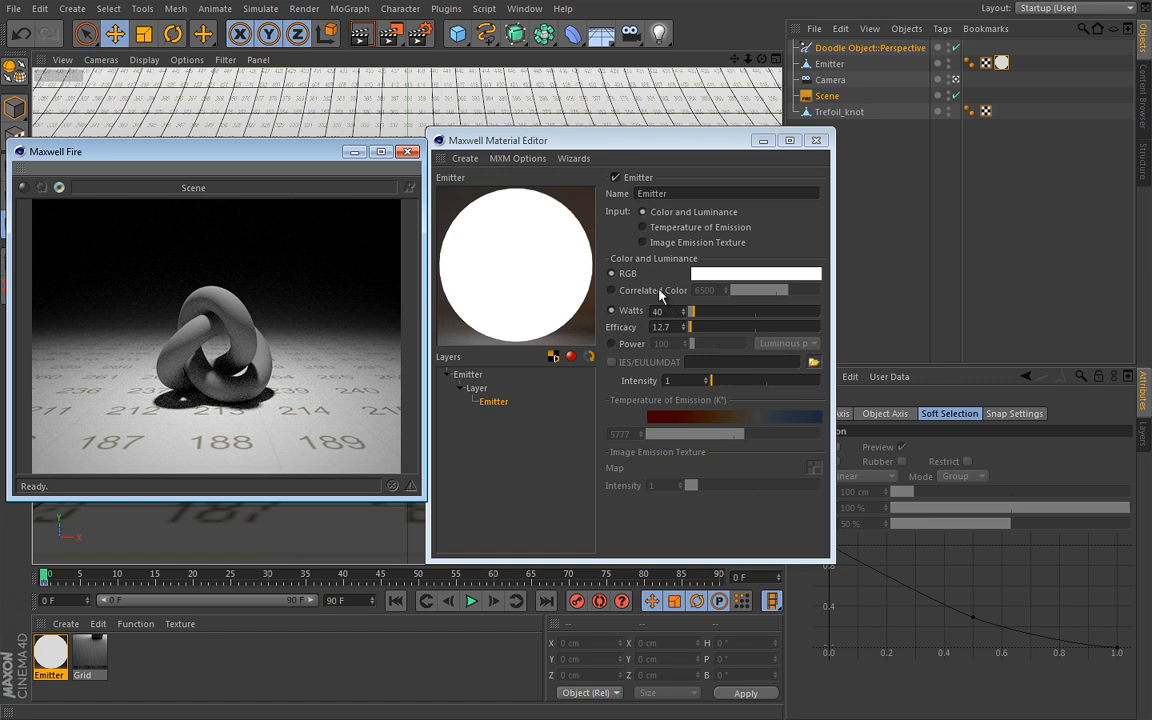
mouse_move(660, 296)
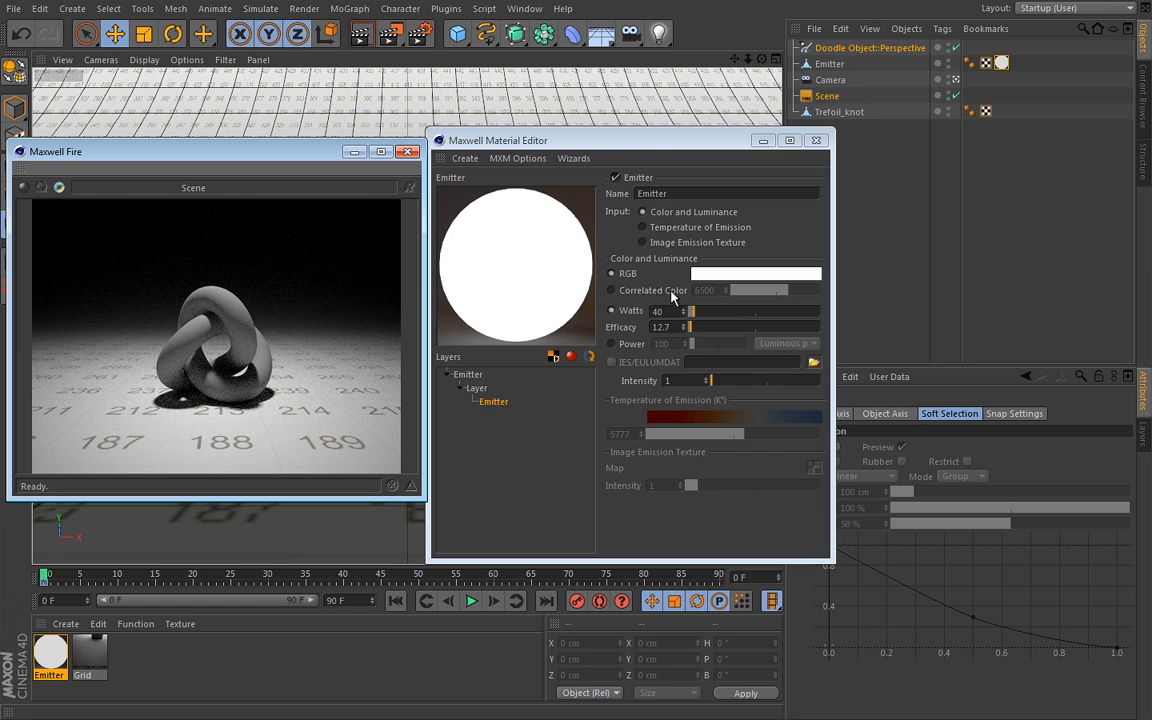
mouse_move(668, 300)
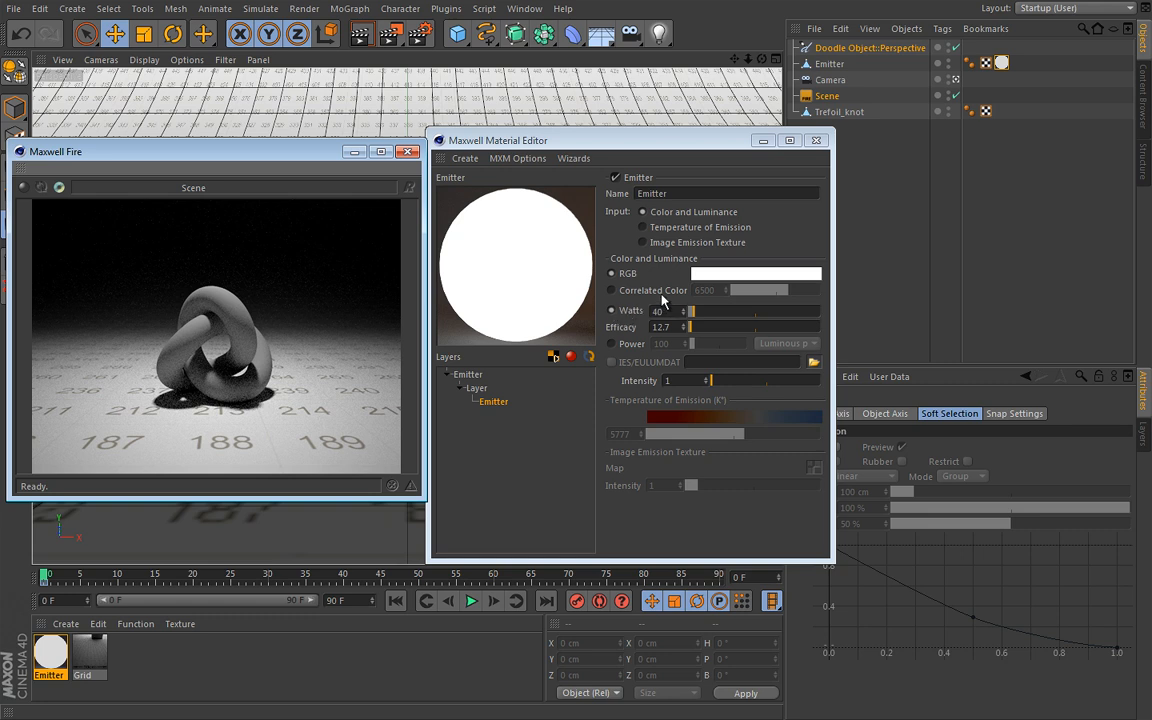
mouse_move(658, 298)
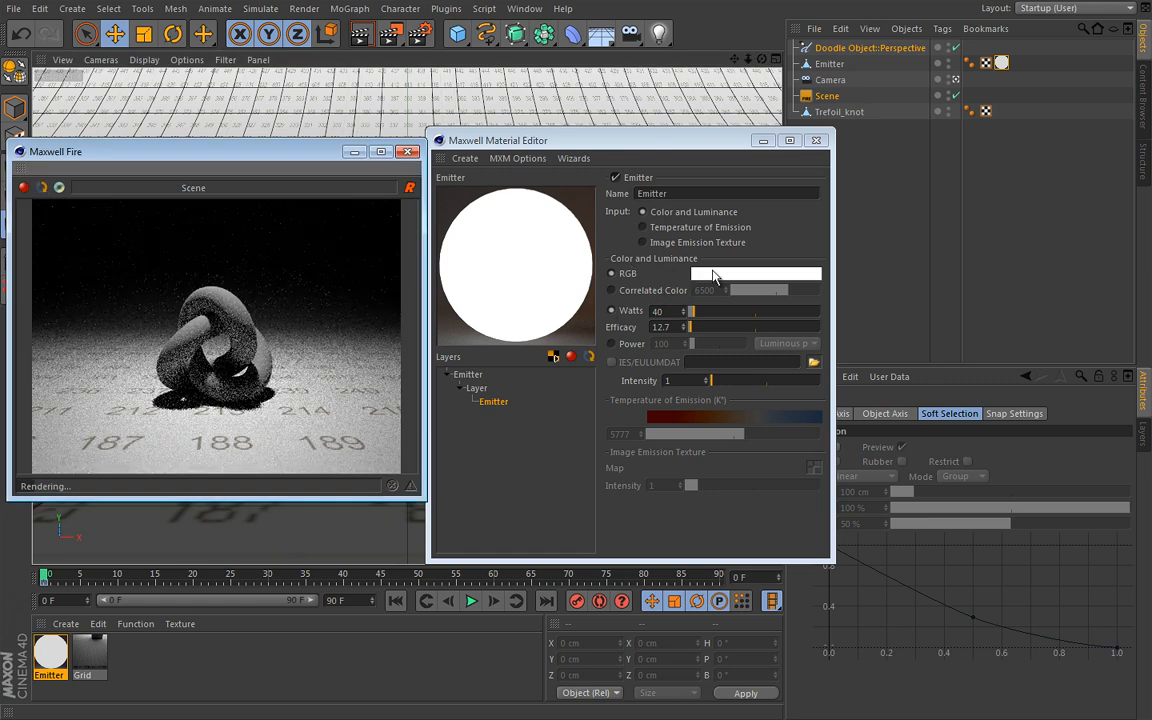
Try a yellow emitter tint, then set the colour to near-white R255 G250 B242
click(755, 273)
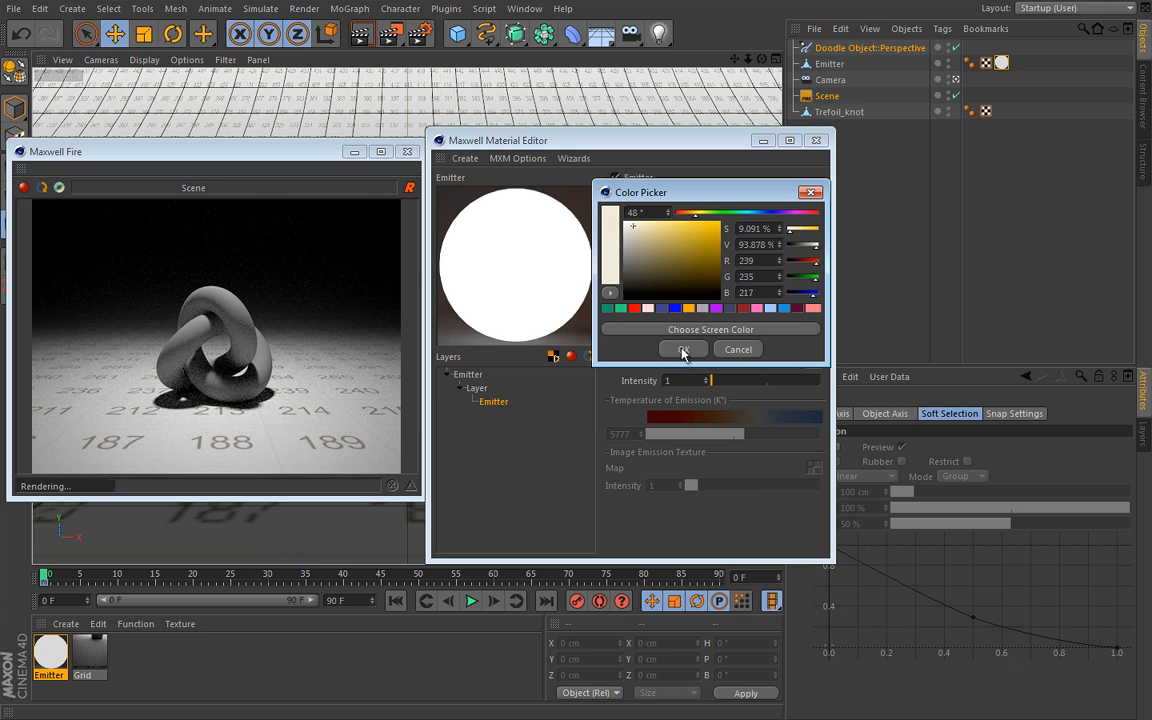
click(683, 349)
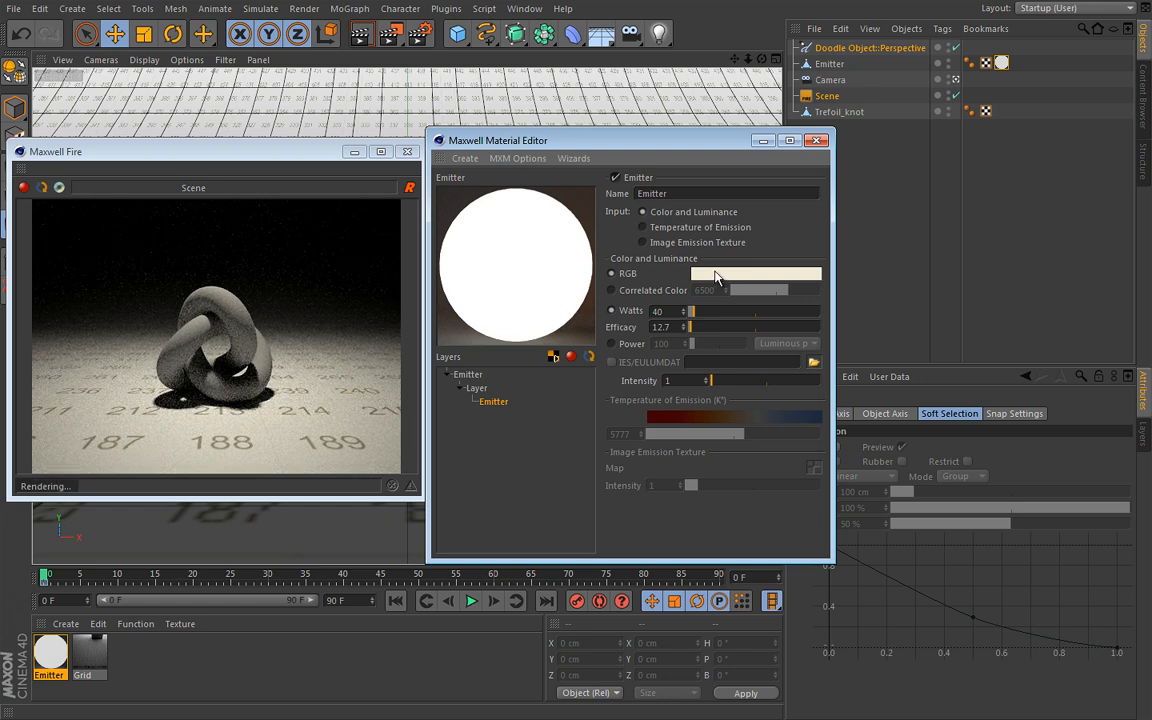
click(755, 273)
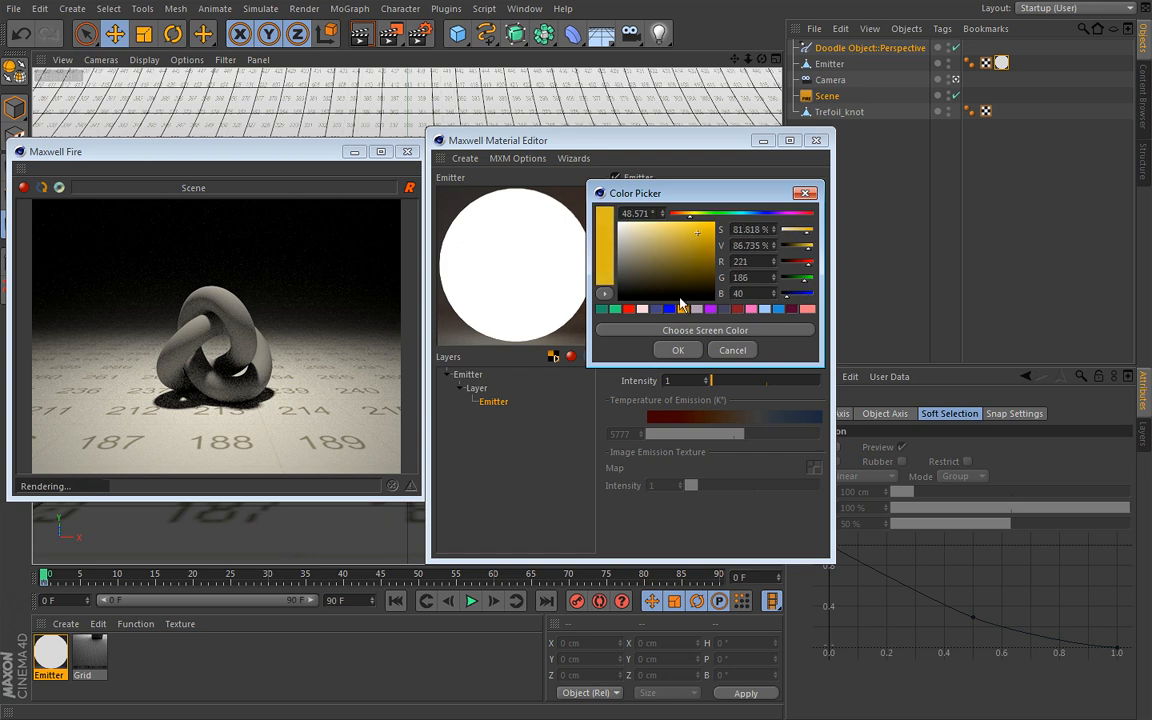
click(678, 349)
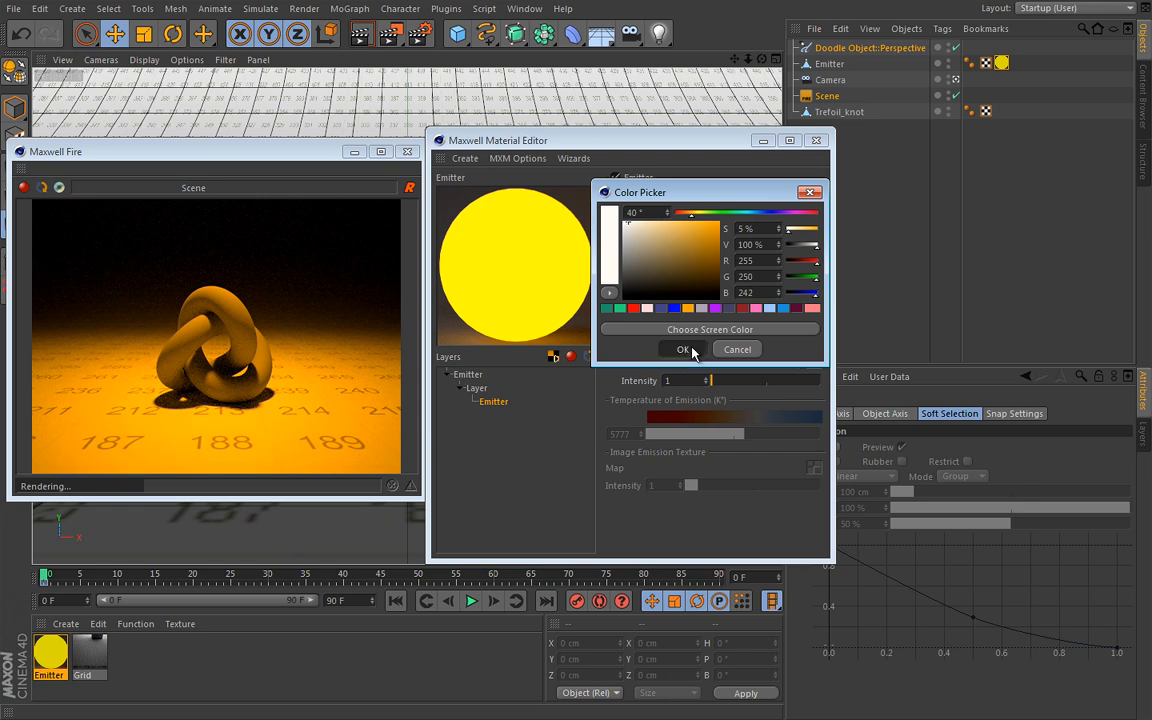
click(683, 349)
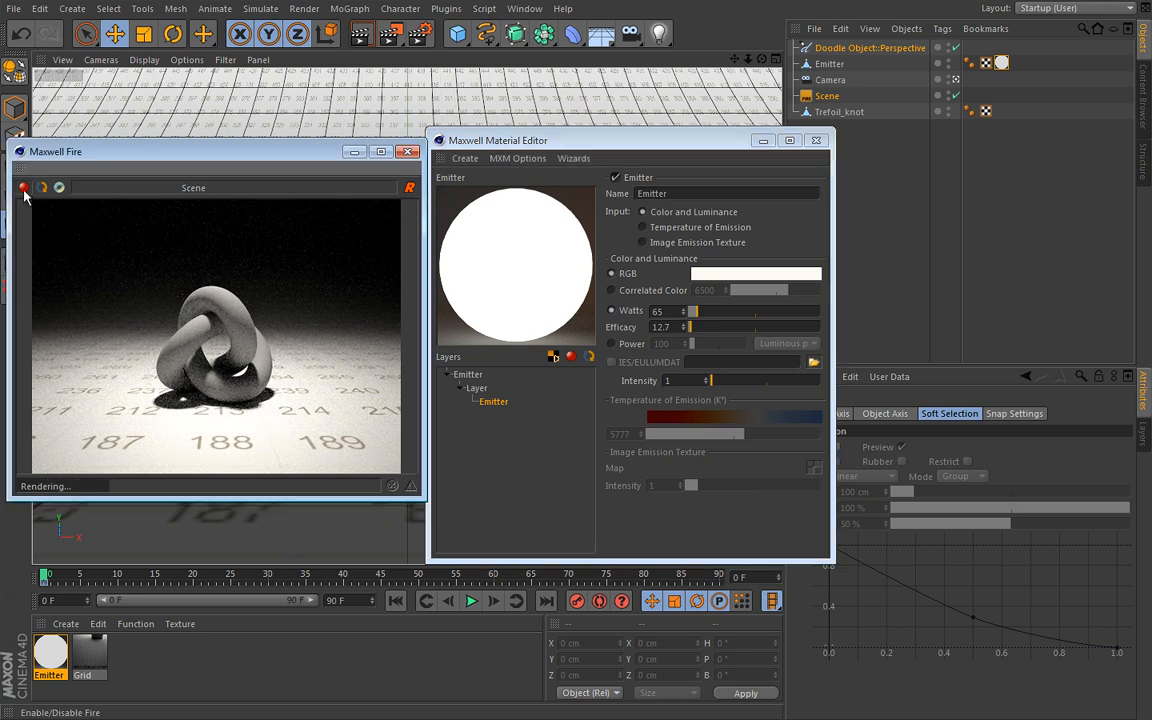
Stop the Fire render of the 65-watt knot, then stop the restarted render
click(23, 187)
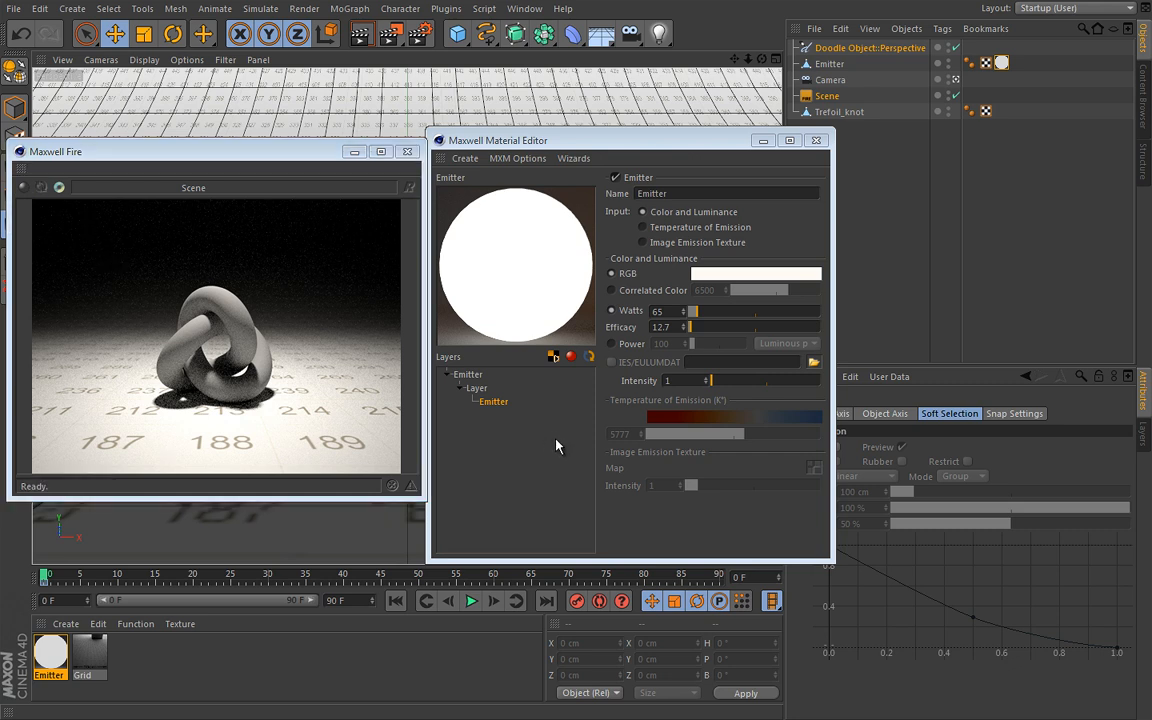
mouse_move(558, 447)
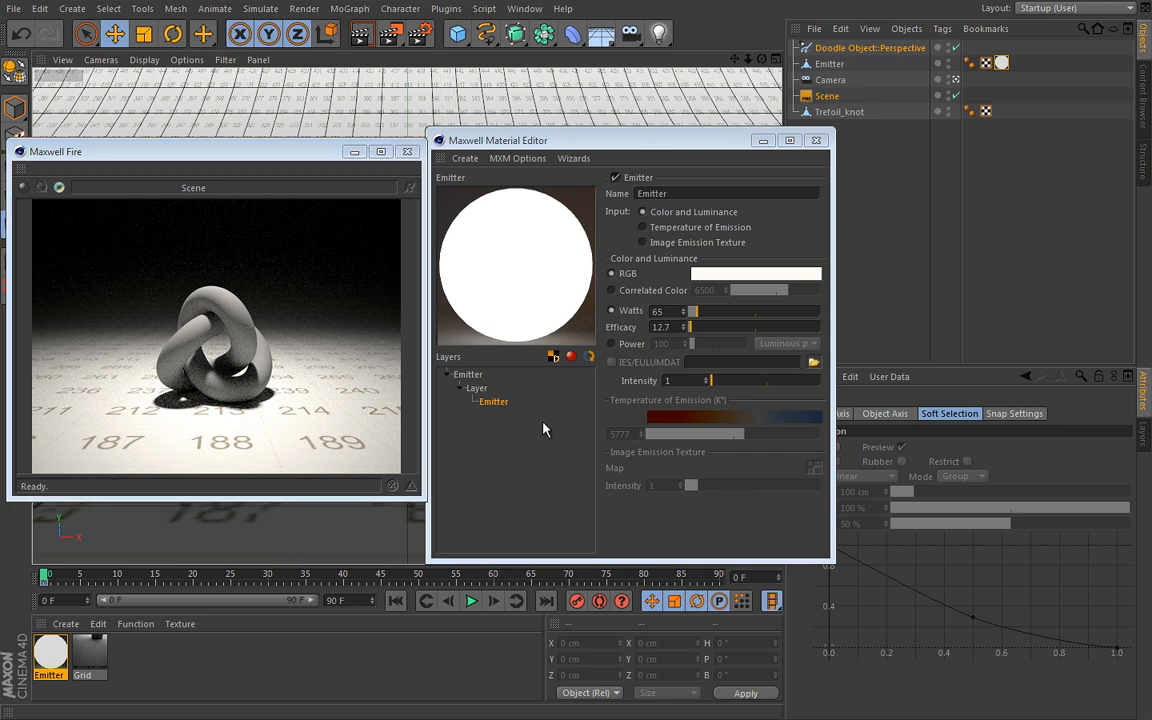
mouse_move(556, 424)
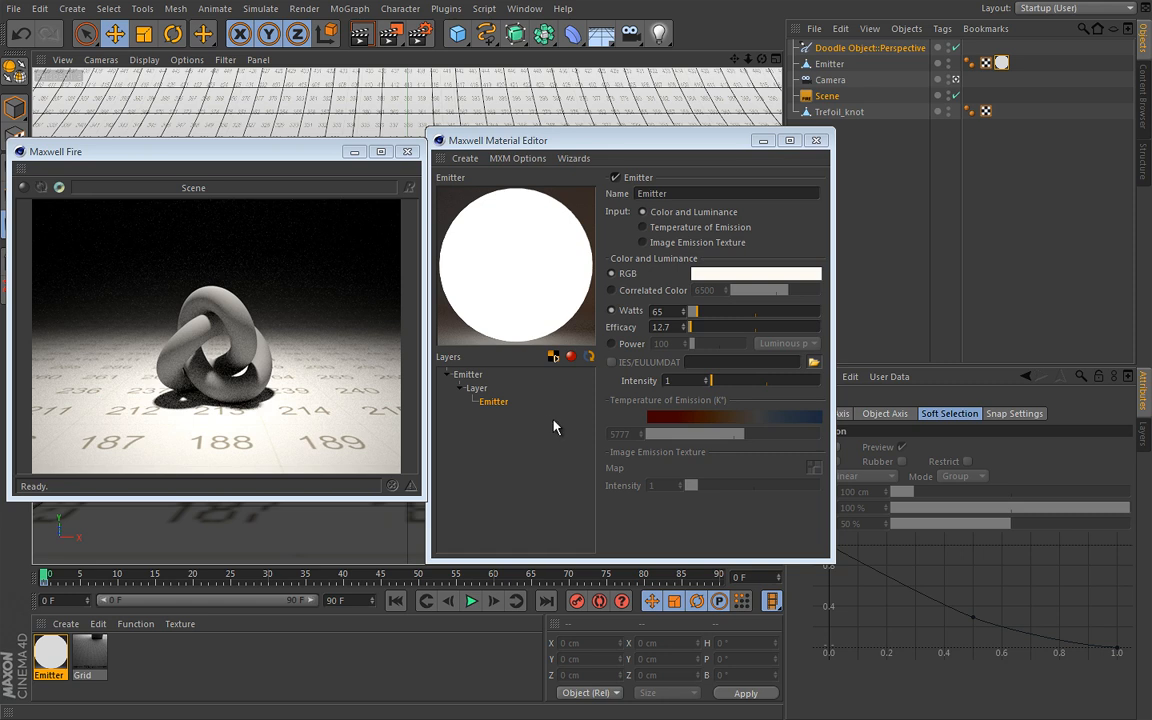
mouse_move(557, 426)
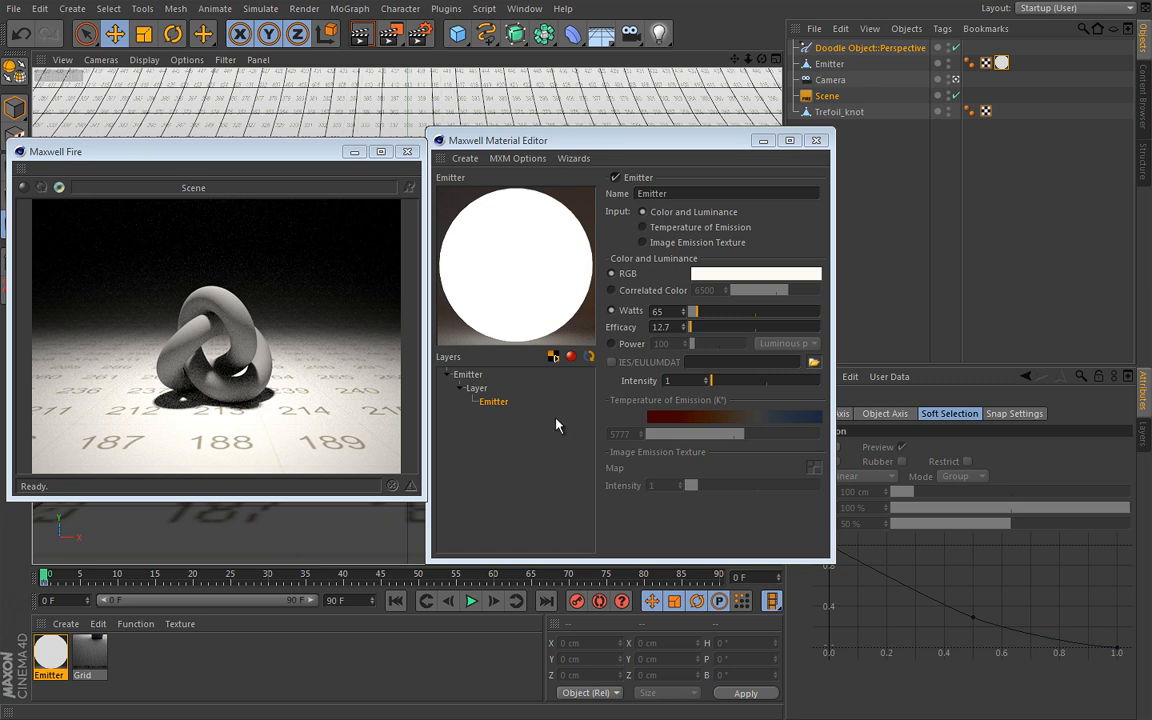
mouse_move(553, 425)
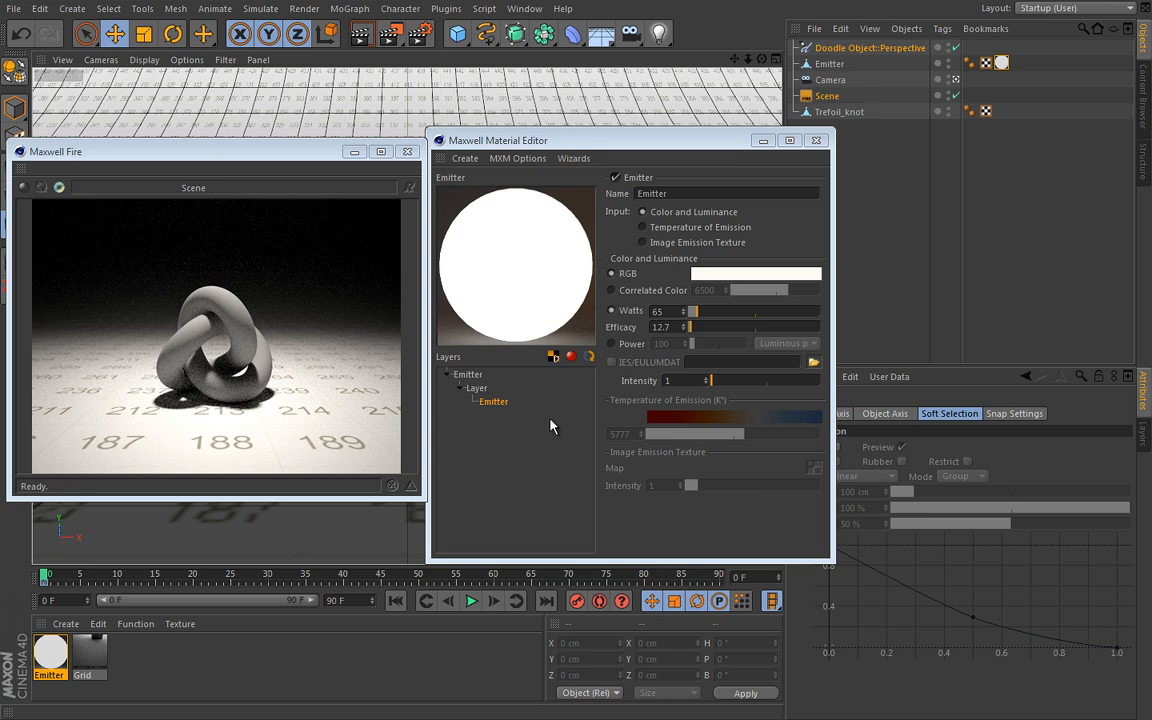
mouse_move(170, 234)
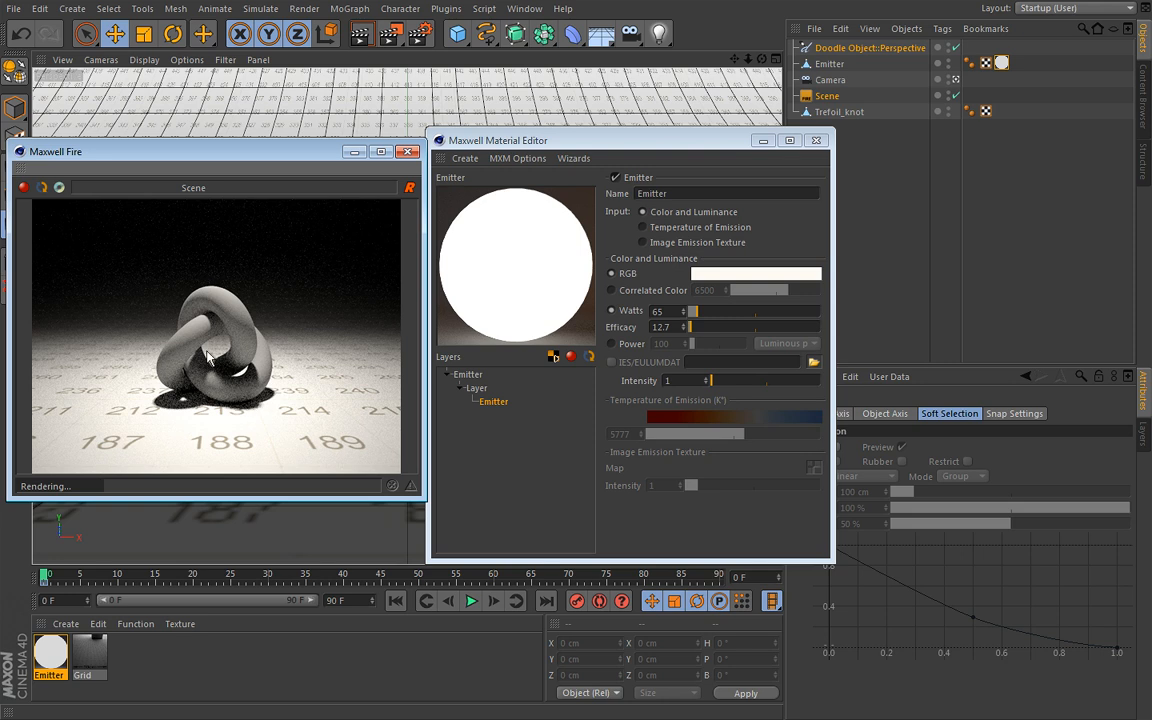
click(408, 151)
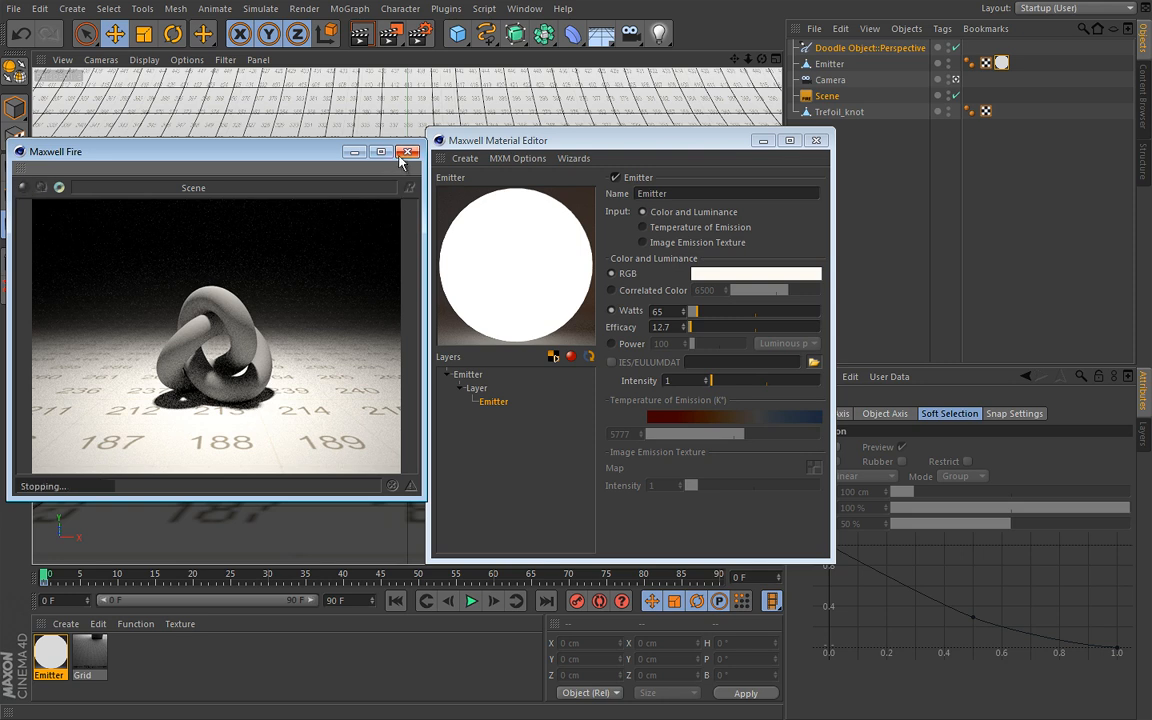
Close Fire, scale the emitter plane to 1000 × 1000 cm, and select the Scene object
click(407, 151)
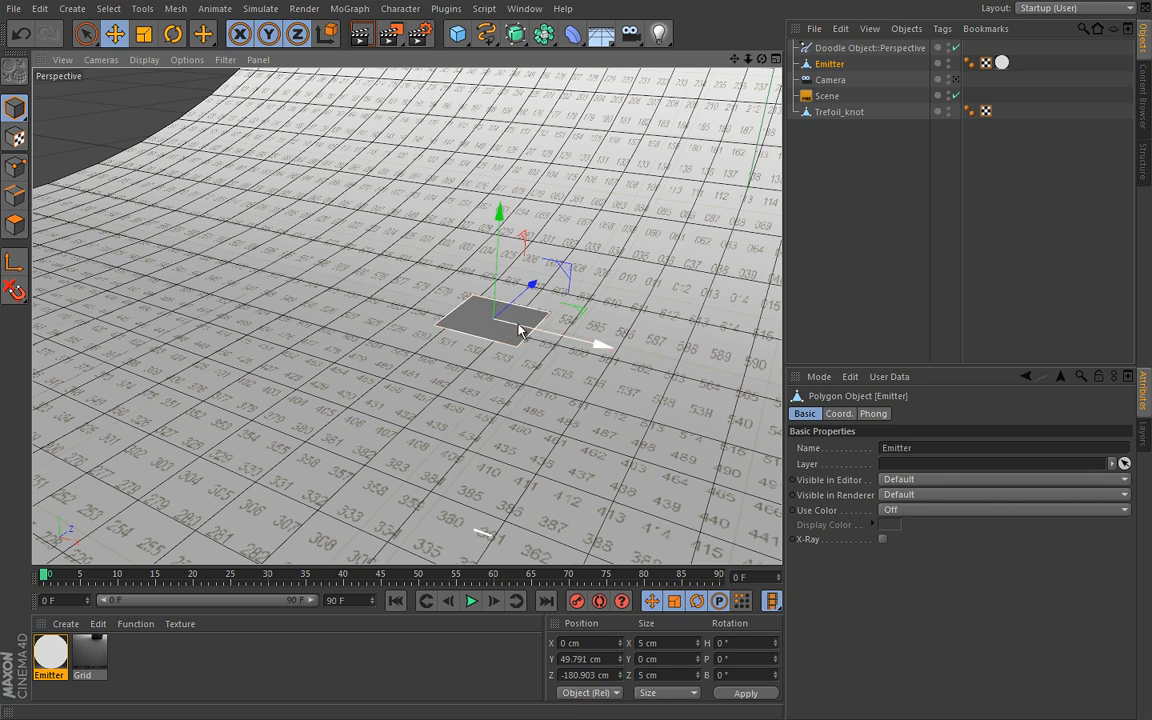
click(143, 33)
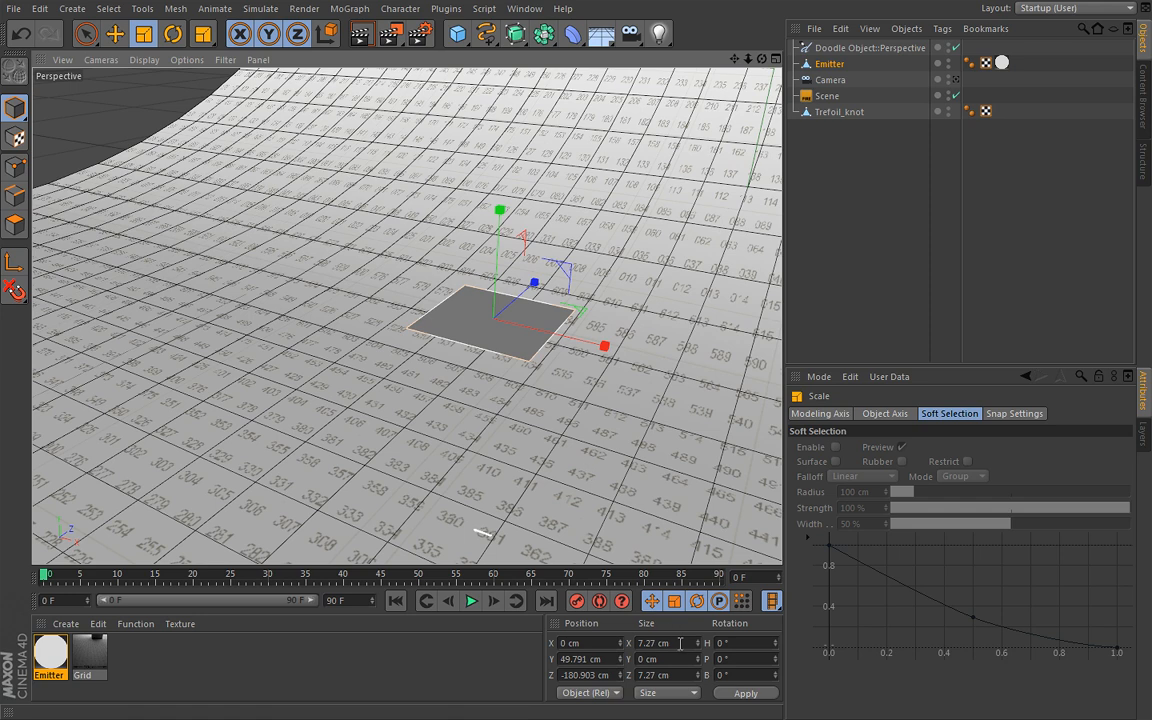
text(1000 cm)
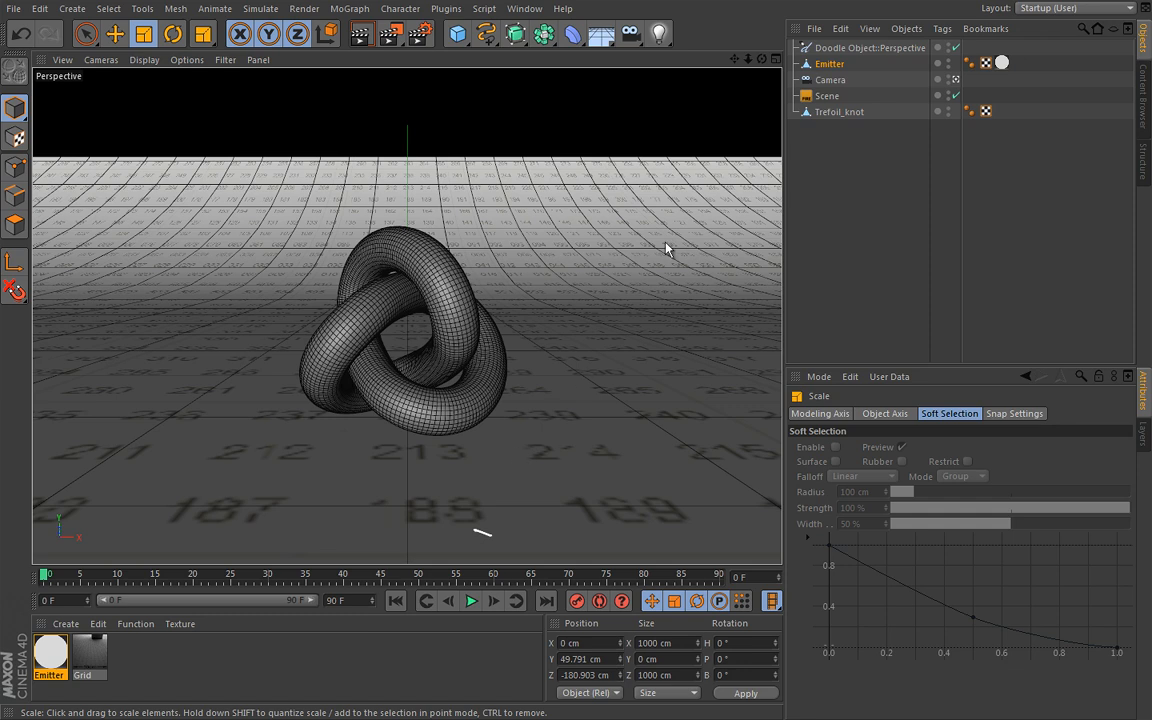
click(870, 47)
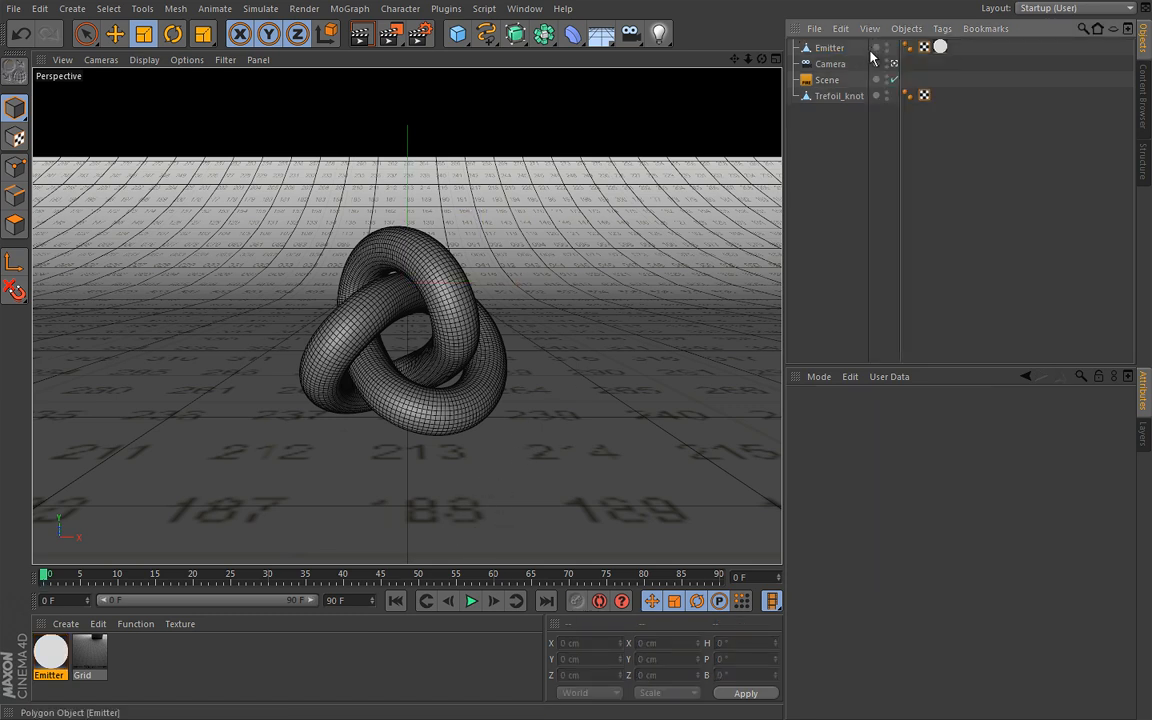
click(828, 79)
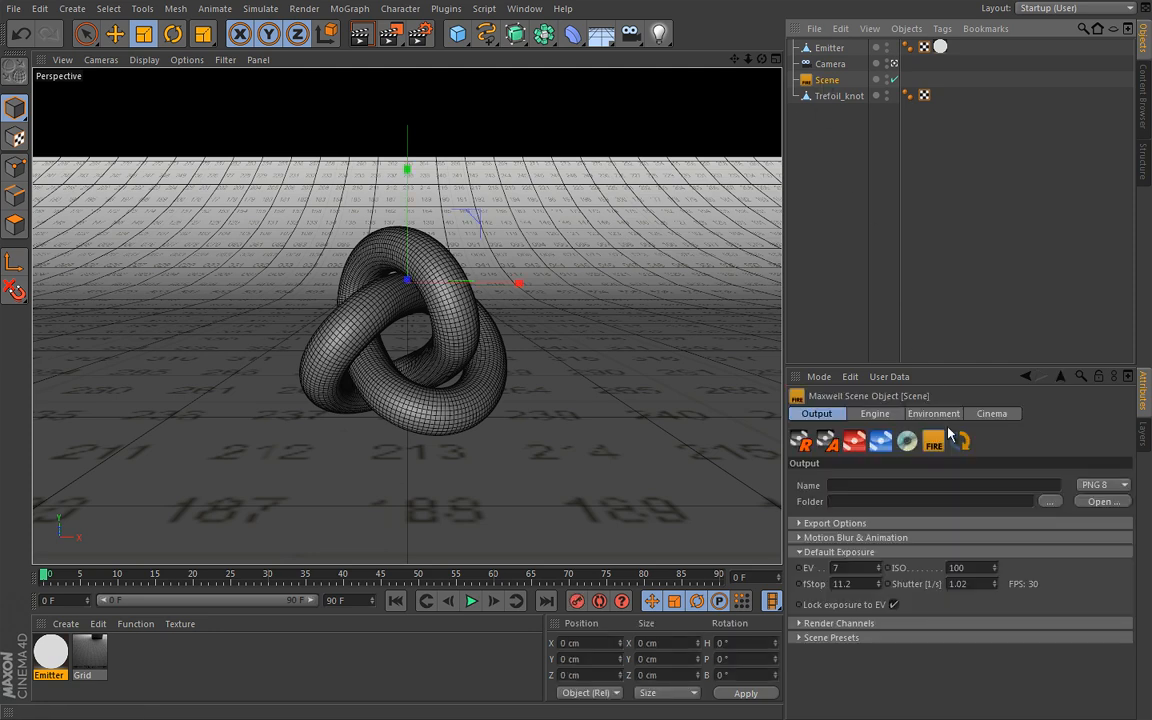
Run and stop a dim Fire preview, then close the 65-watt, 12.7-efficacy material editor
click(963, 441)
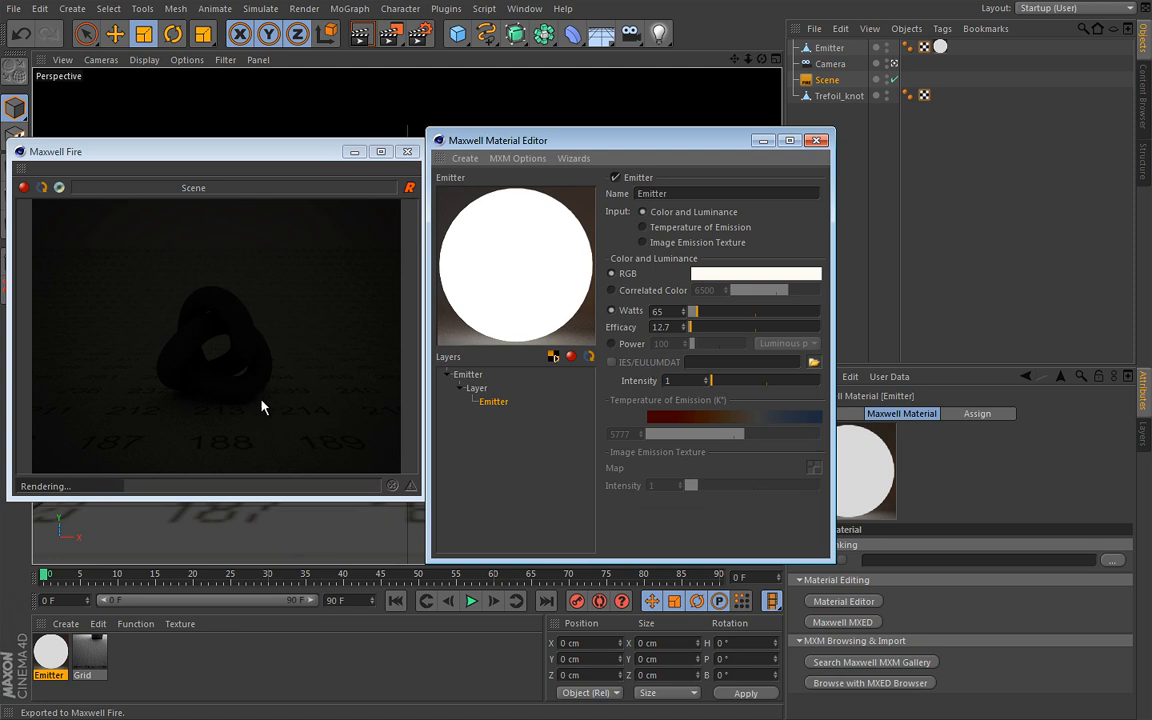
click(59, 188)
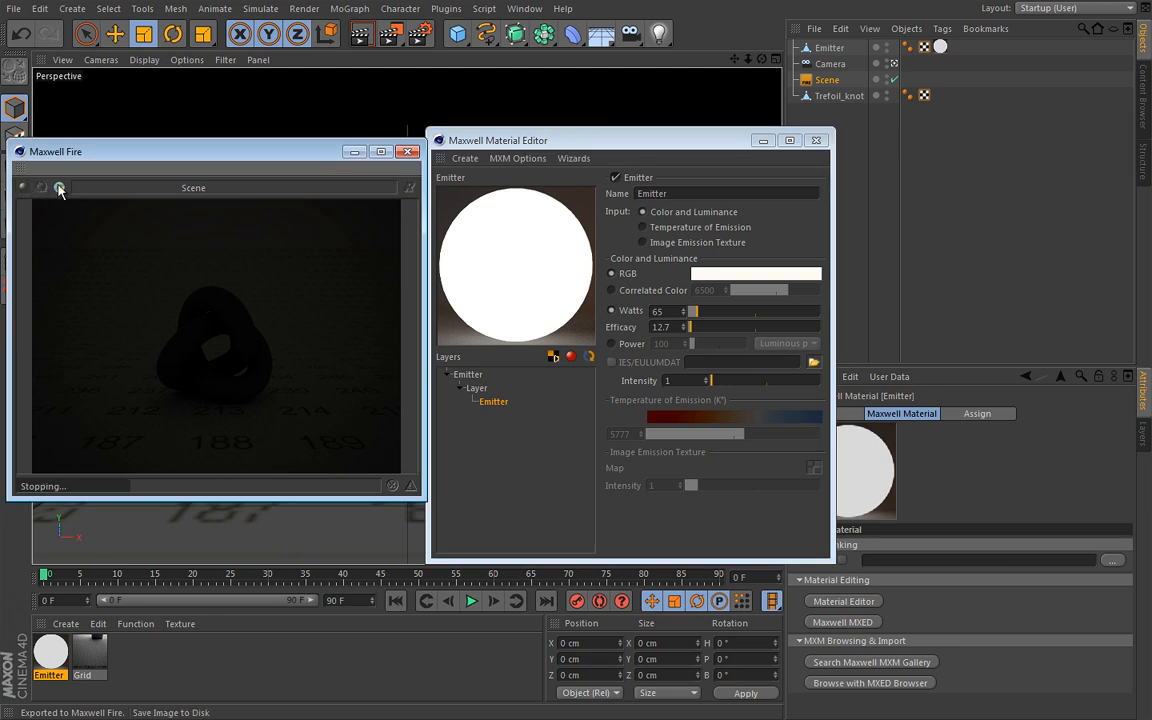
click(59, 187)
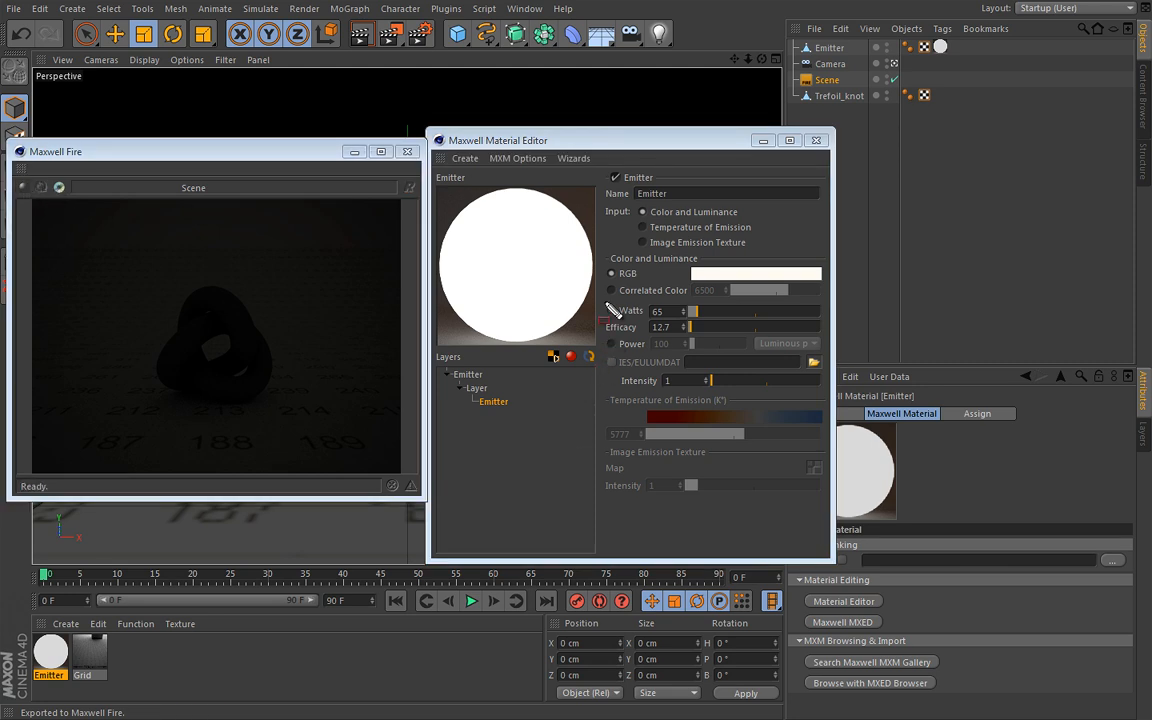
click(657, 311)
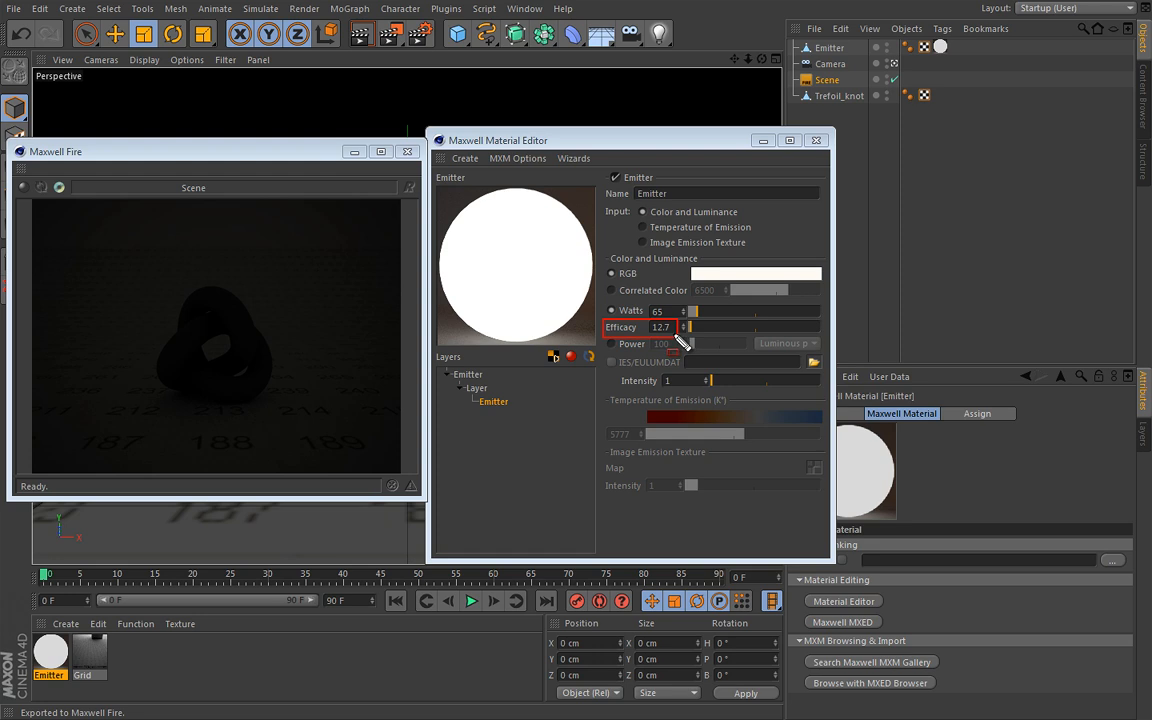
click(816, 140)
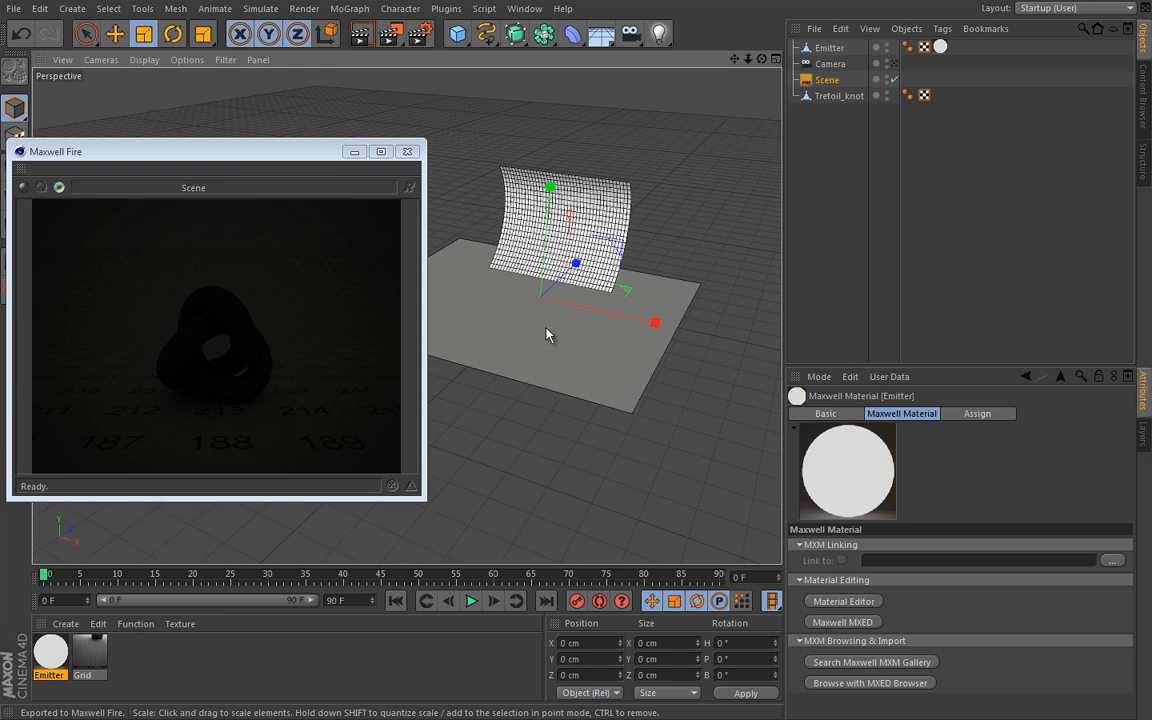
mouse_move(696, 285)
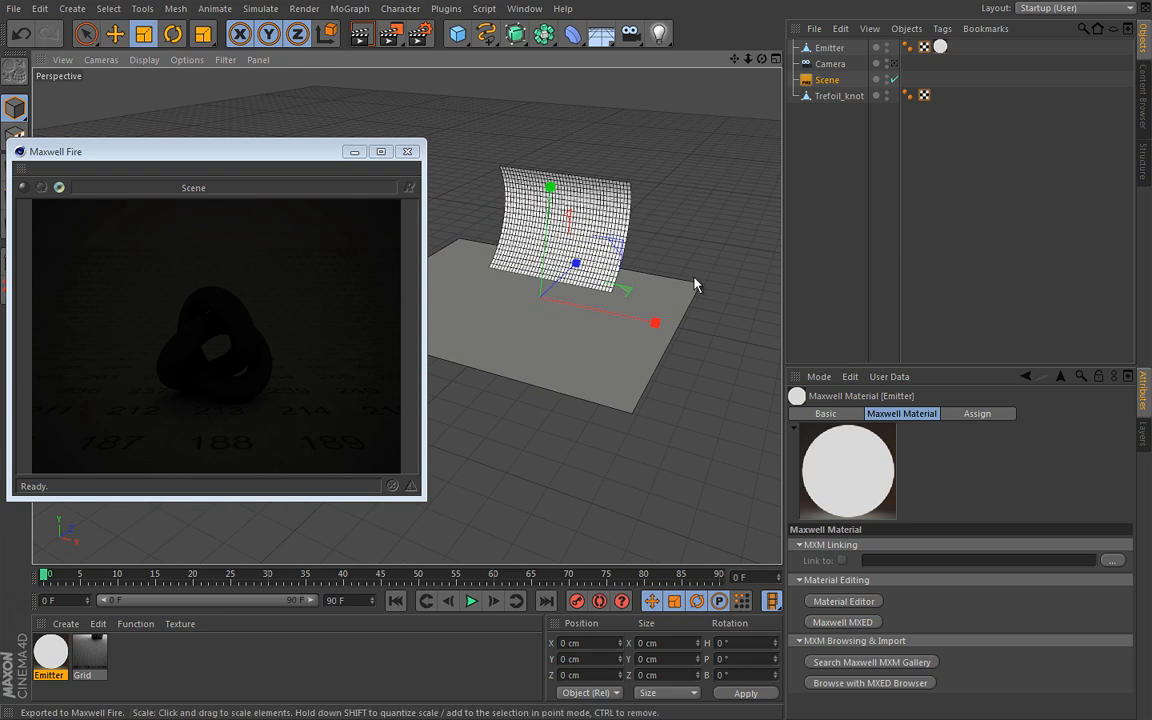
mouse_move(489, 265)
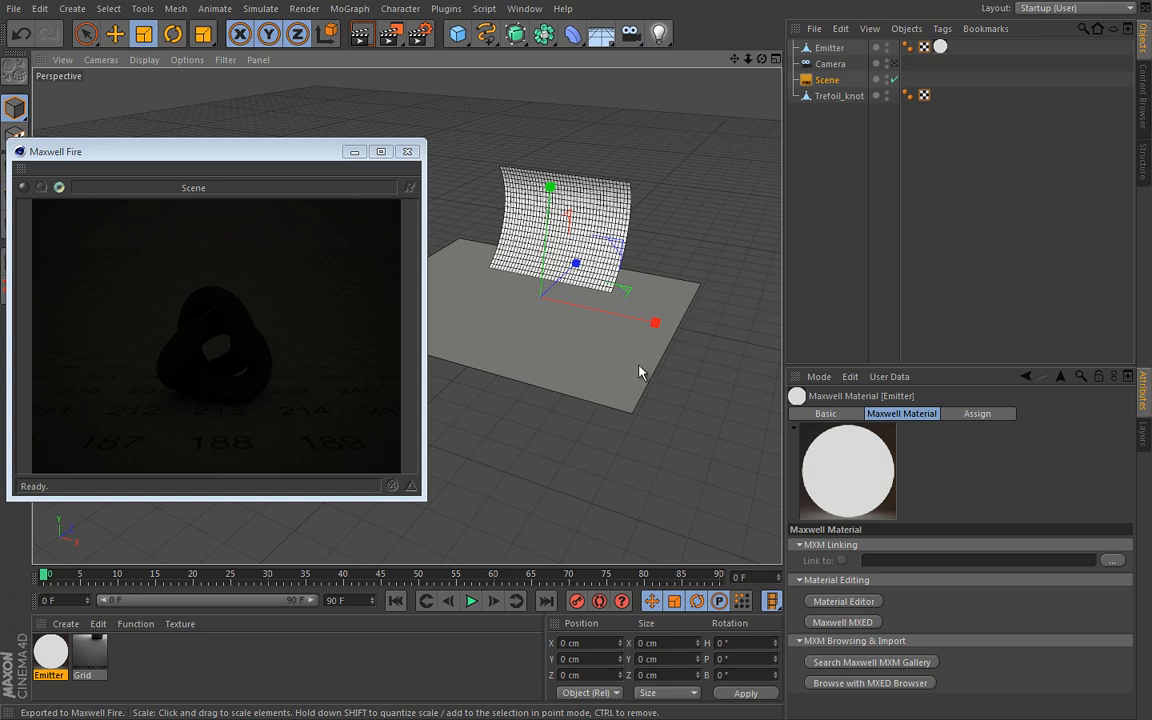
mouse_move(618, 361)
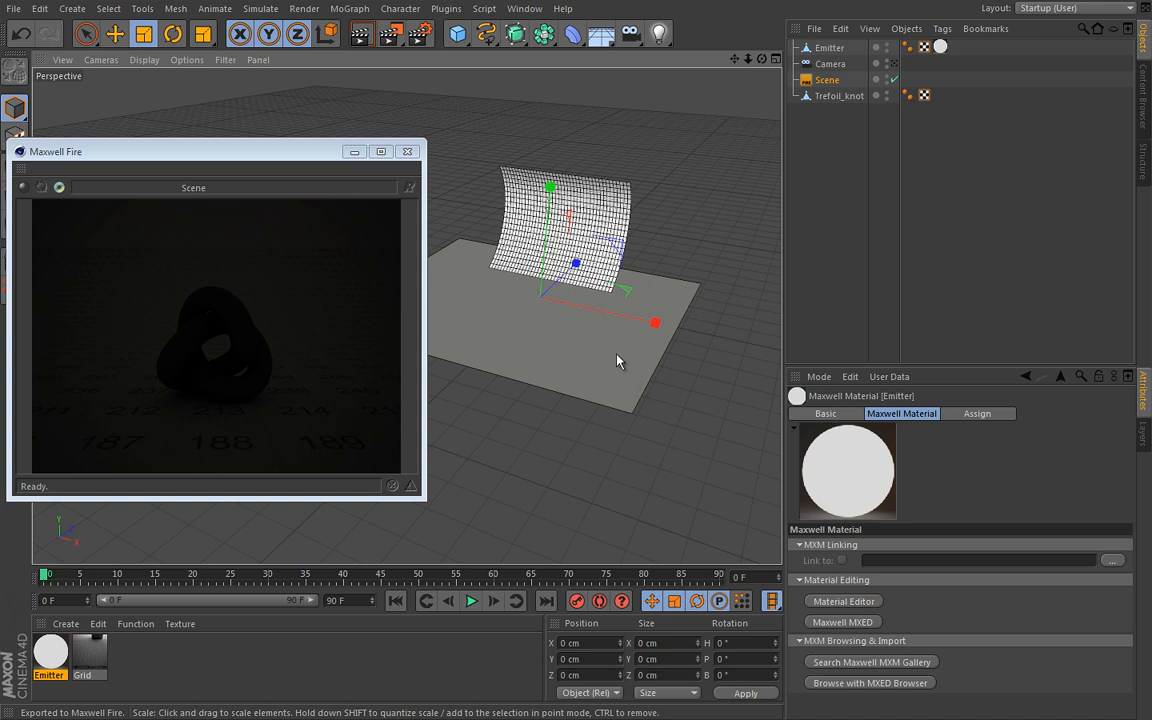
mouse_move(475, 225)
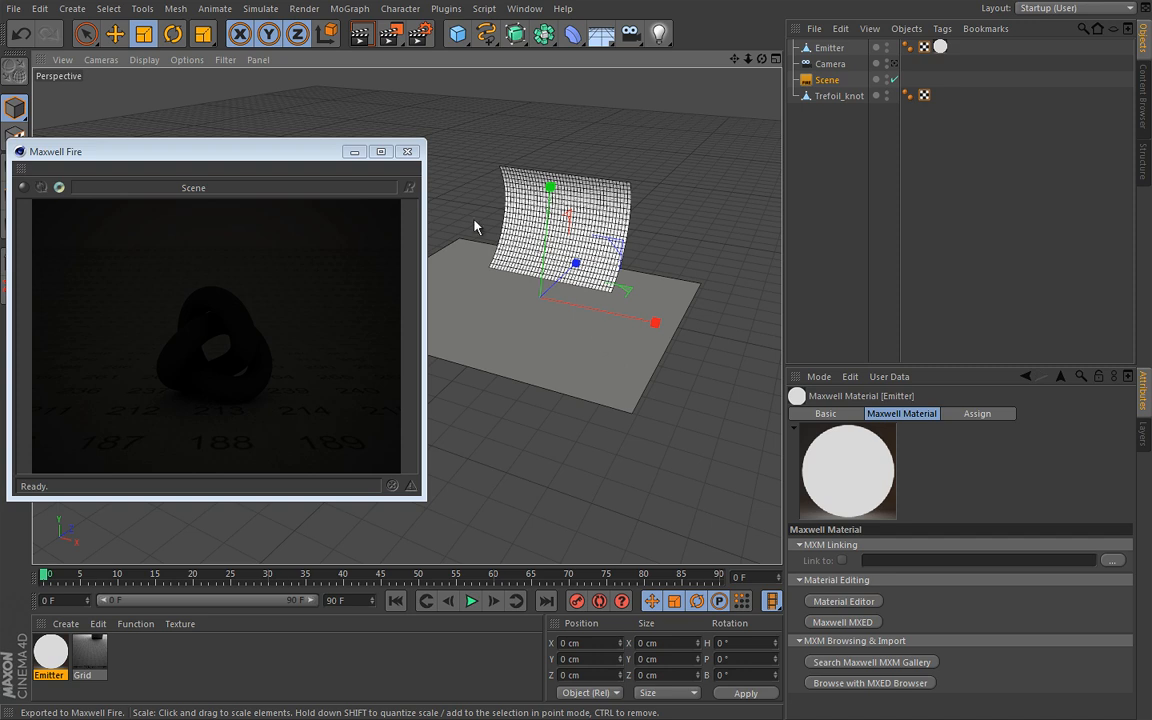
Close the Maxwell Fire window, leaving the large emitter plane above the floor
click(408, 151)
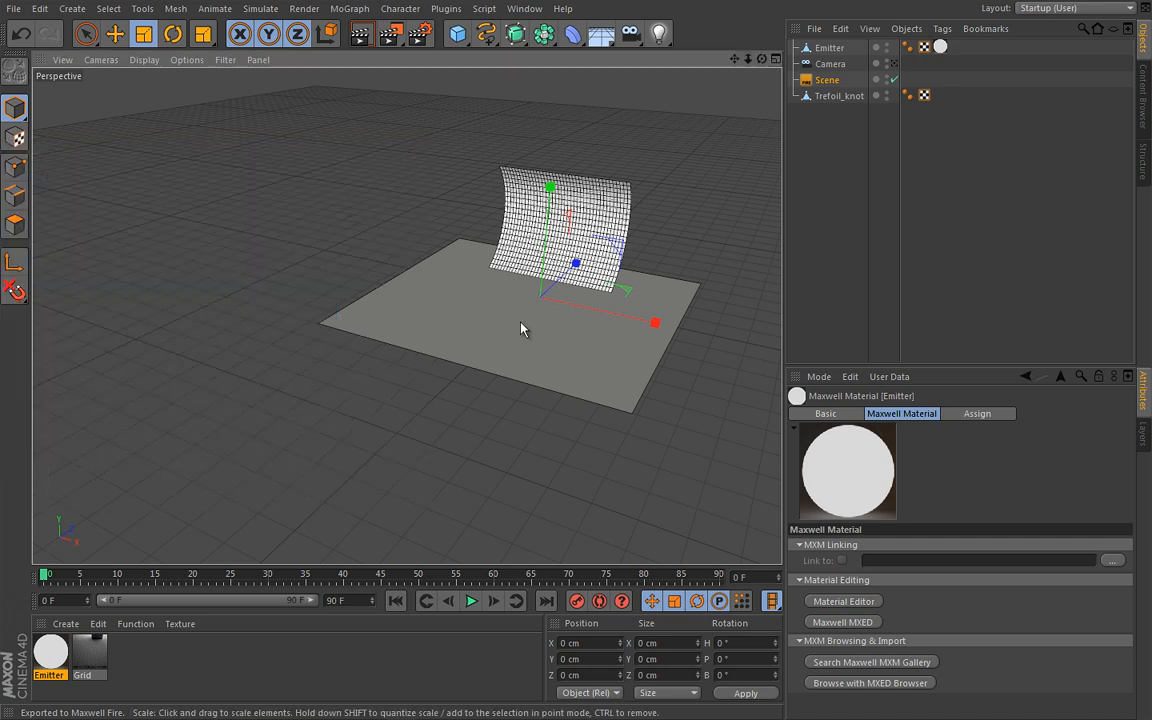
mouse_move(531, 316)
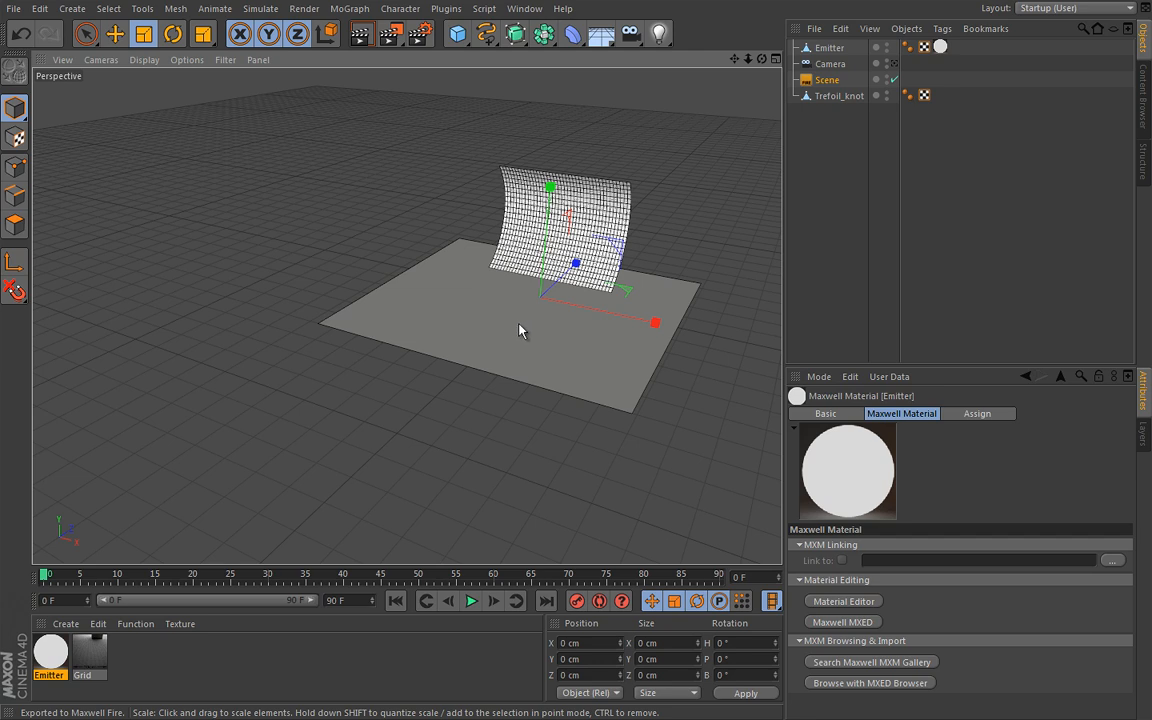
mouse_move(528, 329)
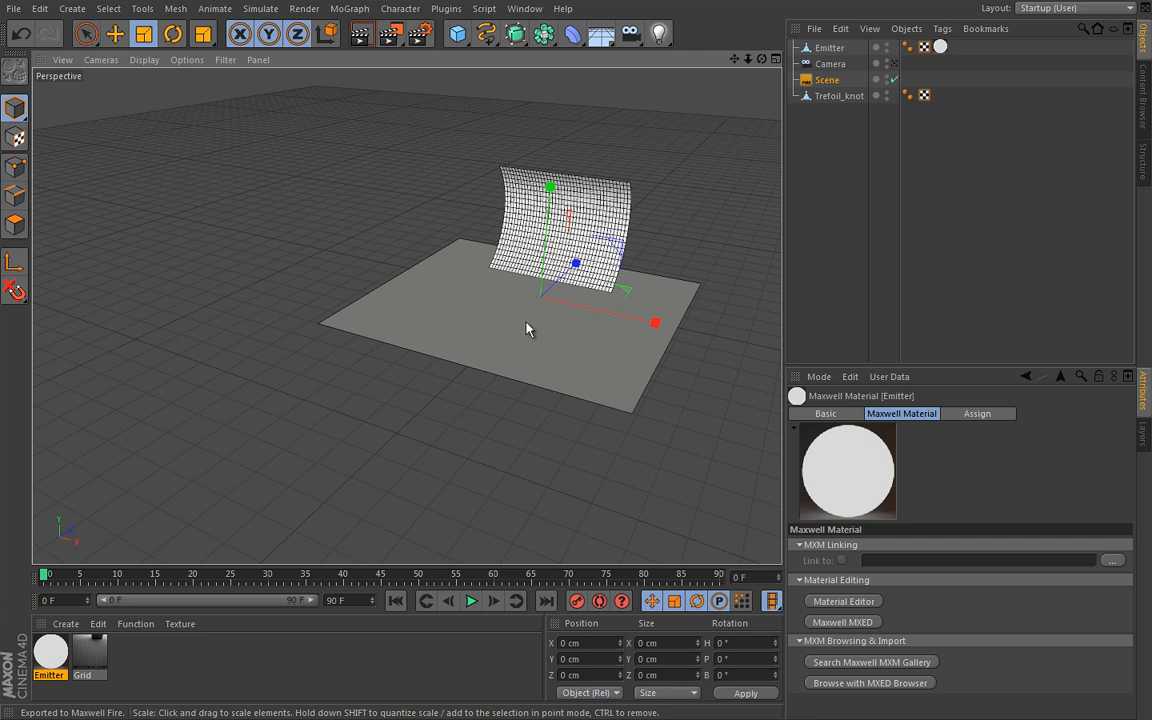
mouse_move(527, 339)
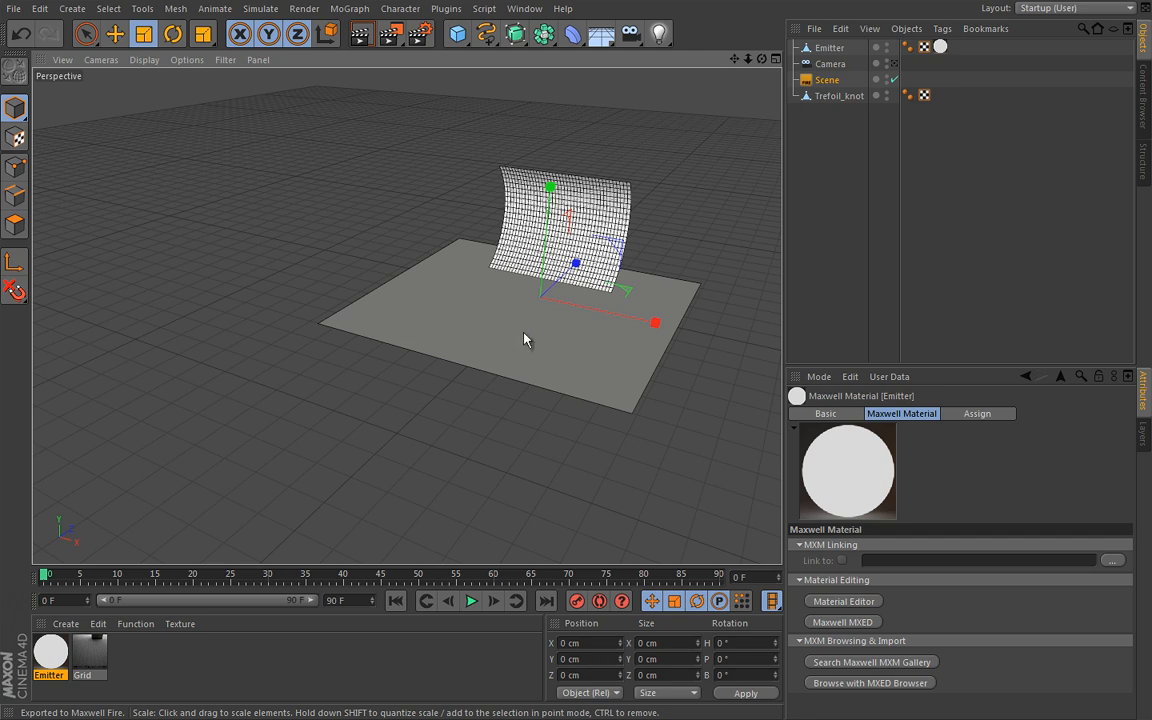
mouse_move(527, 315)
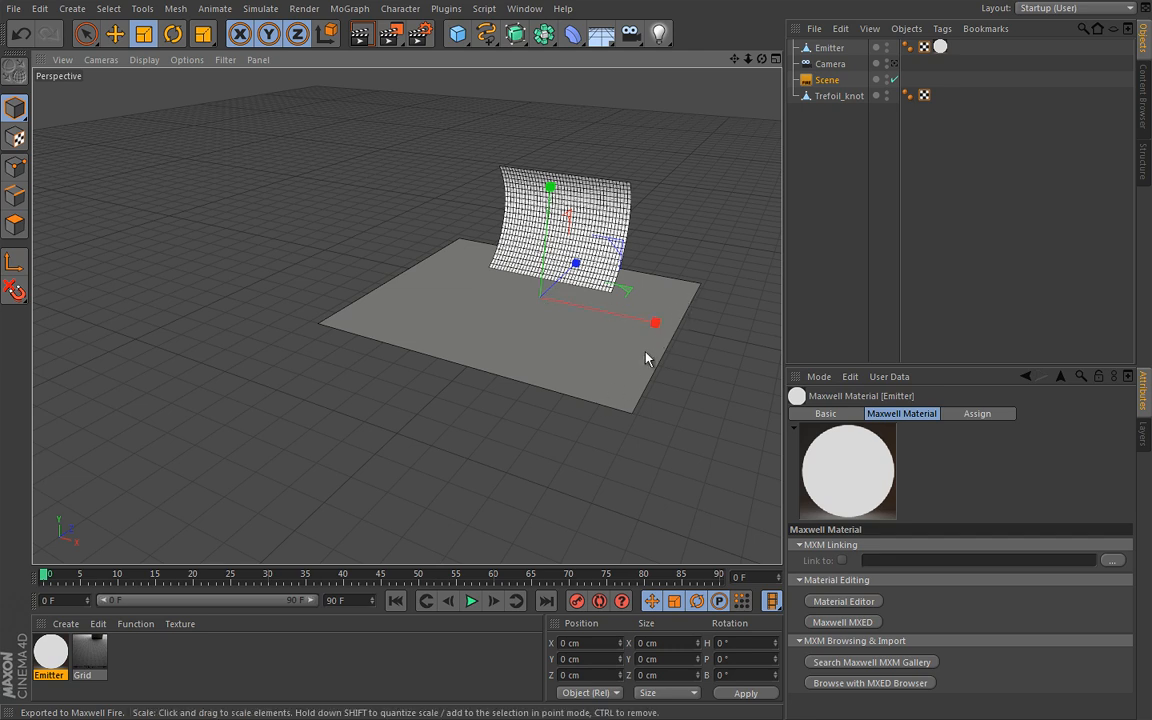
mouse_move(455, 341)
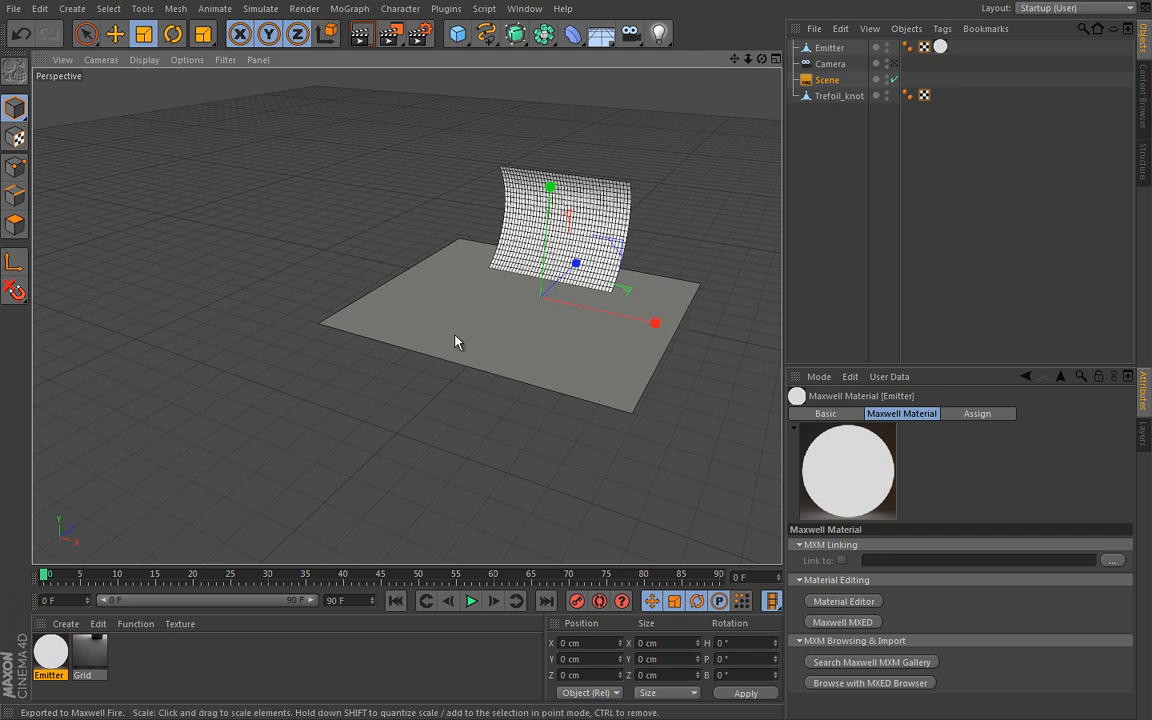
mouse_move(429, 284)
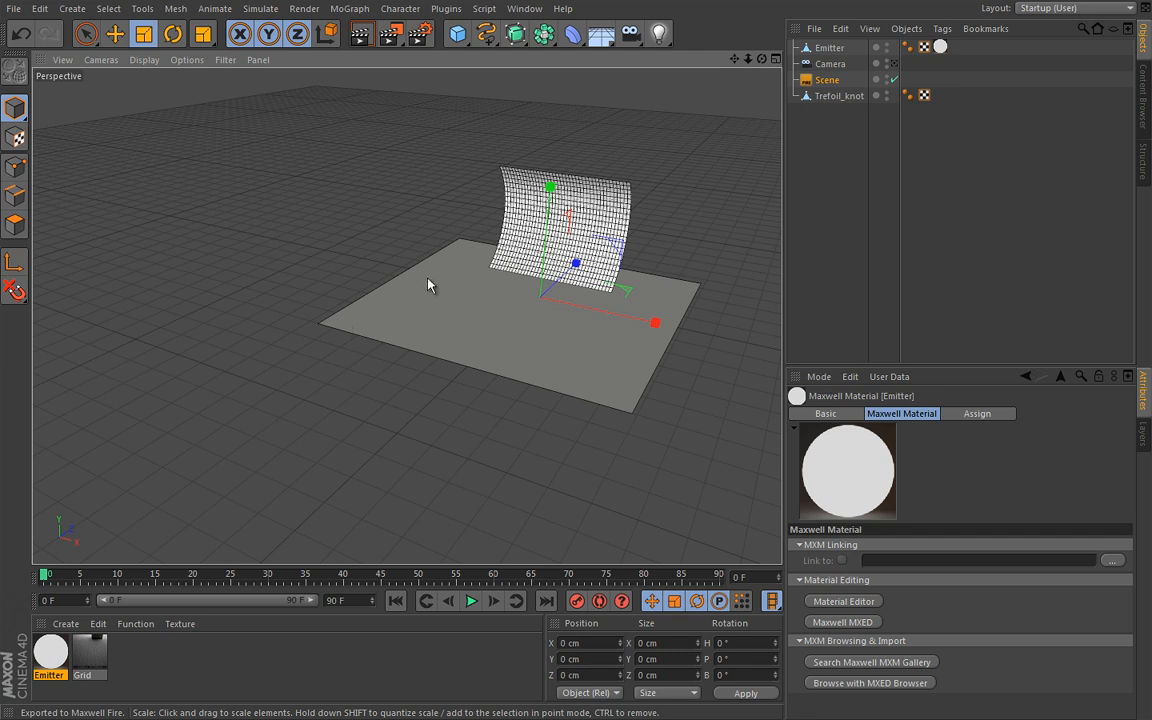
mouse_move(668, 208)
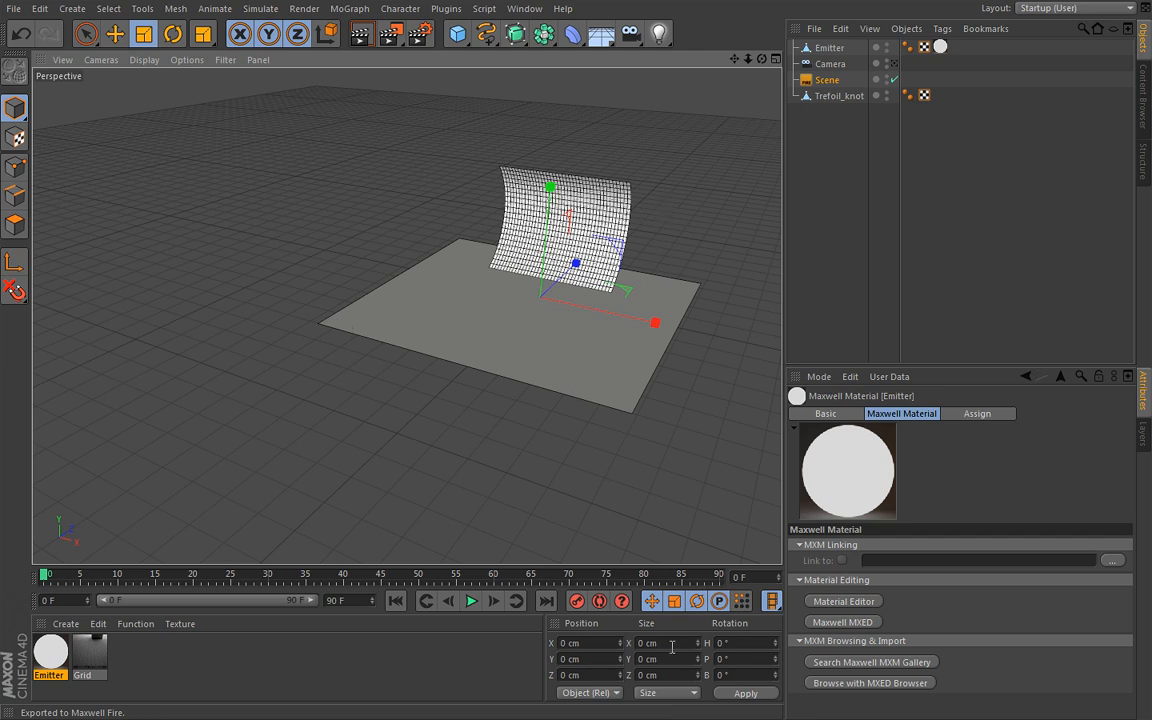
Set the emitter plane's Size X and Size Z to 5 cm
click(829, 47)
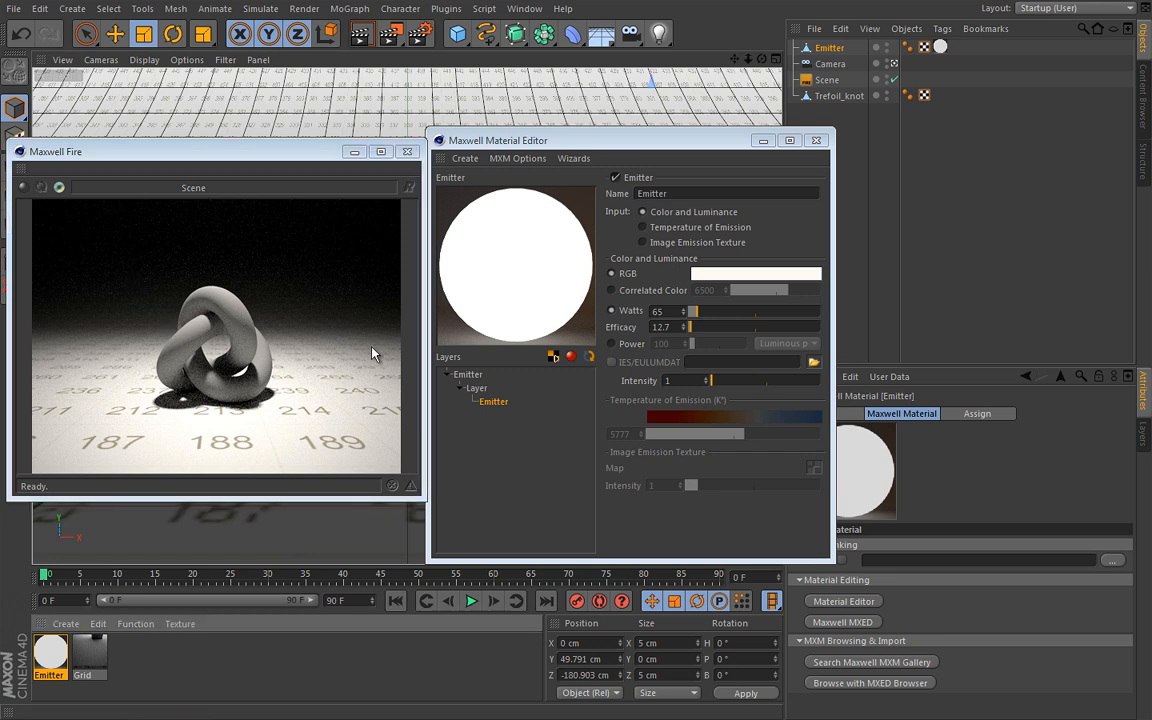
mouse_move(363, 358)
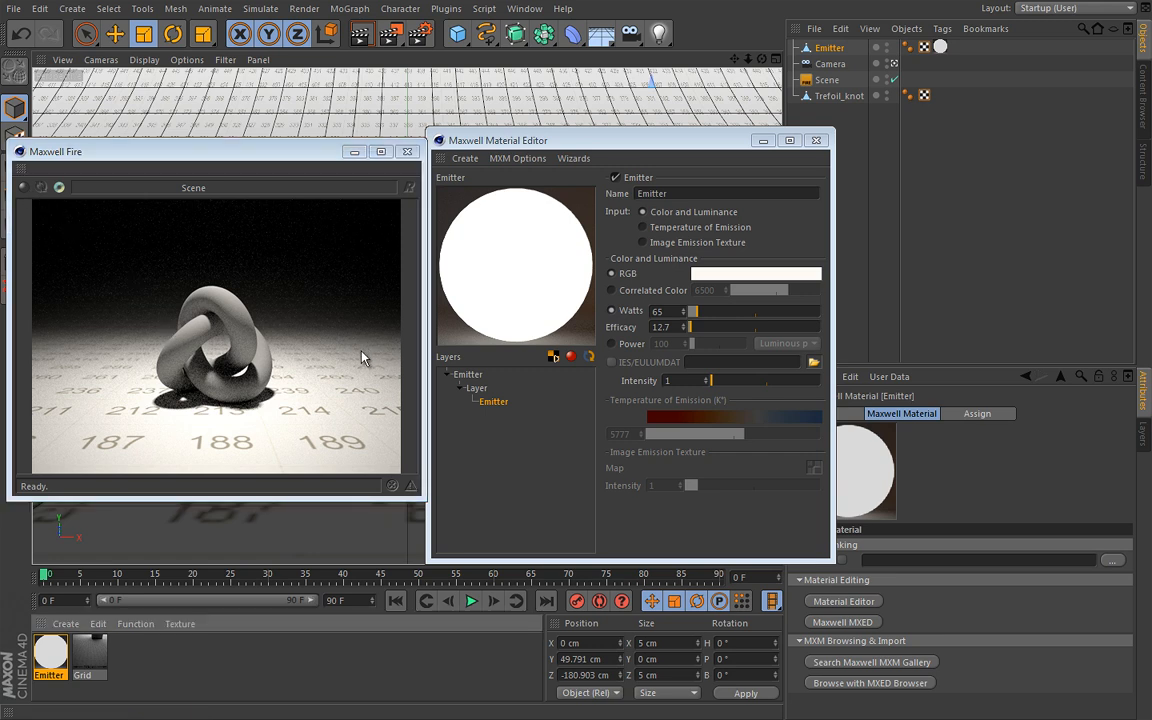
mouse_move(210, 324)
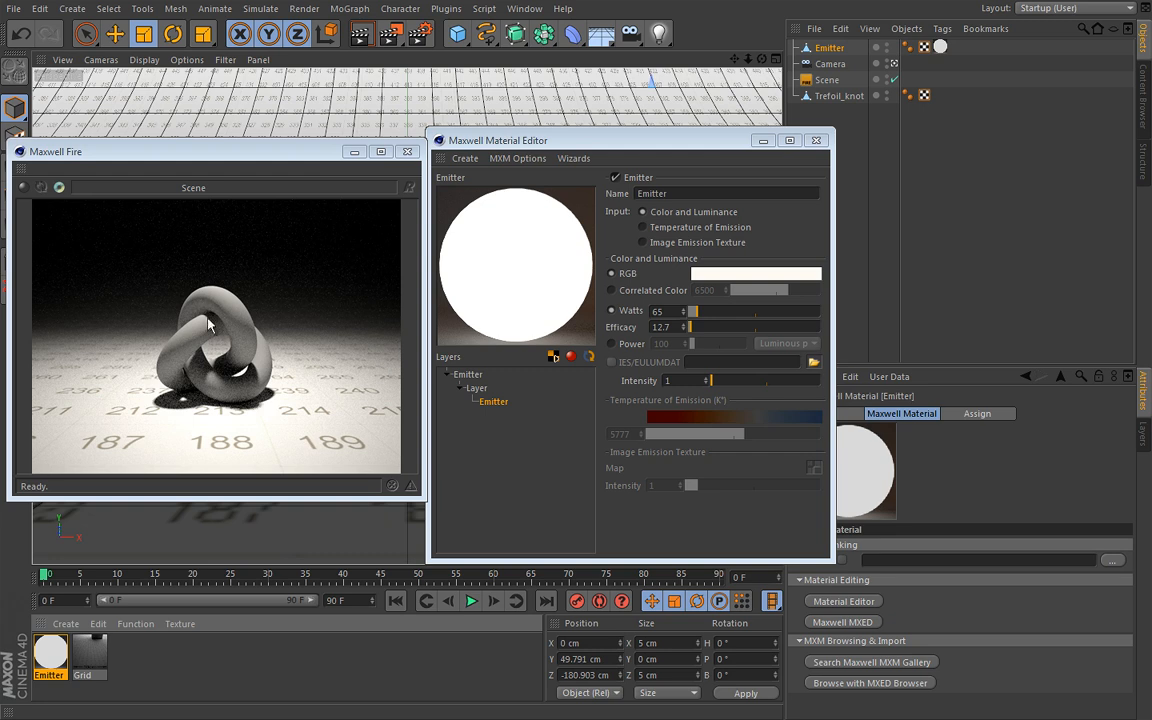
mouse_move(363, 361)
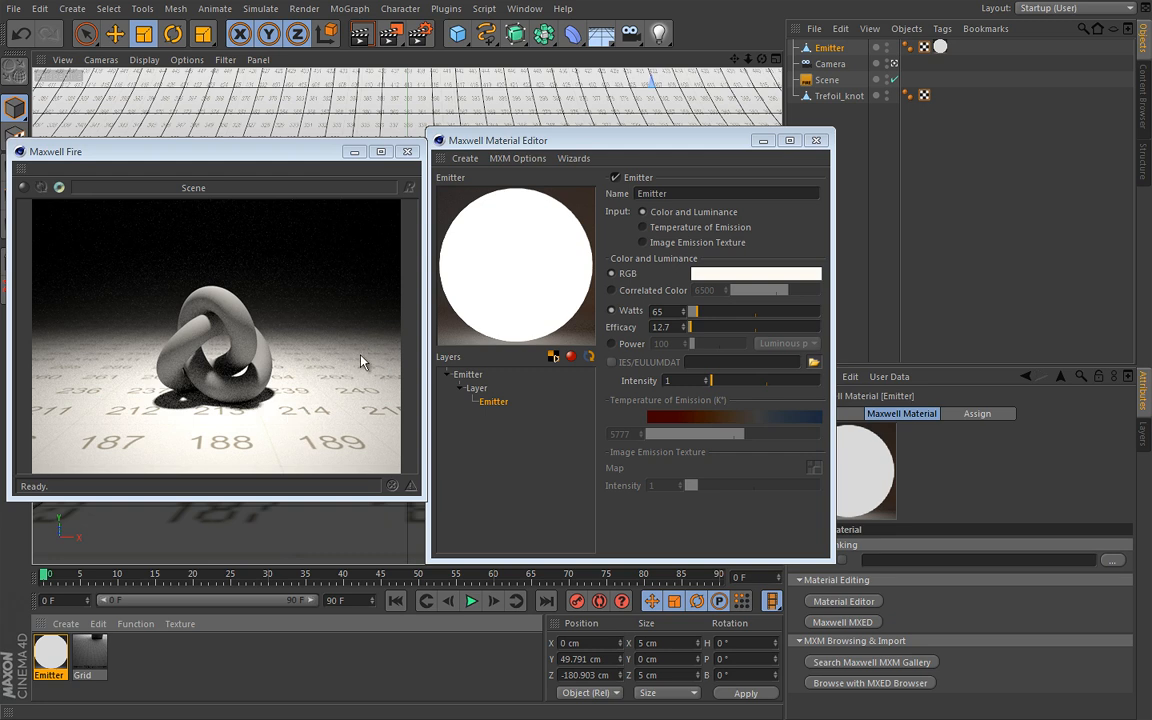
mouse_move(612, 350)
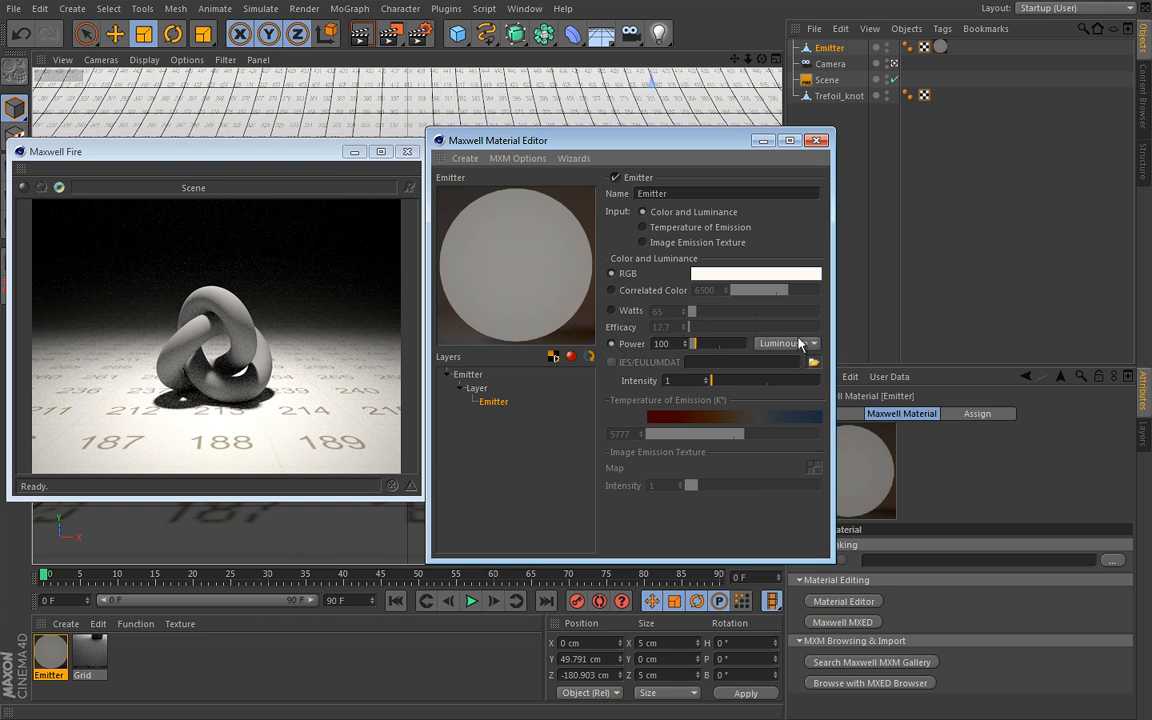
Switch the emitter from Watts to Power in Luminous power: lumen (lm) units
click(787, 343)
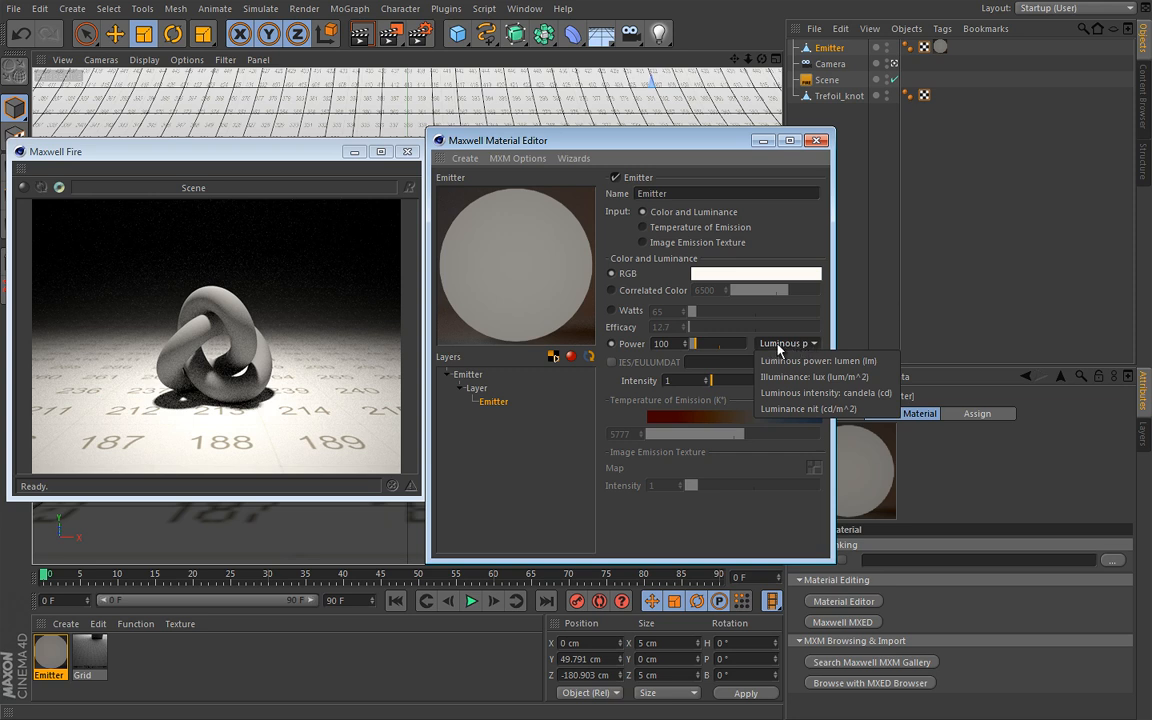
mouse_move(784, 349)
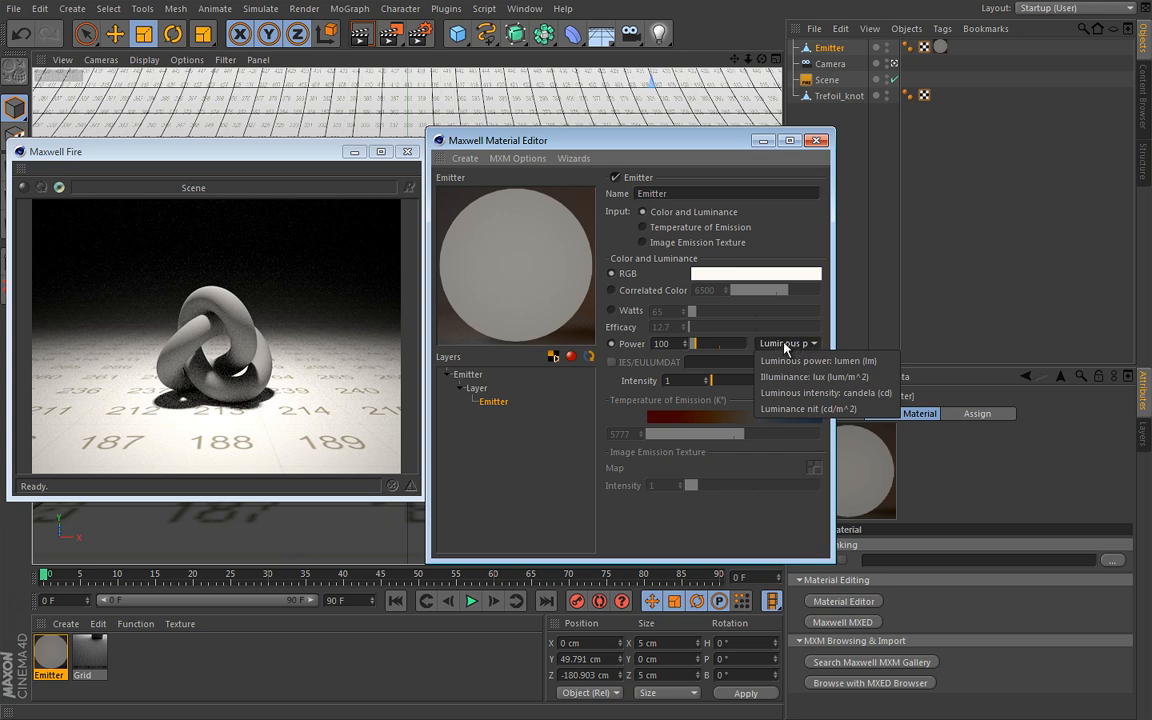
mouse_move(785, 348)
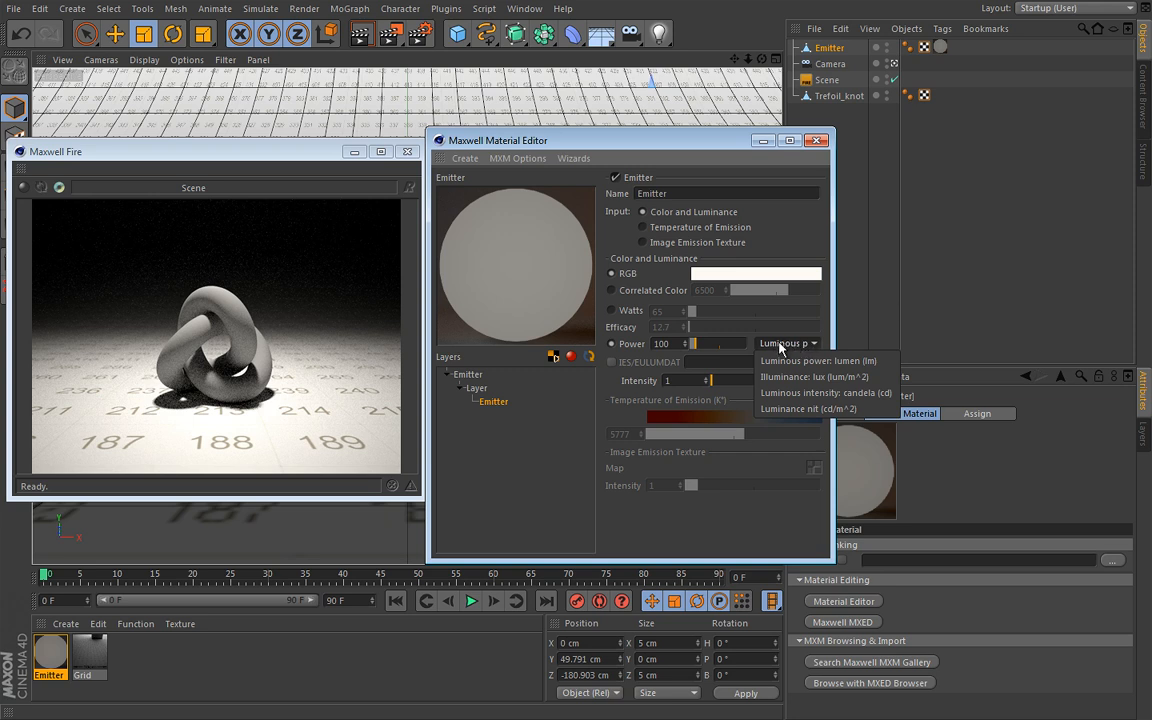
click(818, 360)
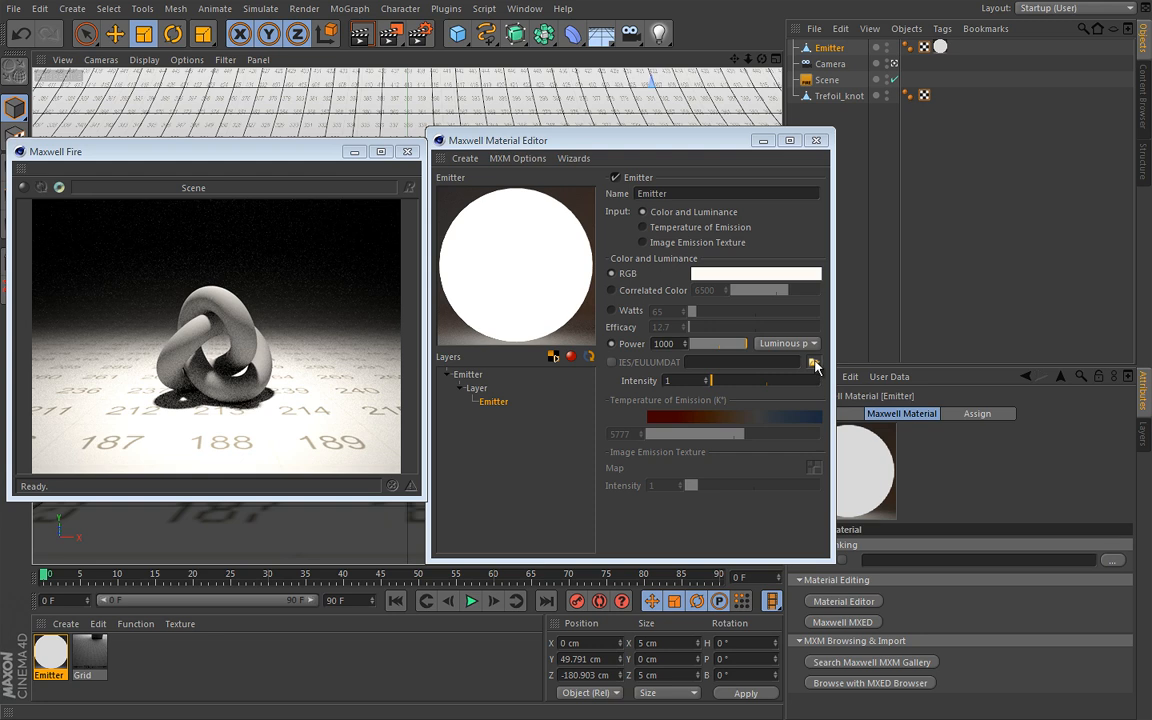
mouse_move(815, 365)
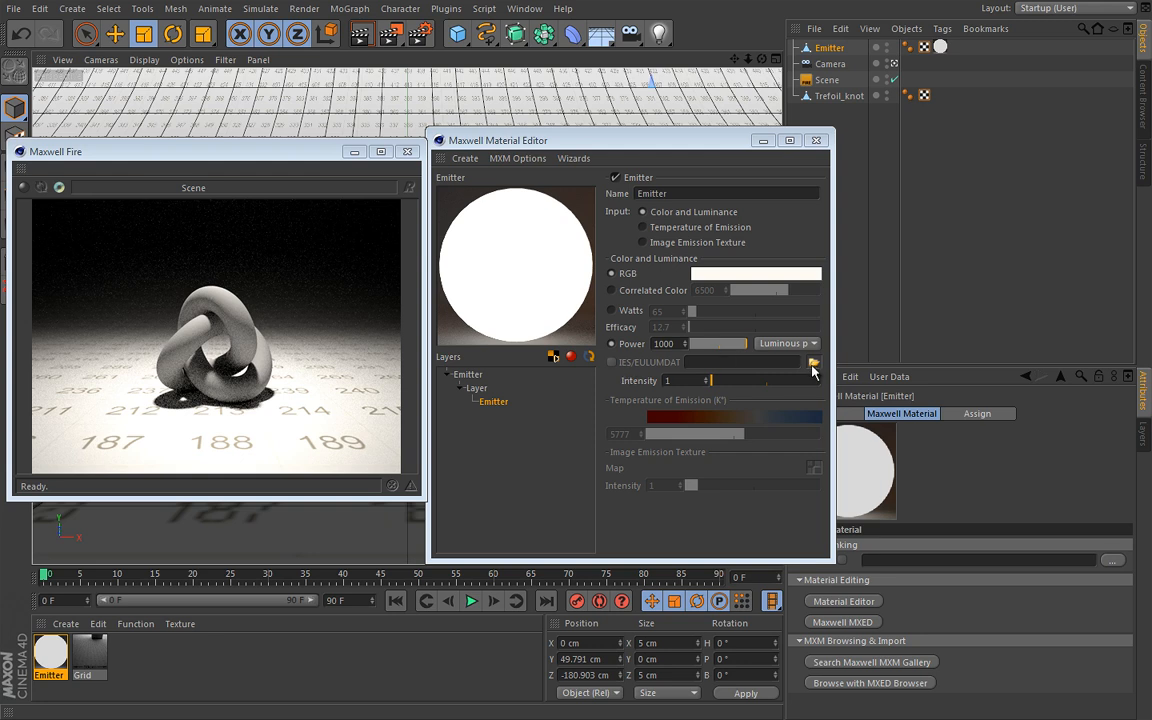
mouse_move(812, 368)
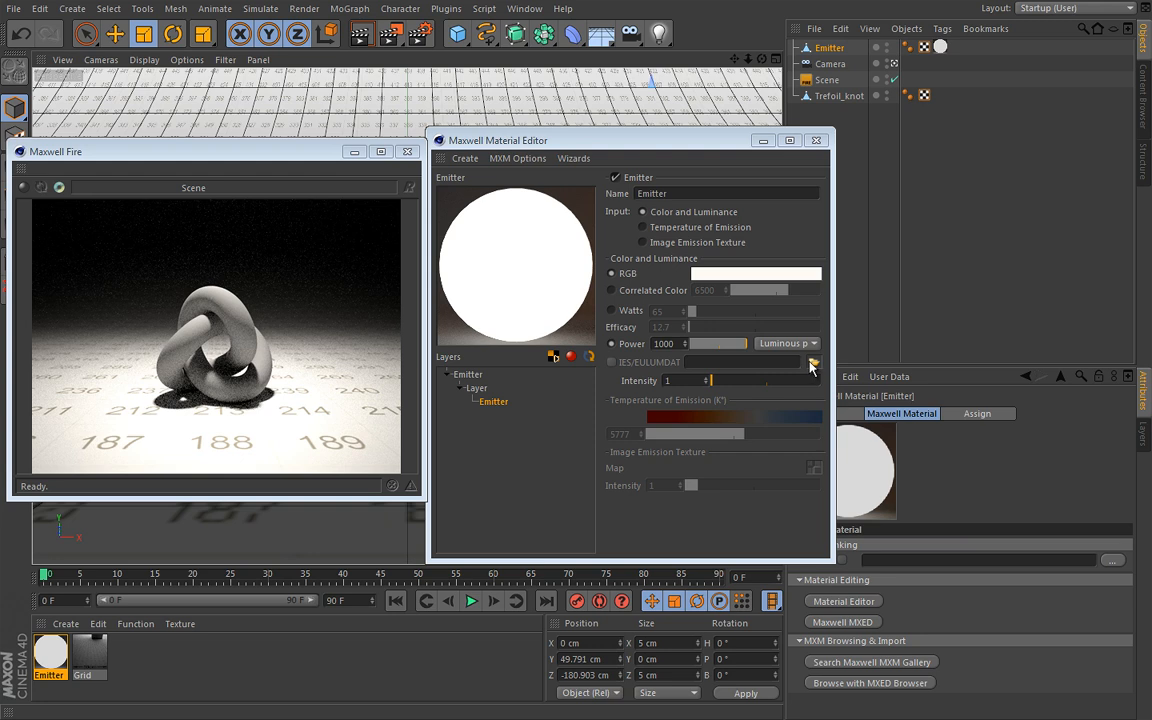
mouse_move(810, 362)
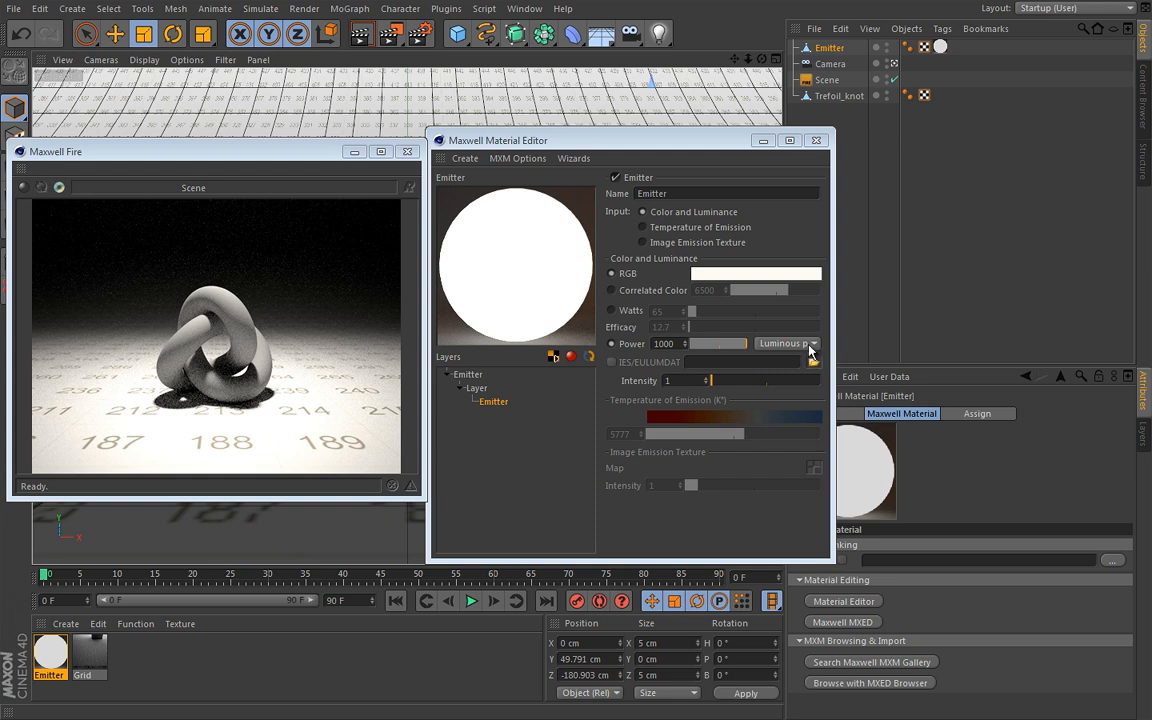
mouse_move(810, 365)
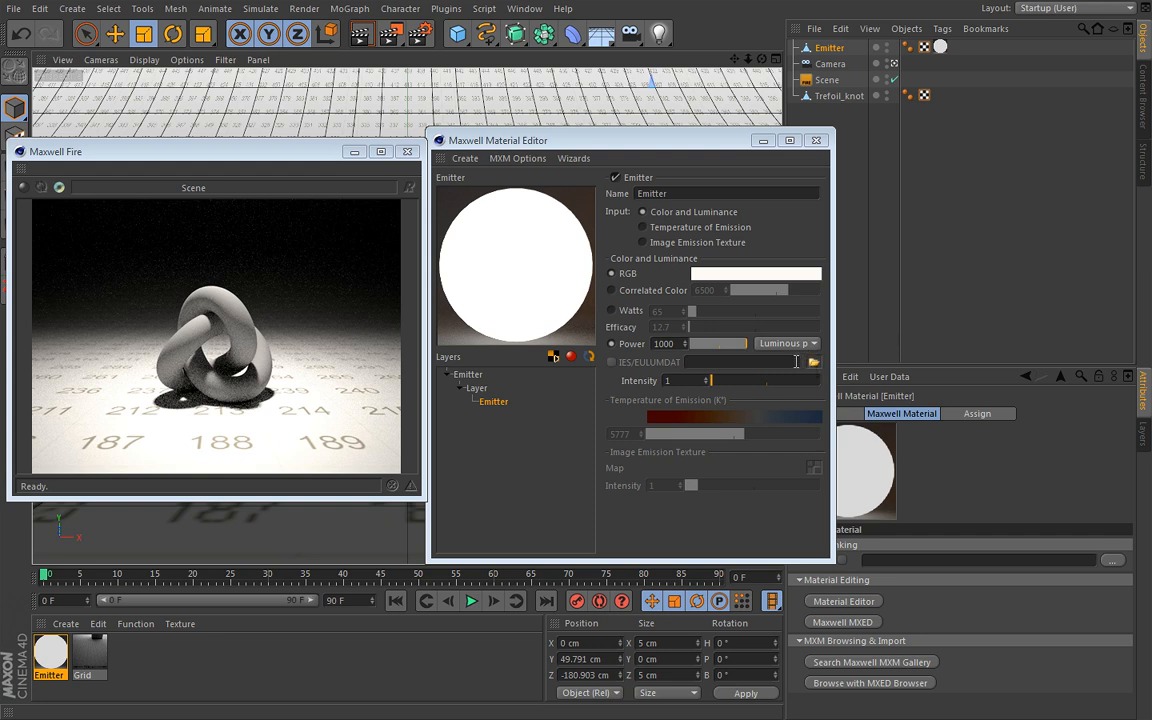
mouse_move(802, 363)
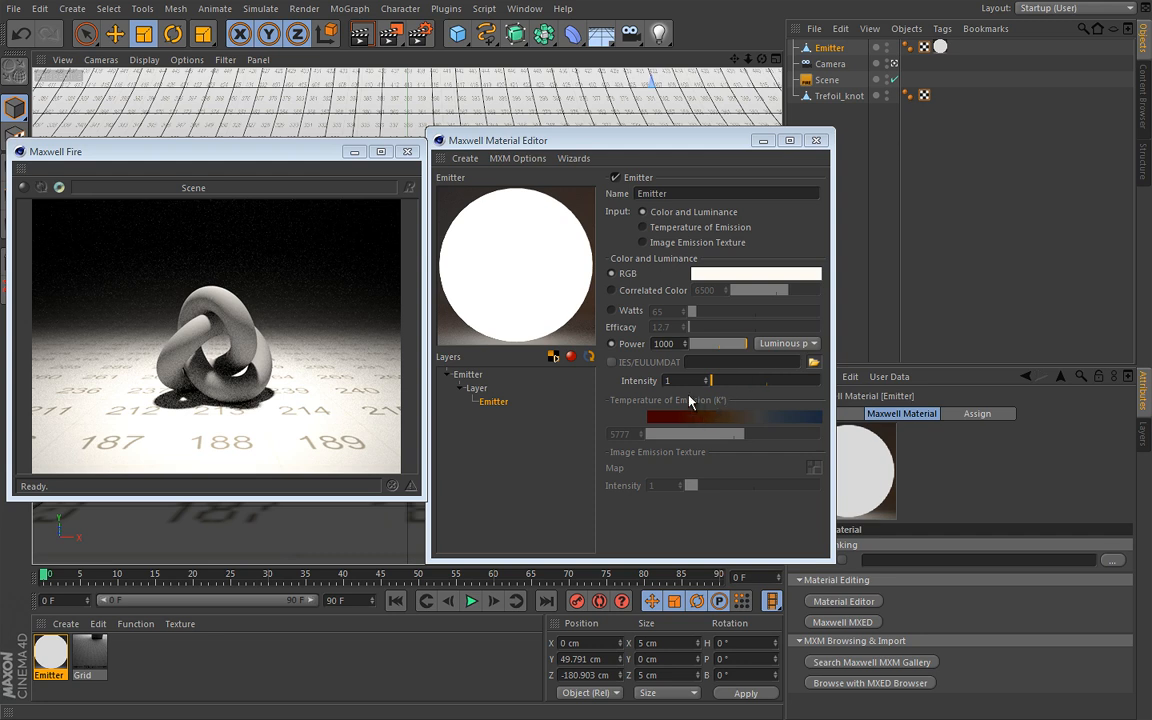
mouse_move(695, 400)
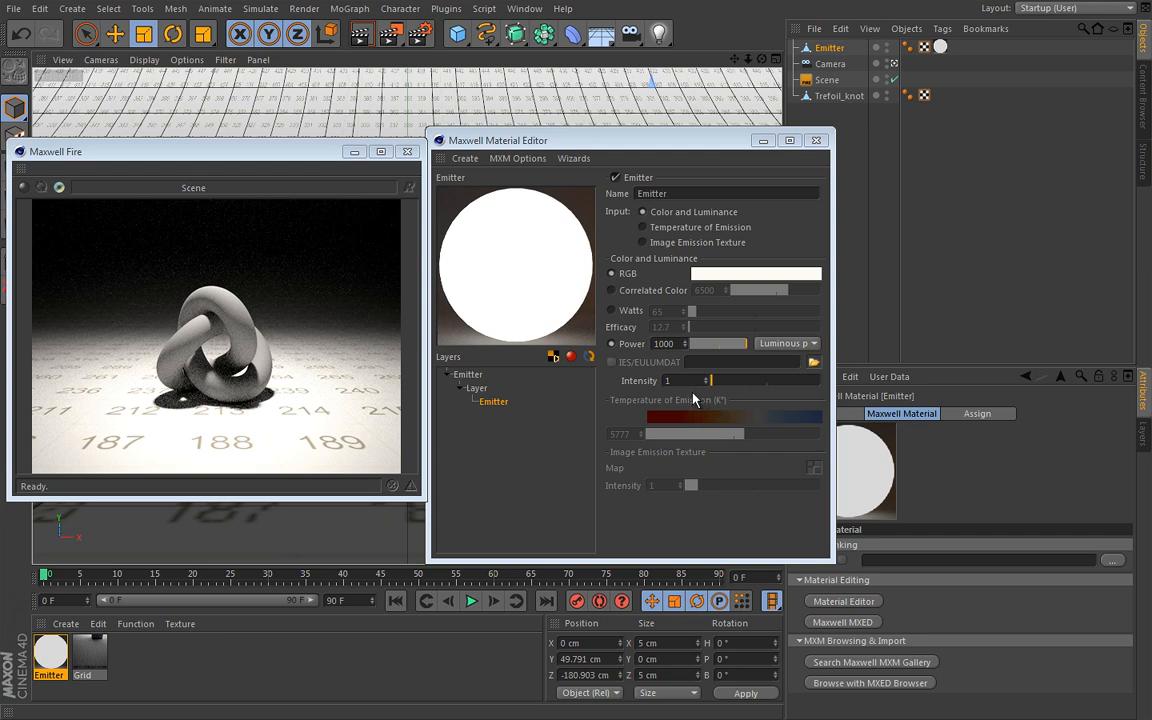
mouse_move(585, 278)
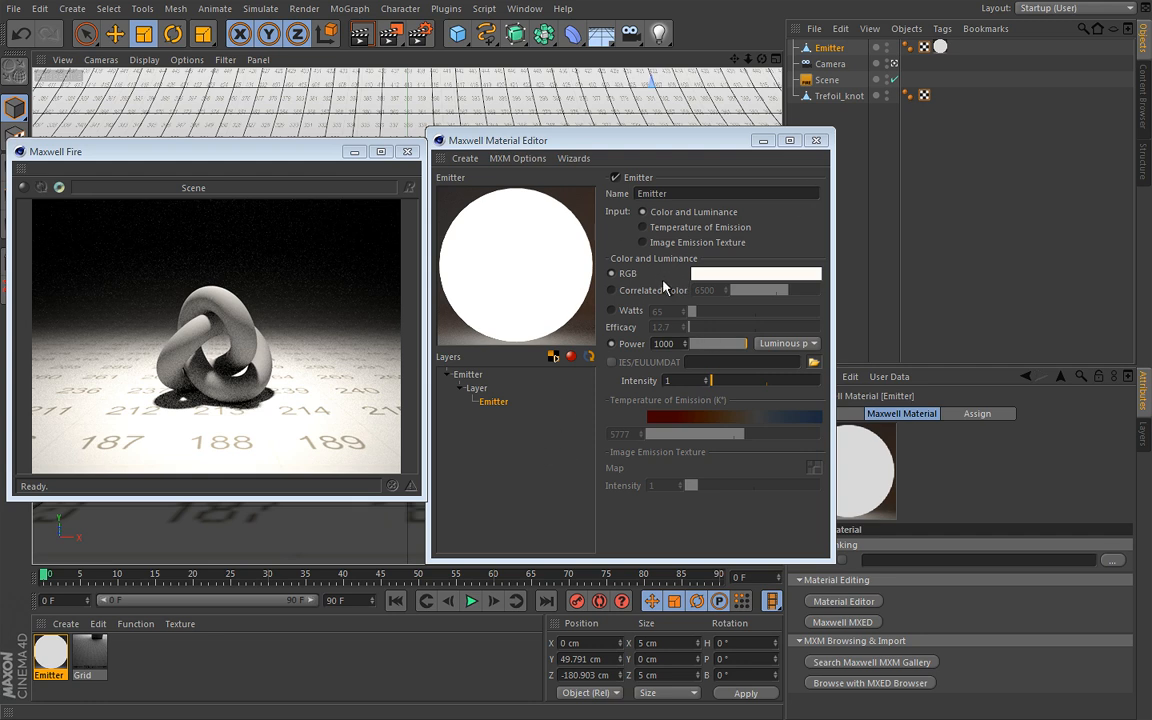
mouse_move(613, 316)
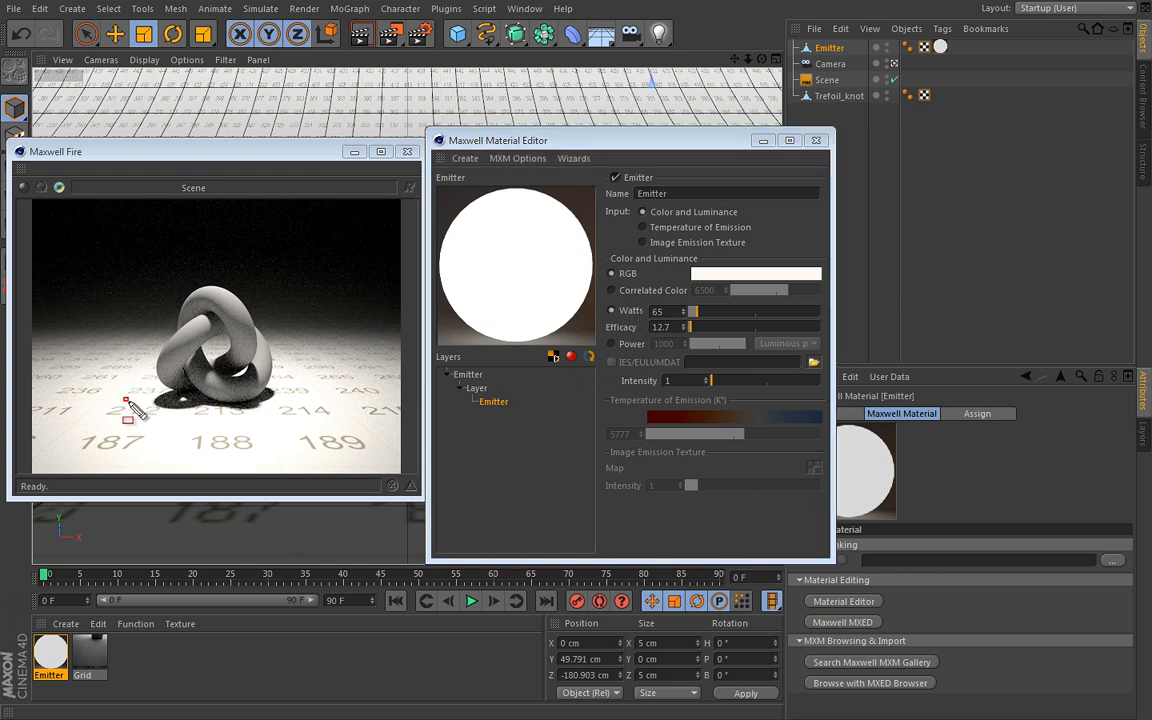
Draw a render region over the knot's shadow area in the Maxwell Fire preview
drag(130, 407, 300, 417)
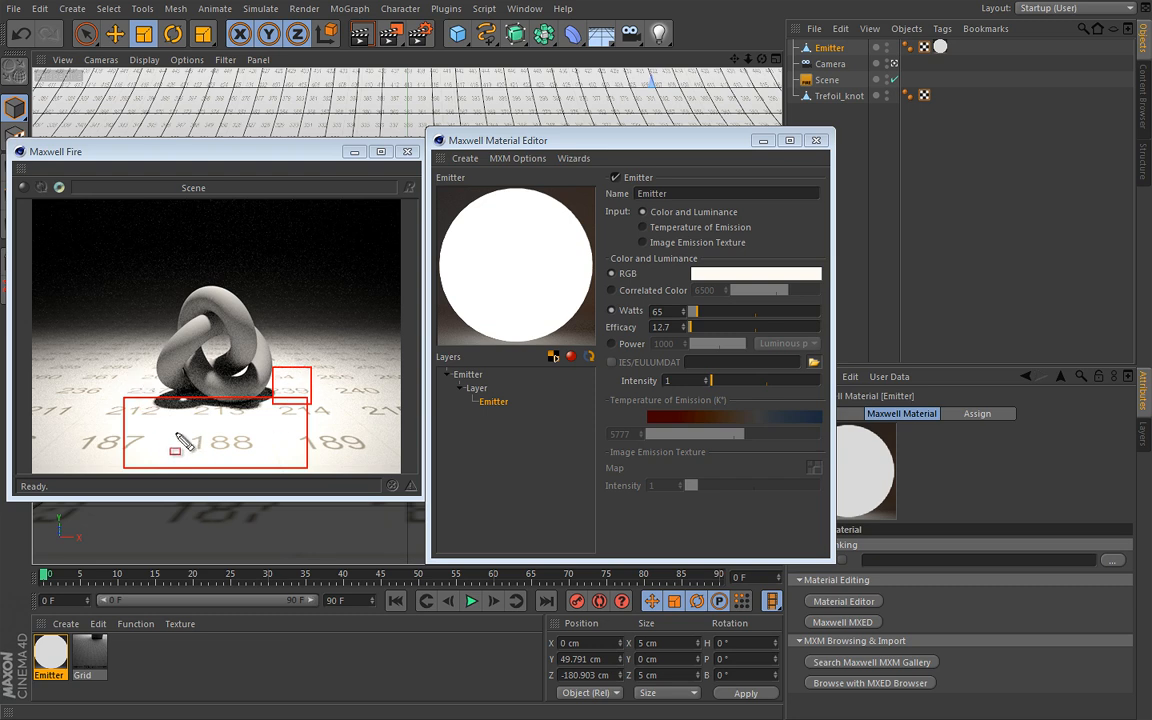
mouse_move(195, 435)
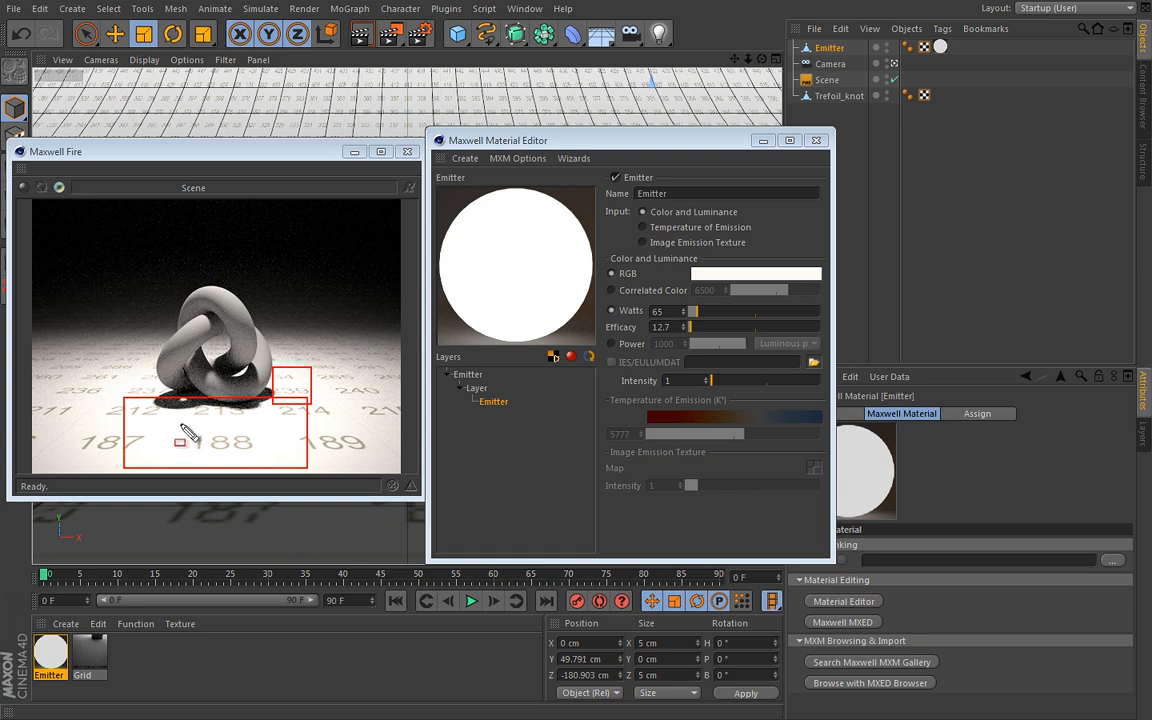
mouse_move(190, 435)
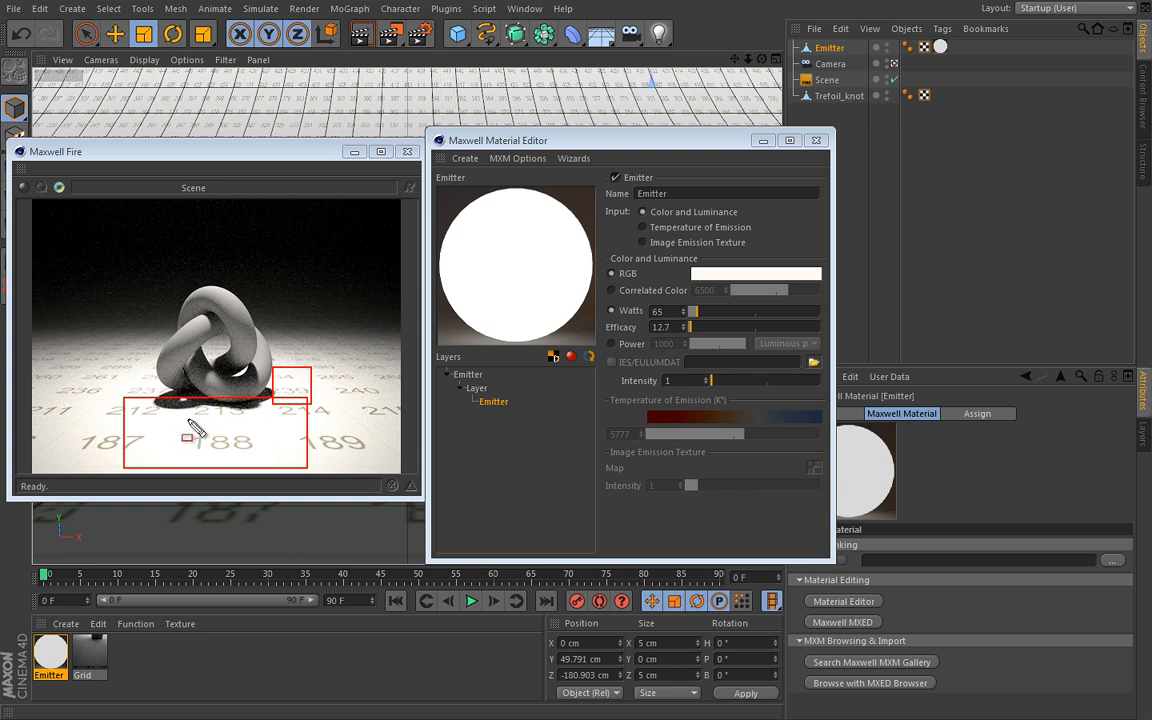
mouse_move(192, 432)
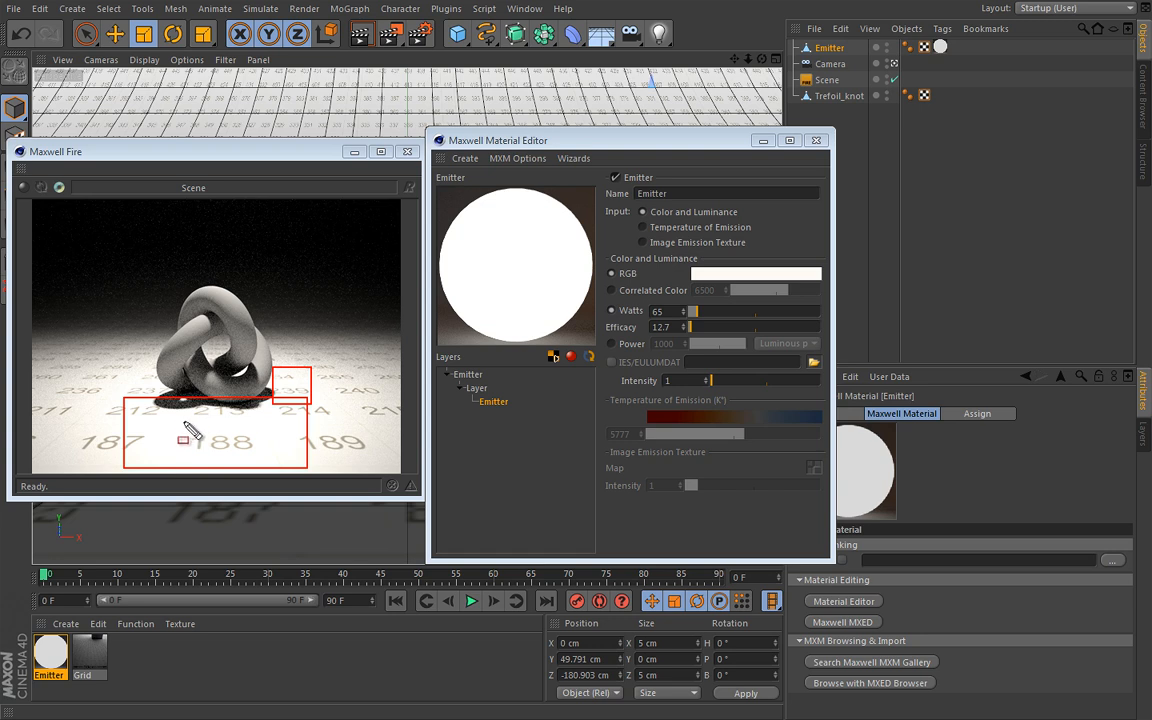
mouse_move(178, 438)
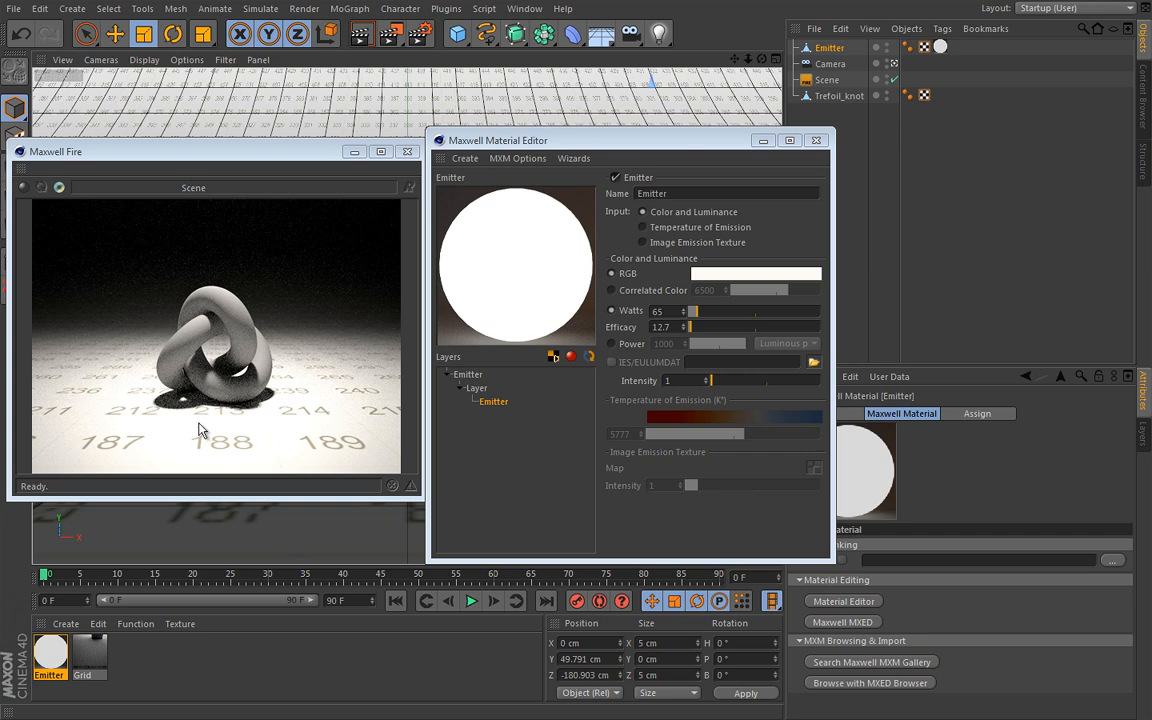
mouse_move(203, 431)
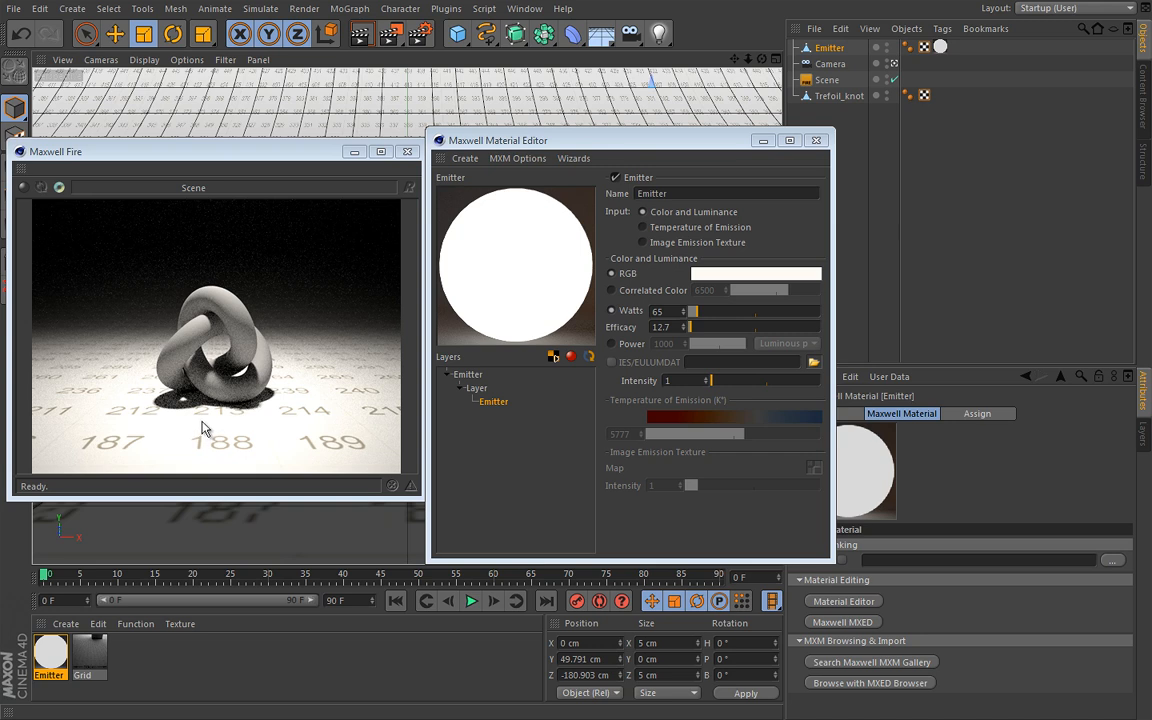
mouse_move(186, 420)
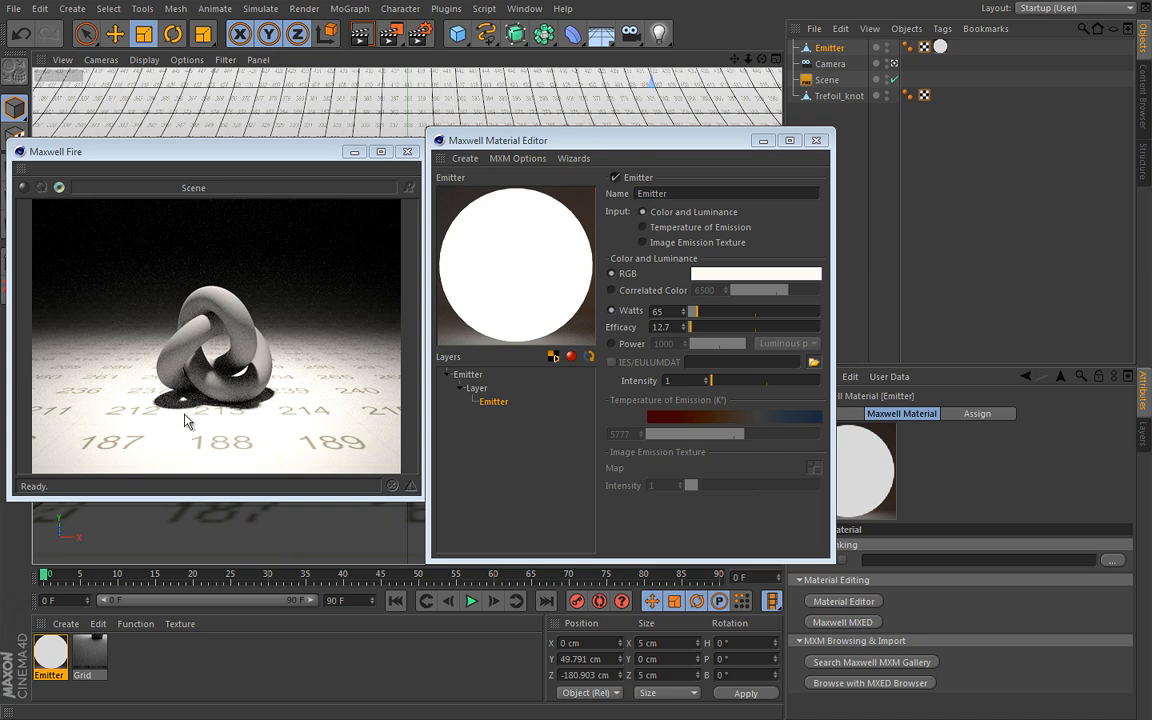
mouse_move(197, 418)
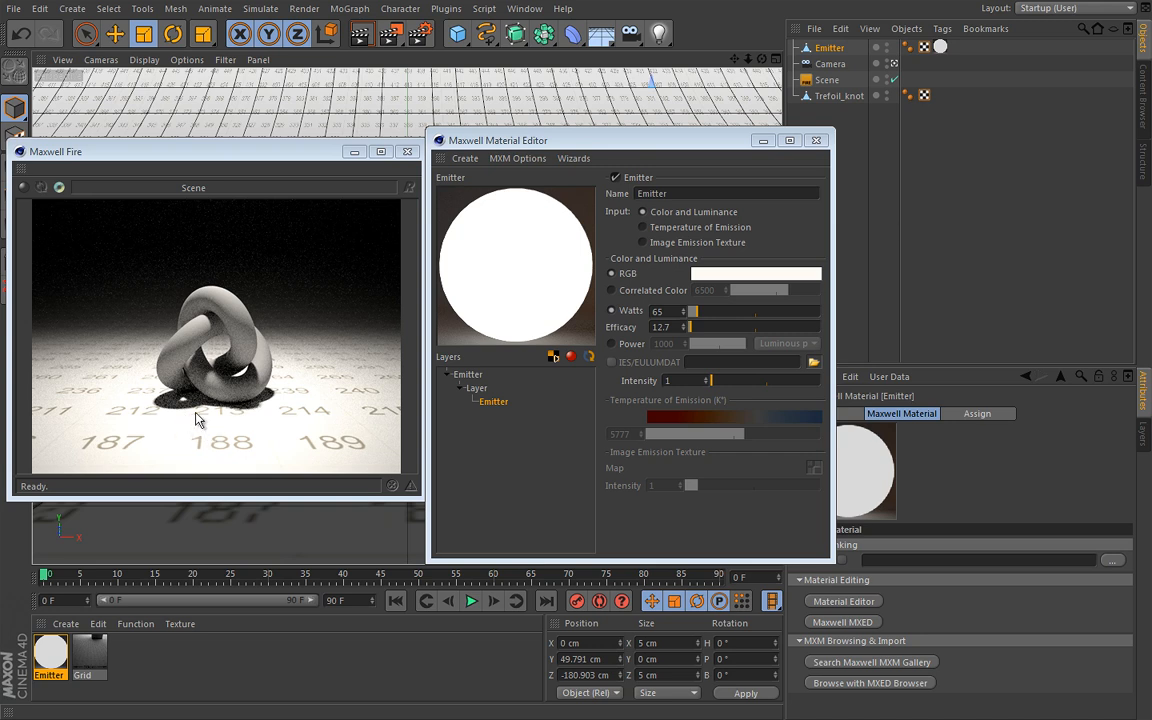
mouse_move(204, 419)
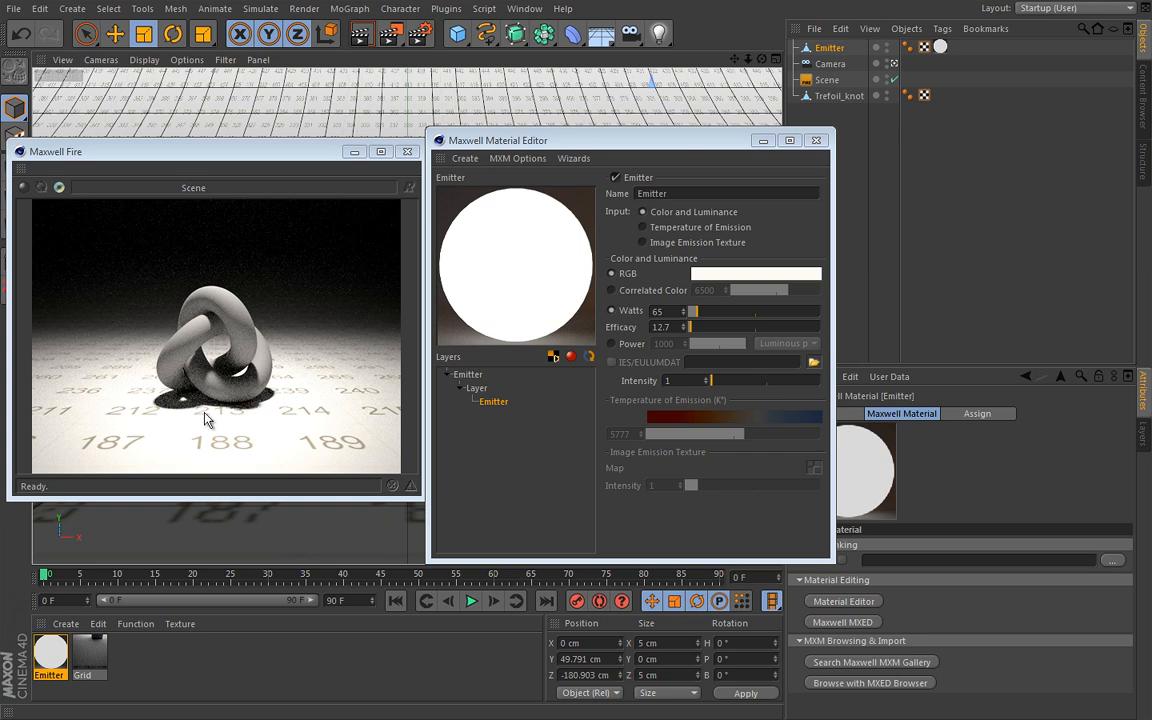
mouse_move(200, 420)
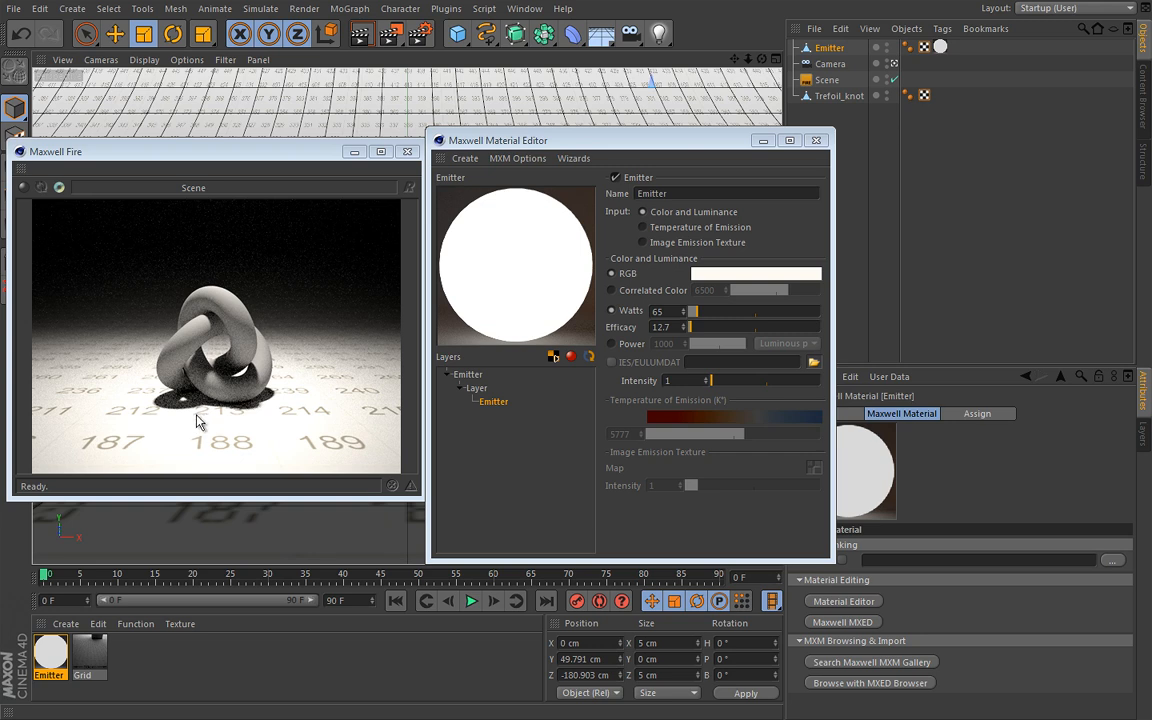
mouse_move(192, 424)
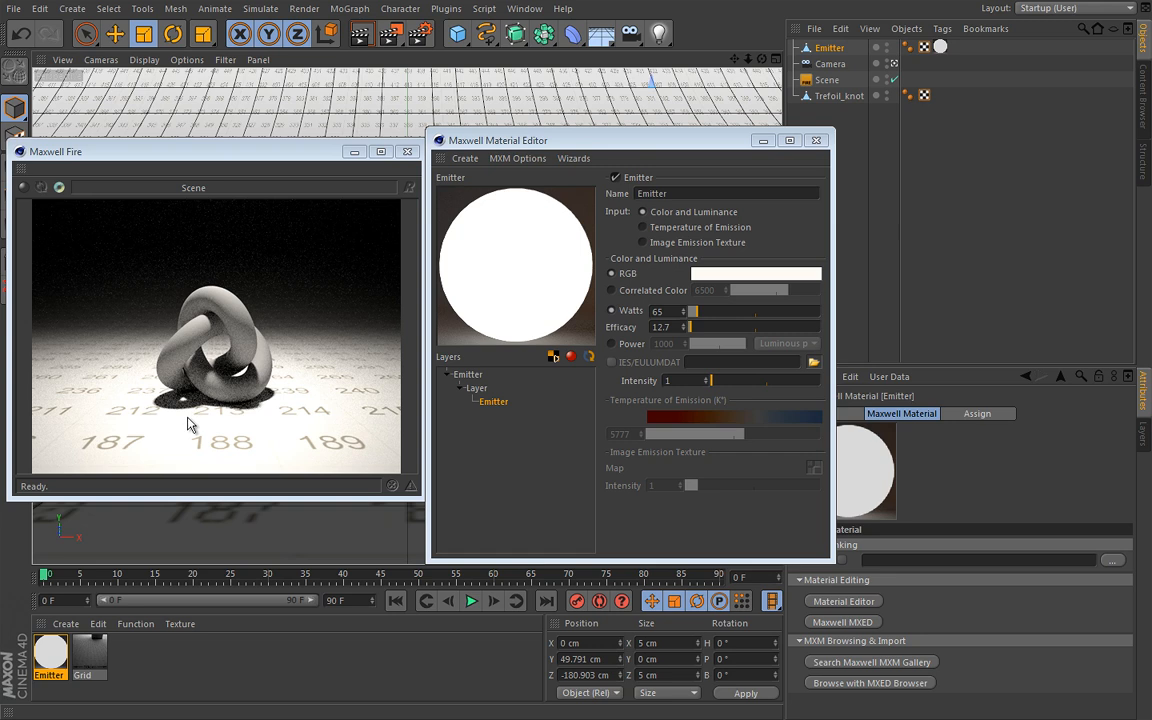
mouse_move(196, 419)
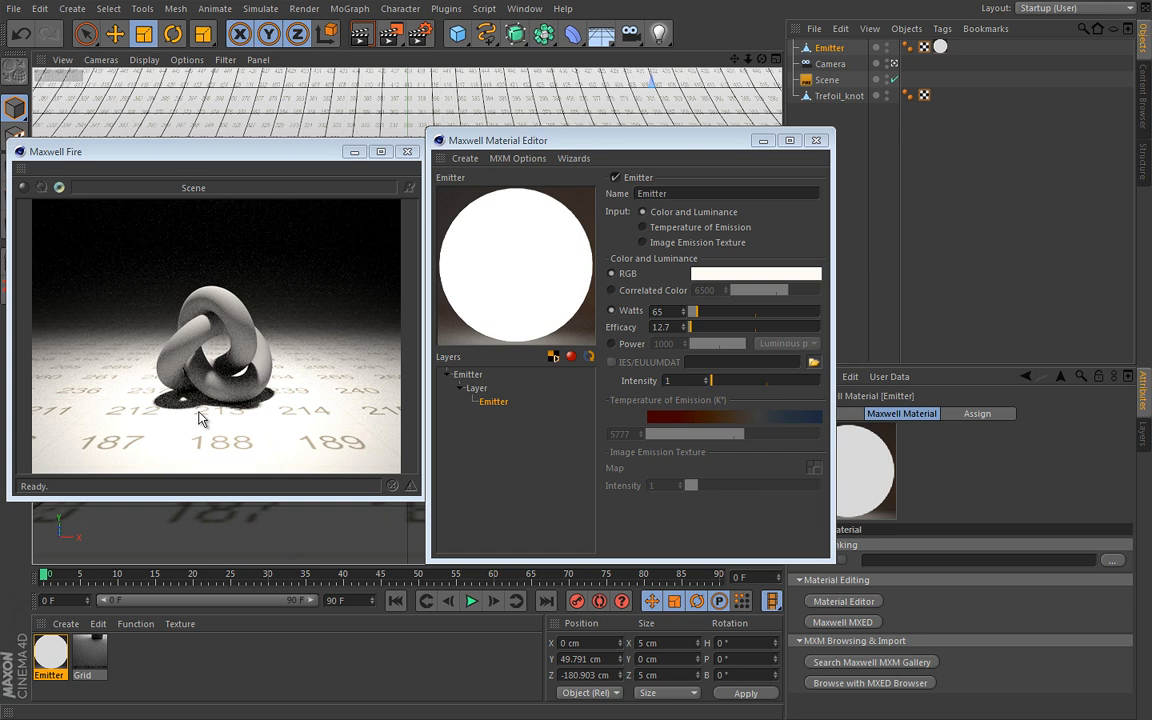
mouse_move(196, 427)
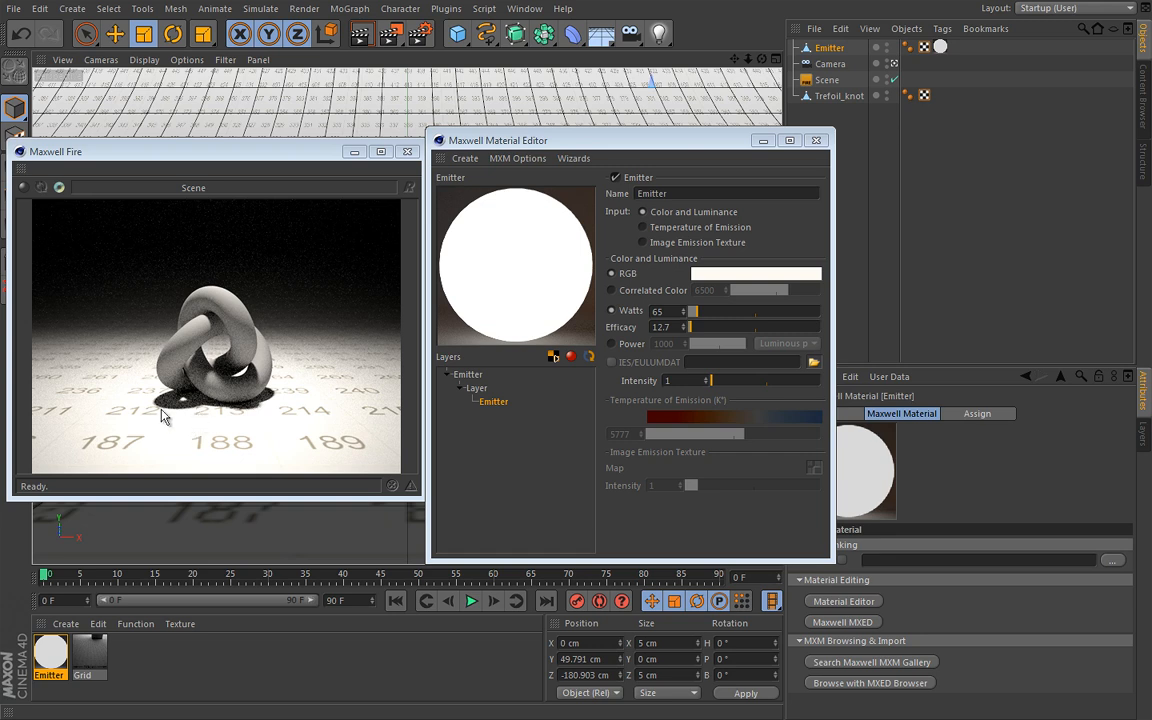
mouse_move(218, 418)
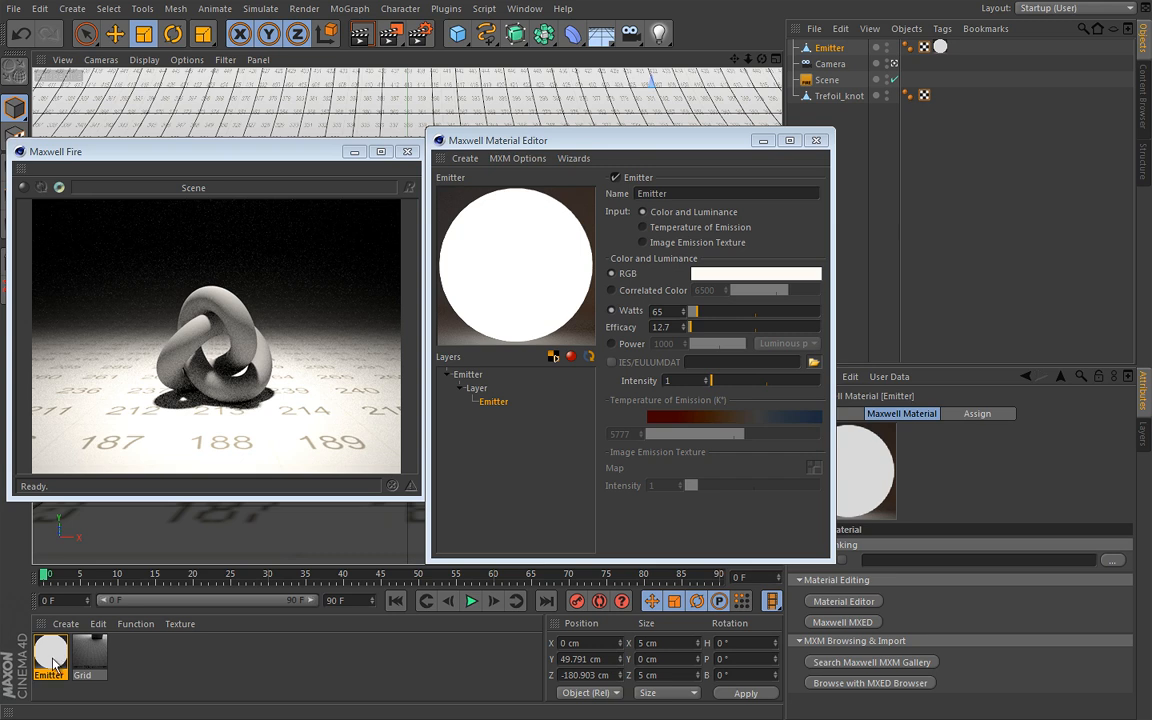
mouse_move(248, 424)
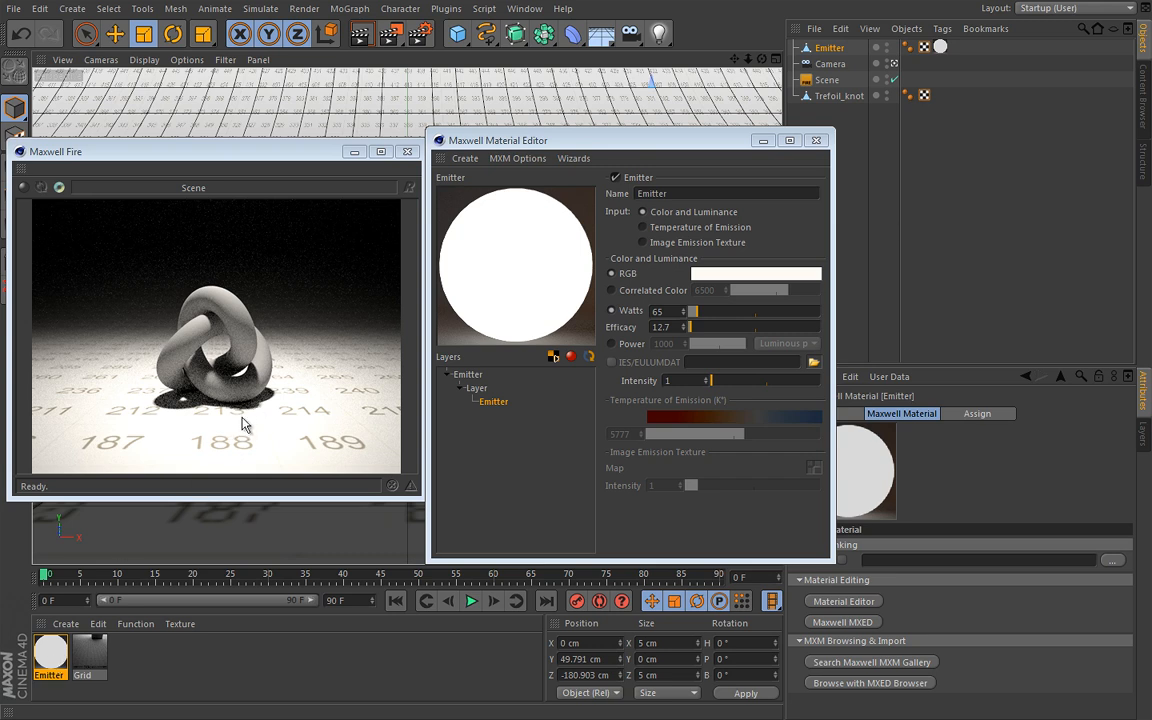
mouse_move(286, 418)
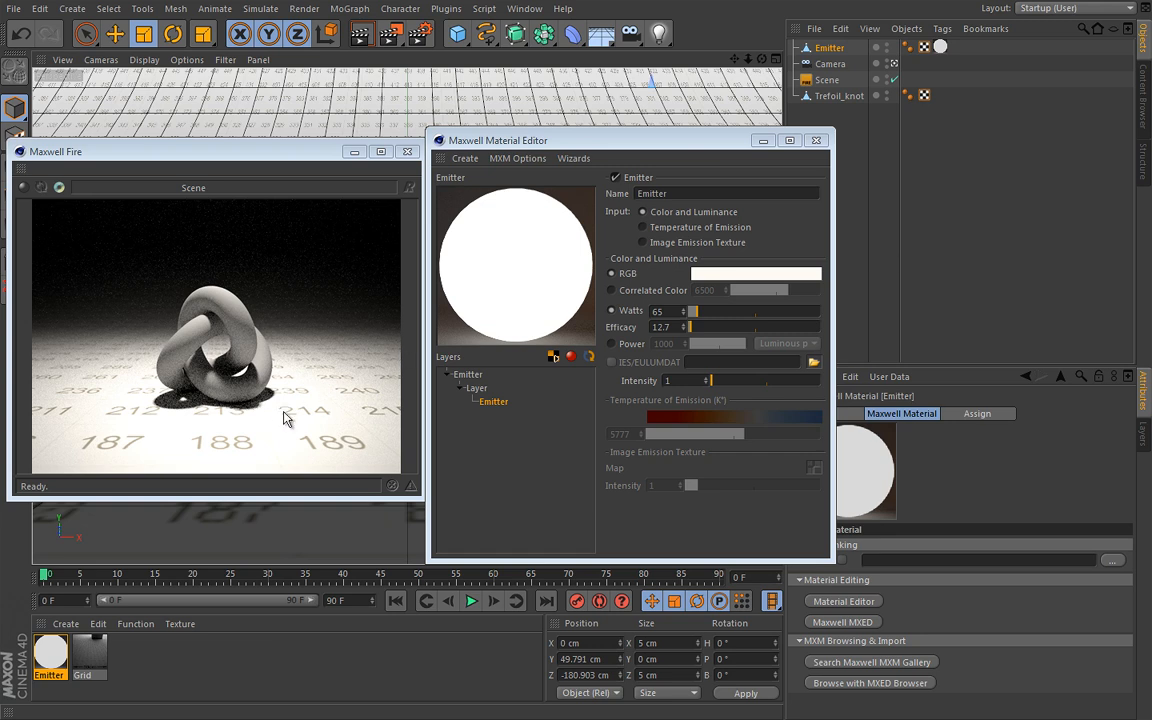
mouse_move(180, 413)
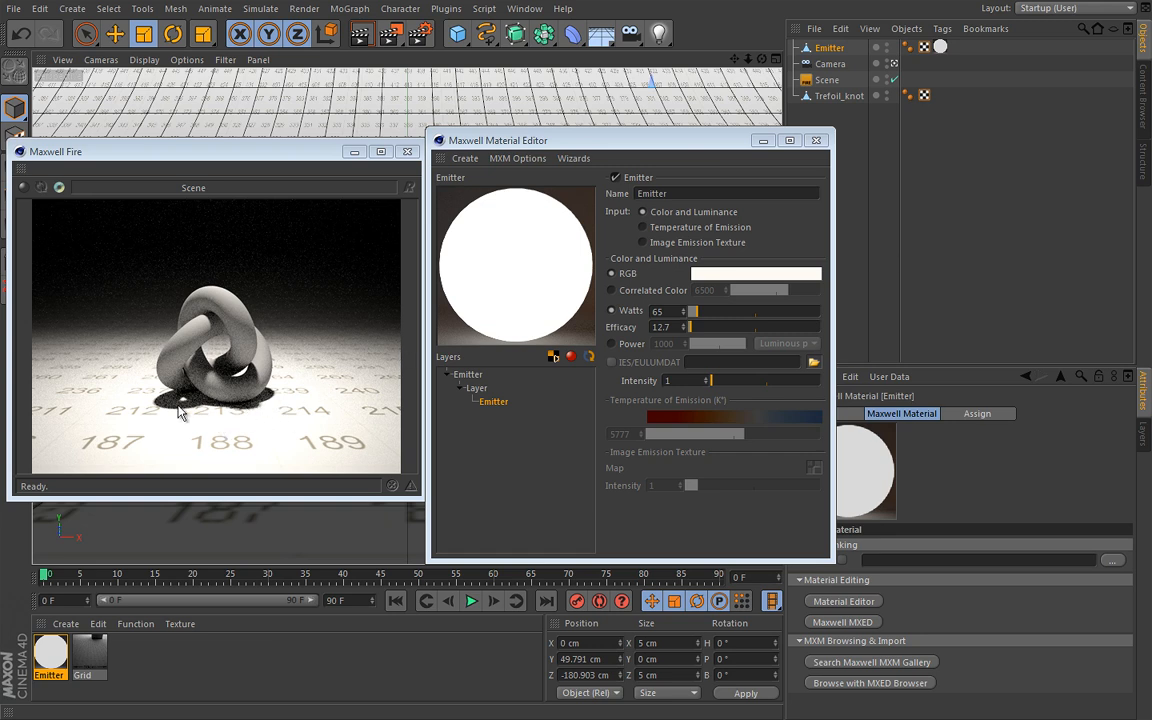
mouse_move(183, 448)
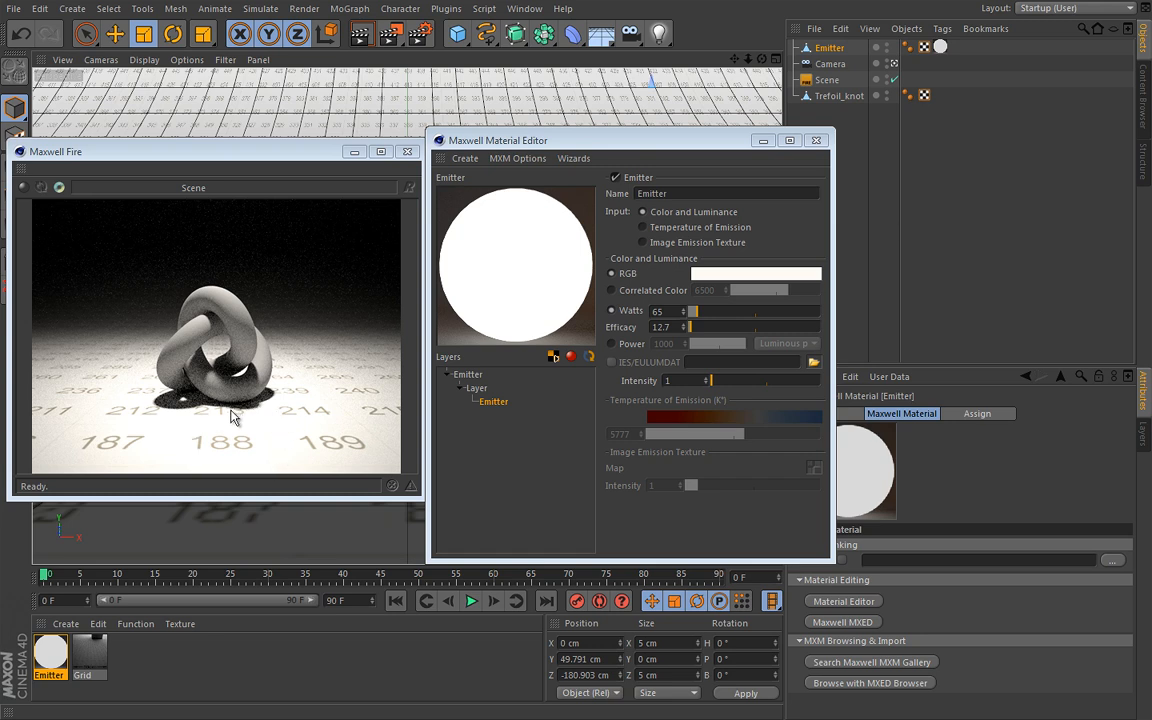
mouse_move(232, 378)
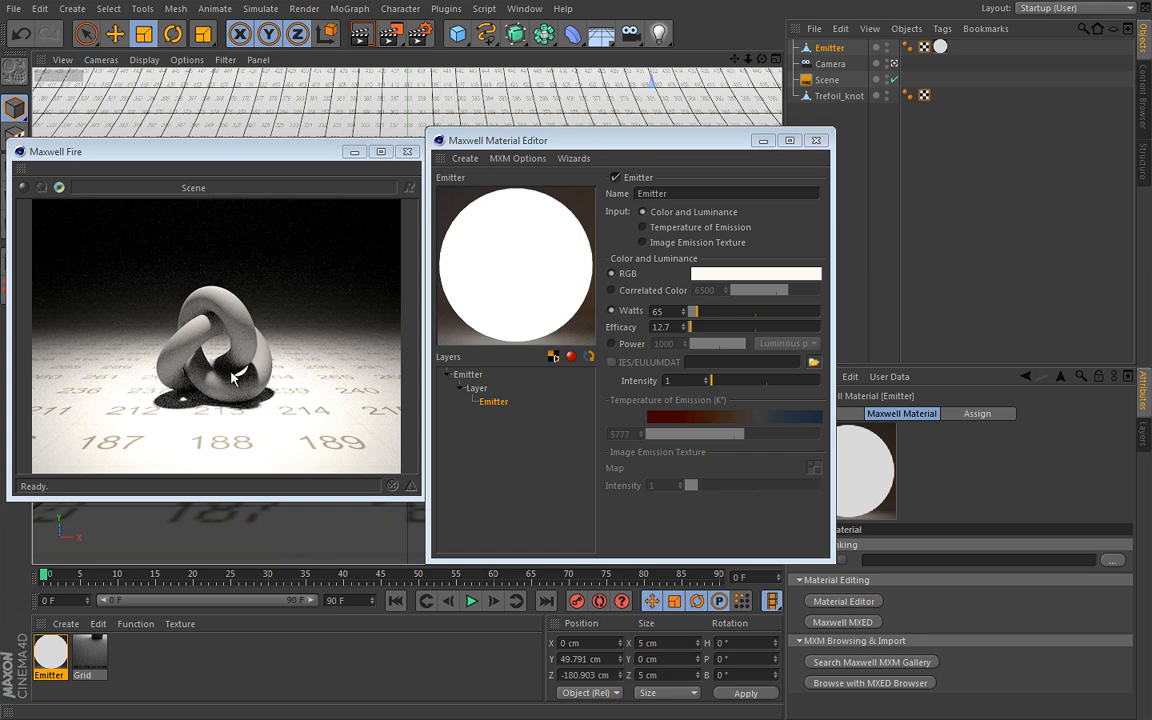
mouse_move(230, 426)
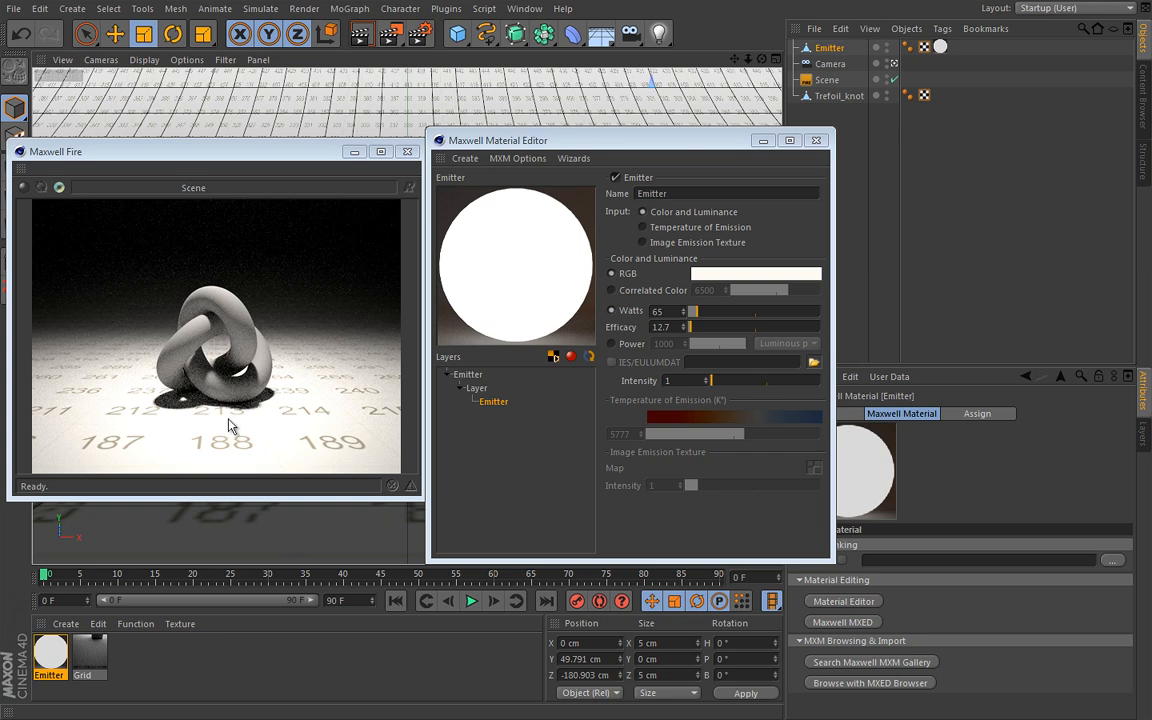
mouse_move(240, 432)
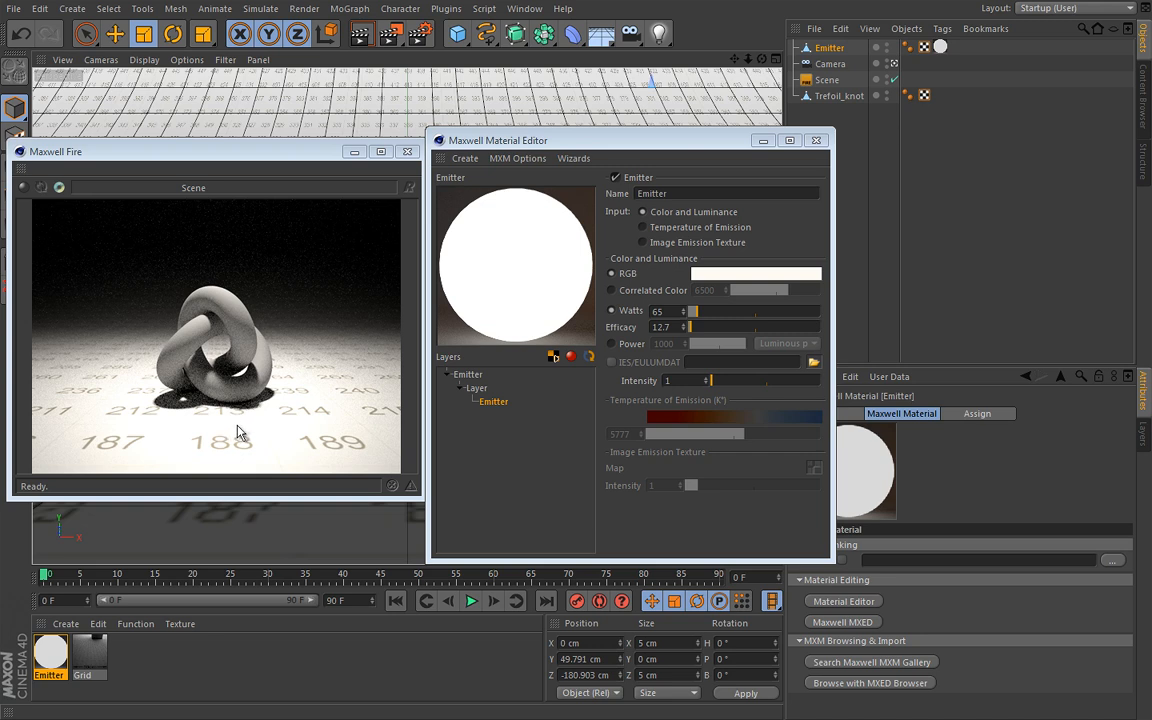